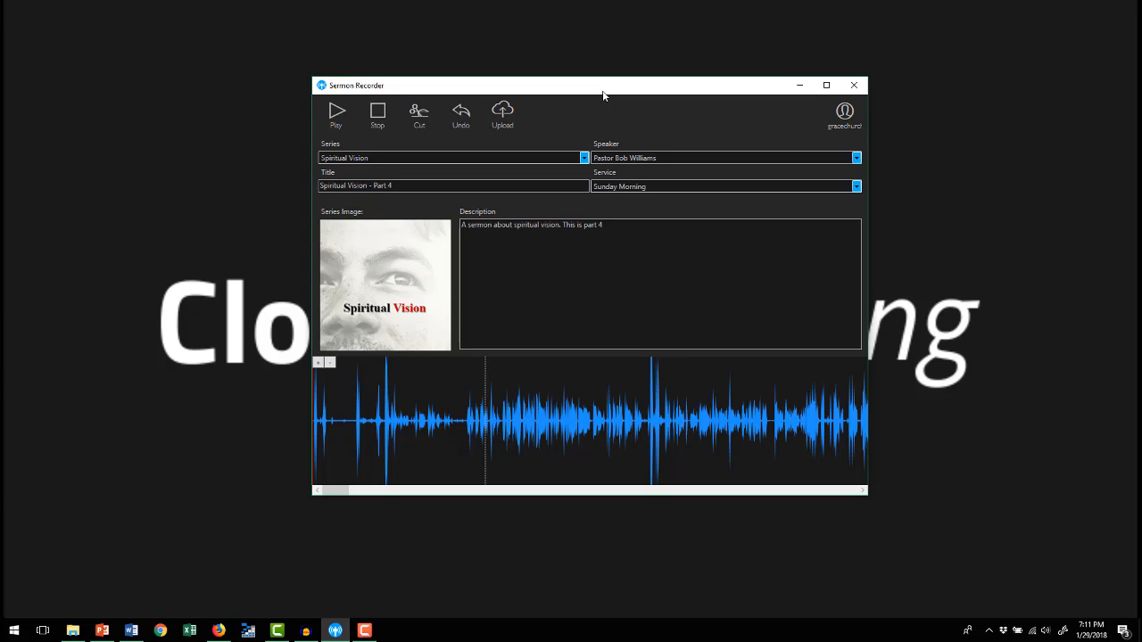
mouse_move(611, 114)
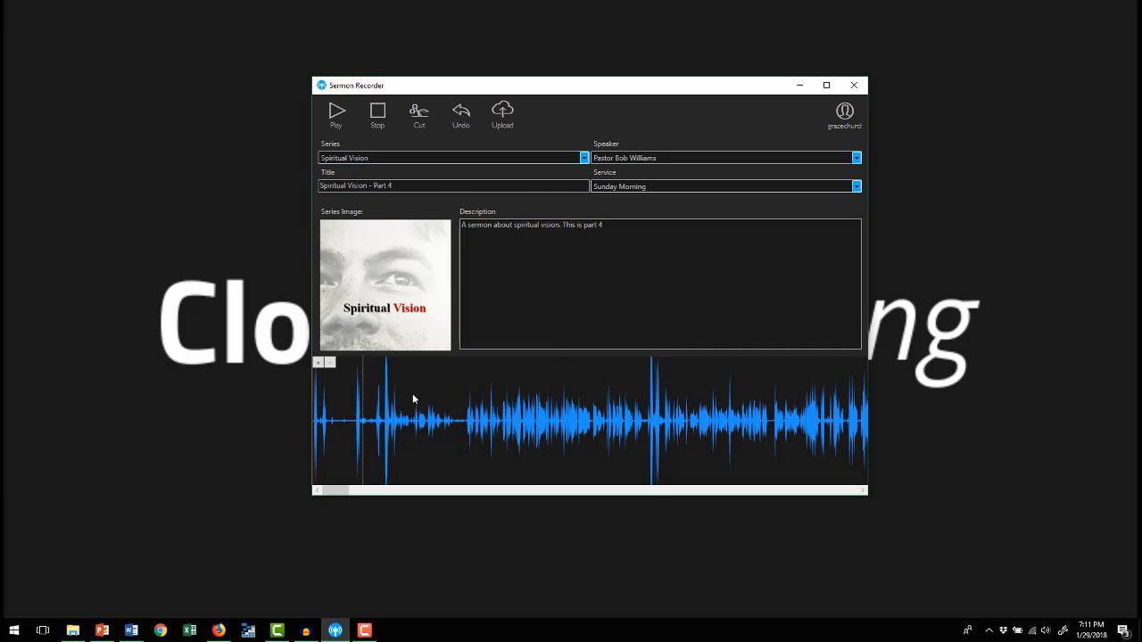
Play the sermon from a chosen point in the waveform, pausing and resuming to review it
left_click(568, 418)
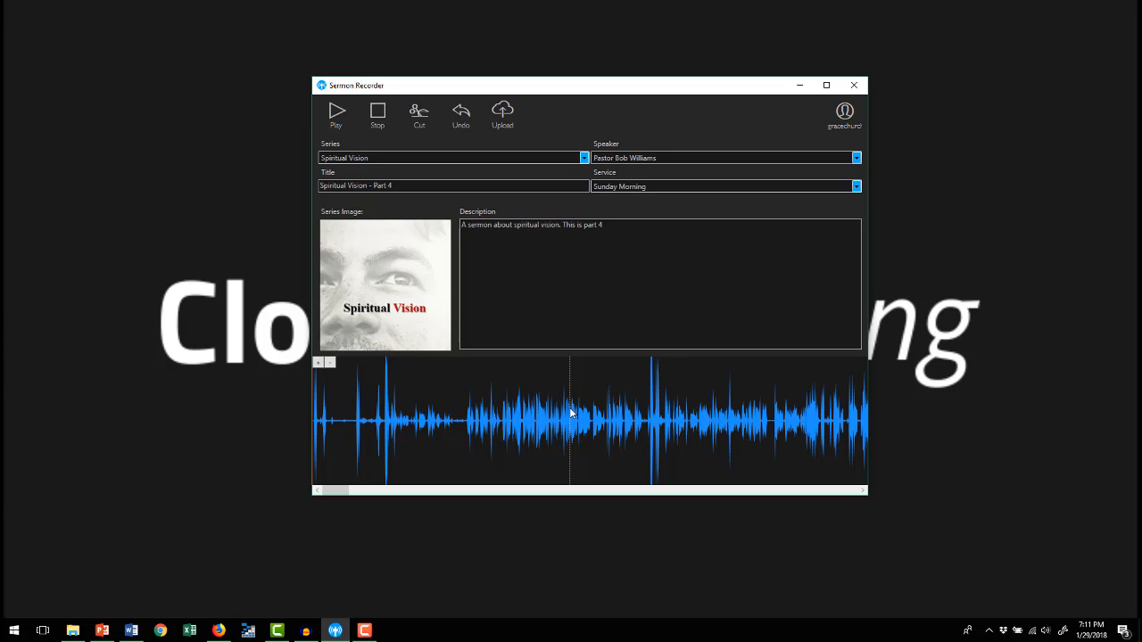
mouse_move(571, 400)
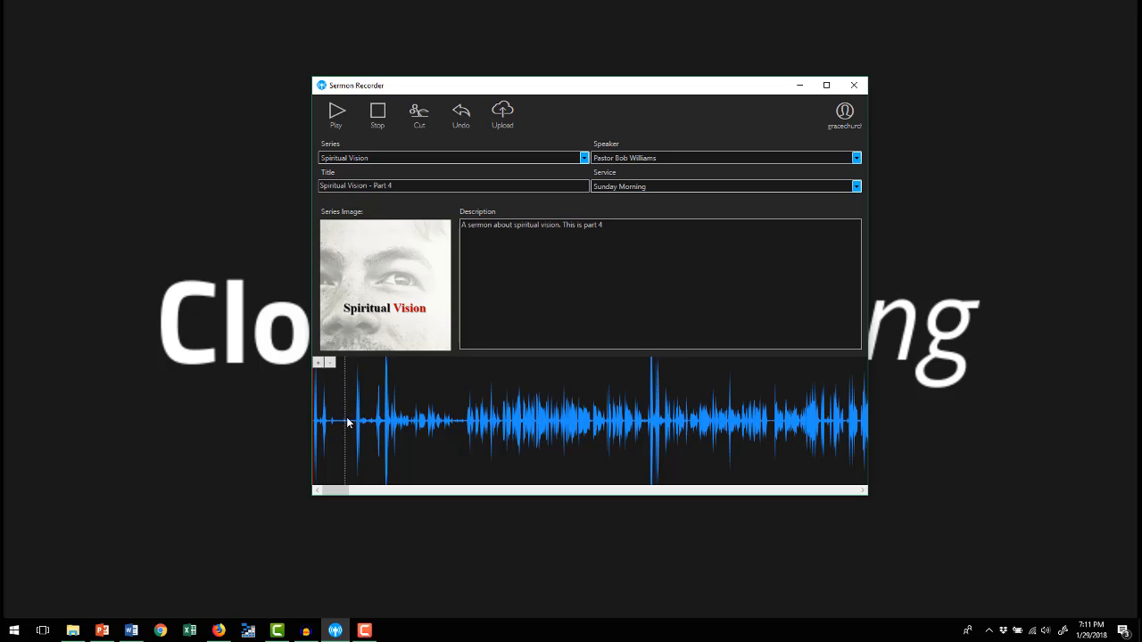
left_click(335, 114)
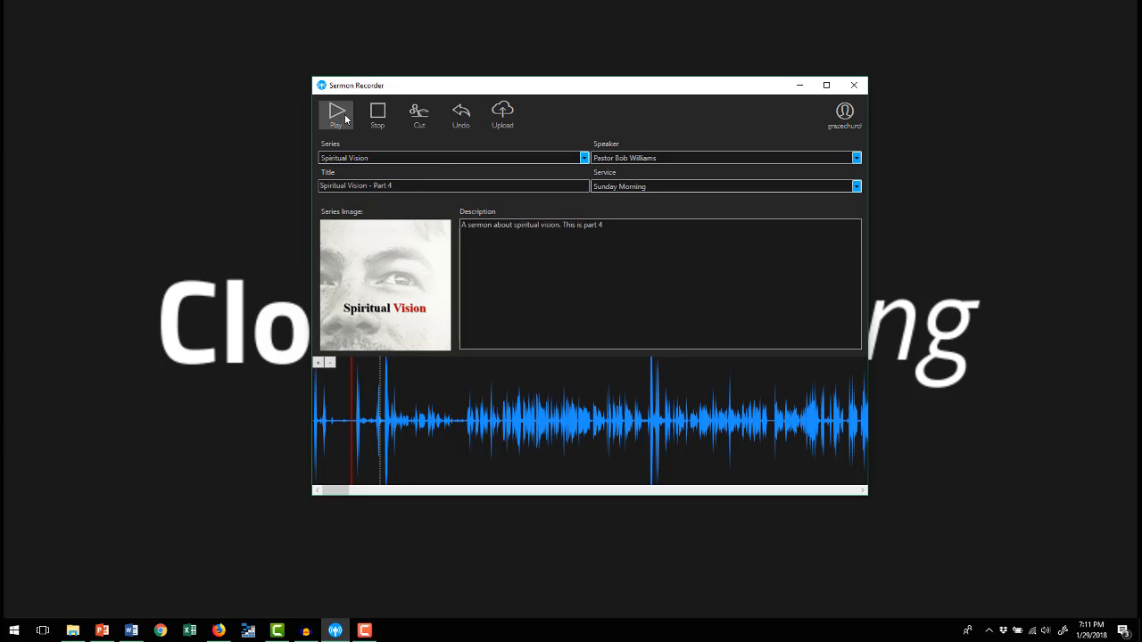
left_click(335, 114)
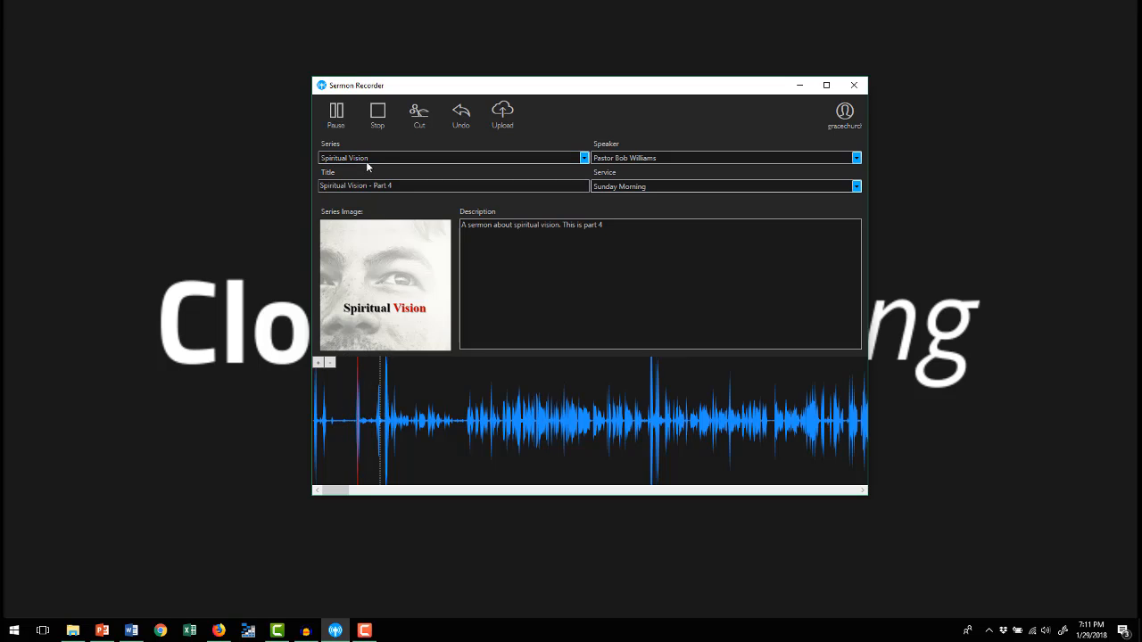
left_click(336, 114)
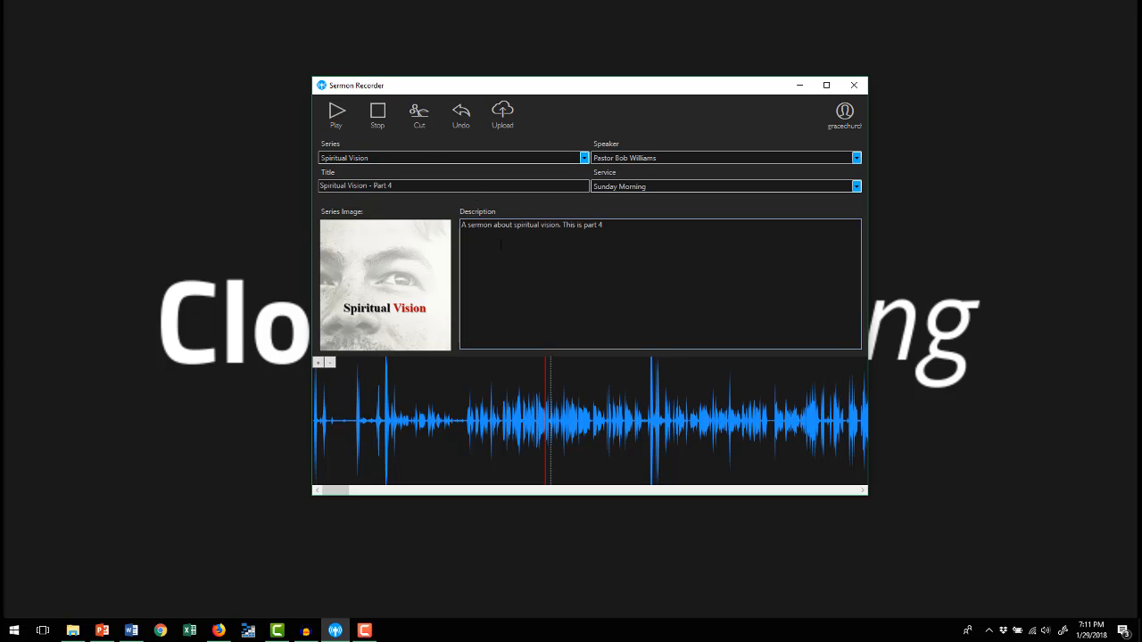
left_click(335, 114)
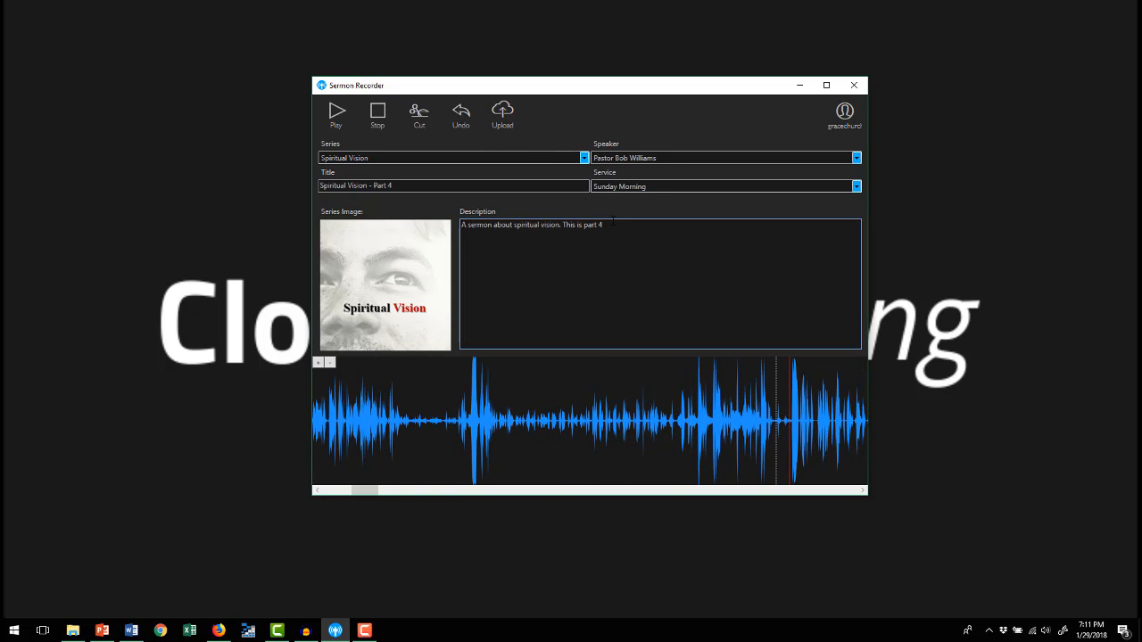
Listen further with pause and resume, then jump playback past the quiet gap
left_click(335, 115)
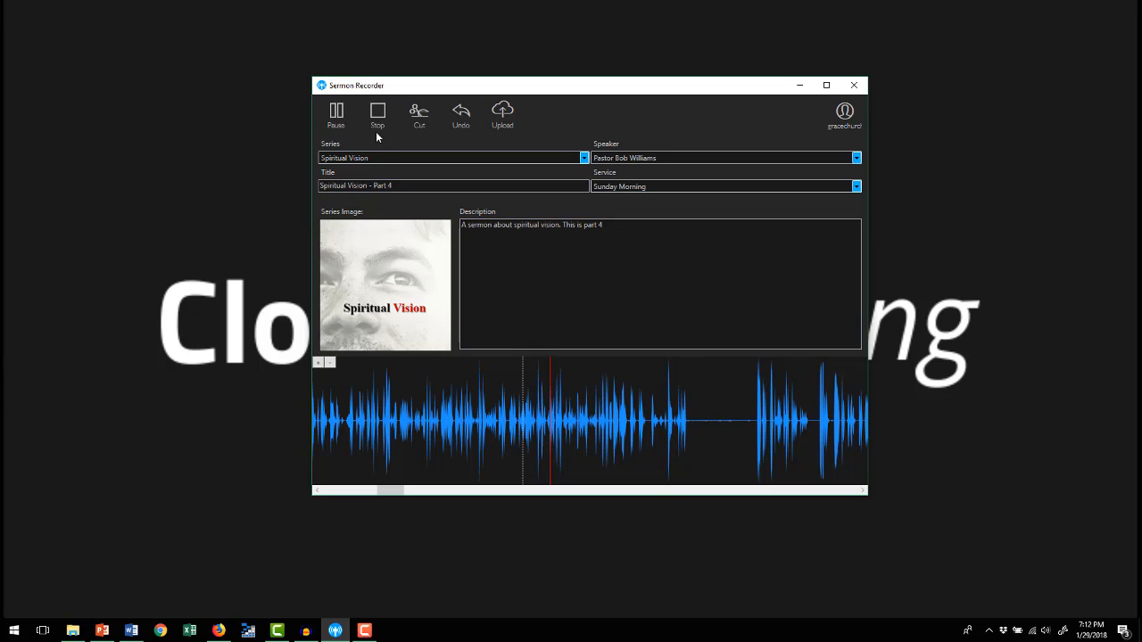
left_click(335, 114)
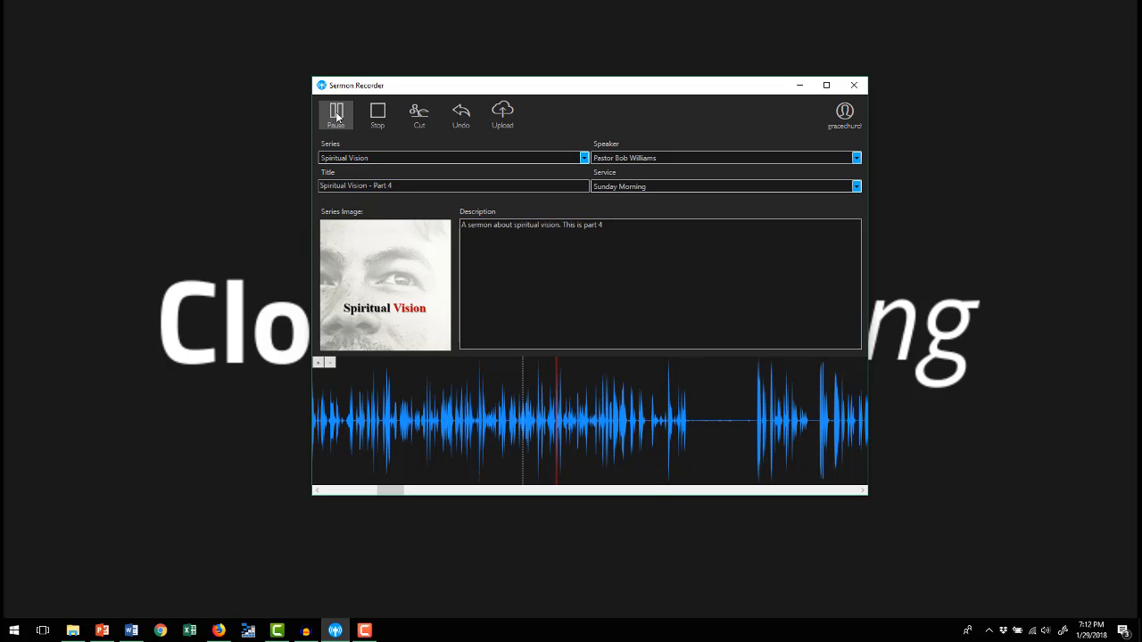
left_click(378, 114)
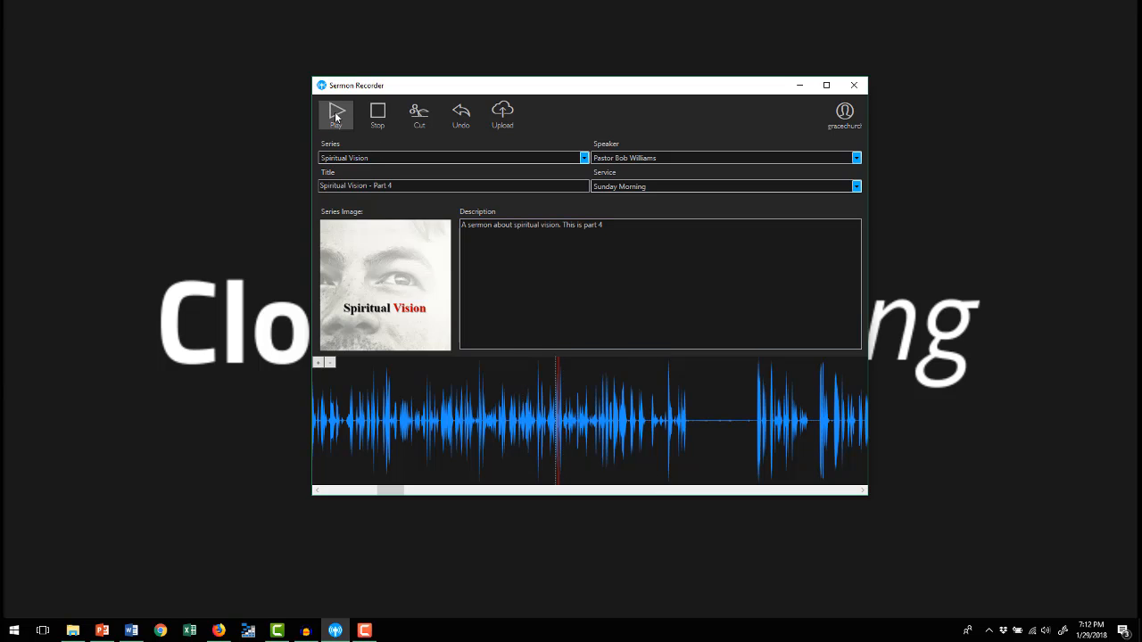
left_click(335, 114)
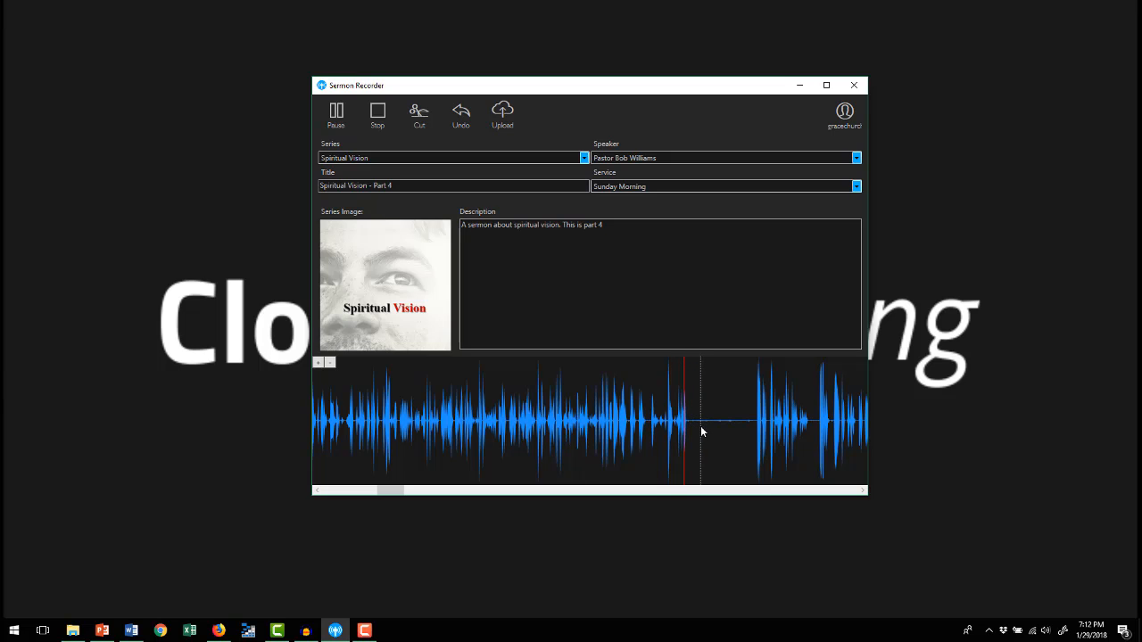
left_click(757, 421)
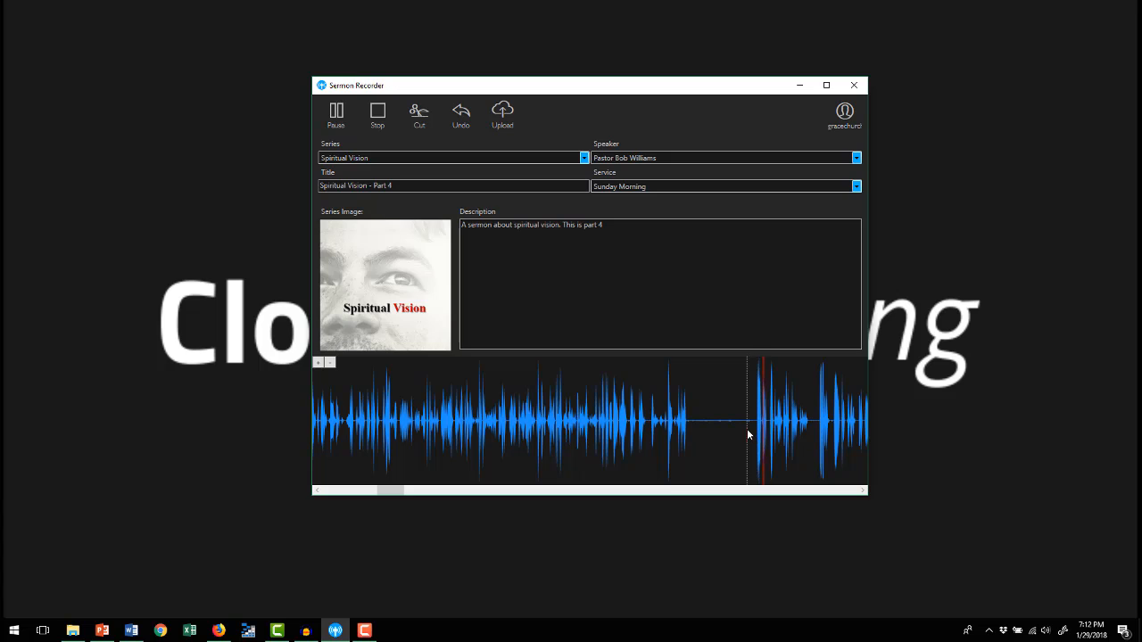
left_click(336, 111)
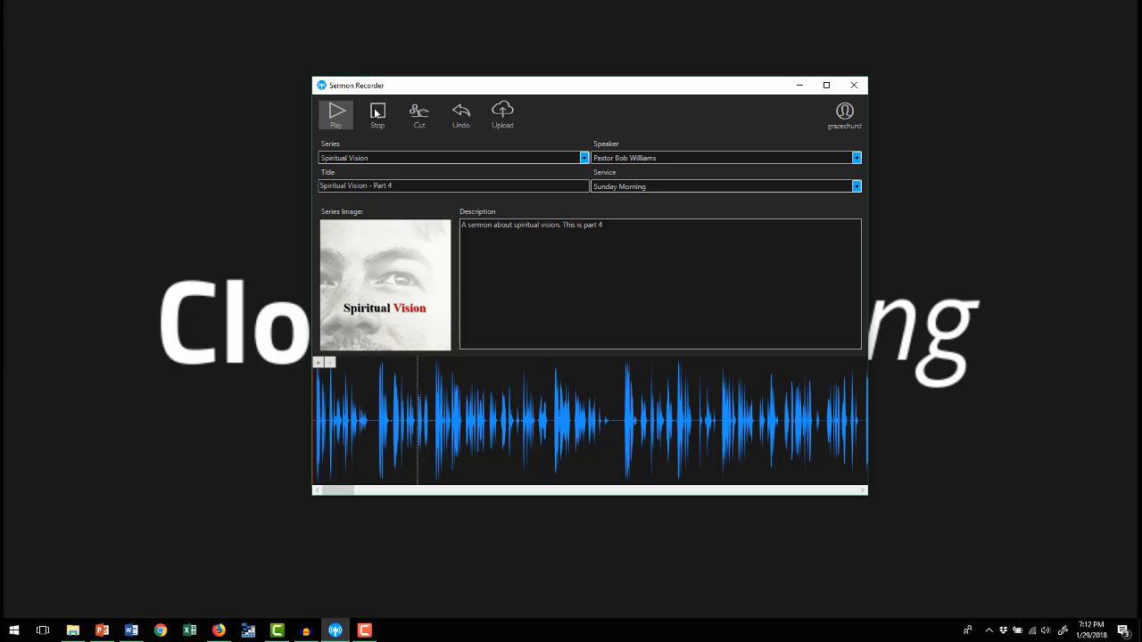
Play the sermon briefly, stop playback, and scroll the waveform to scan the remainder
left_click(336, 114)
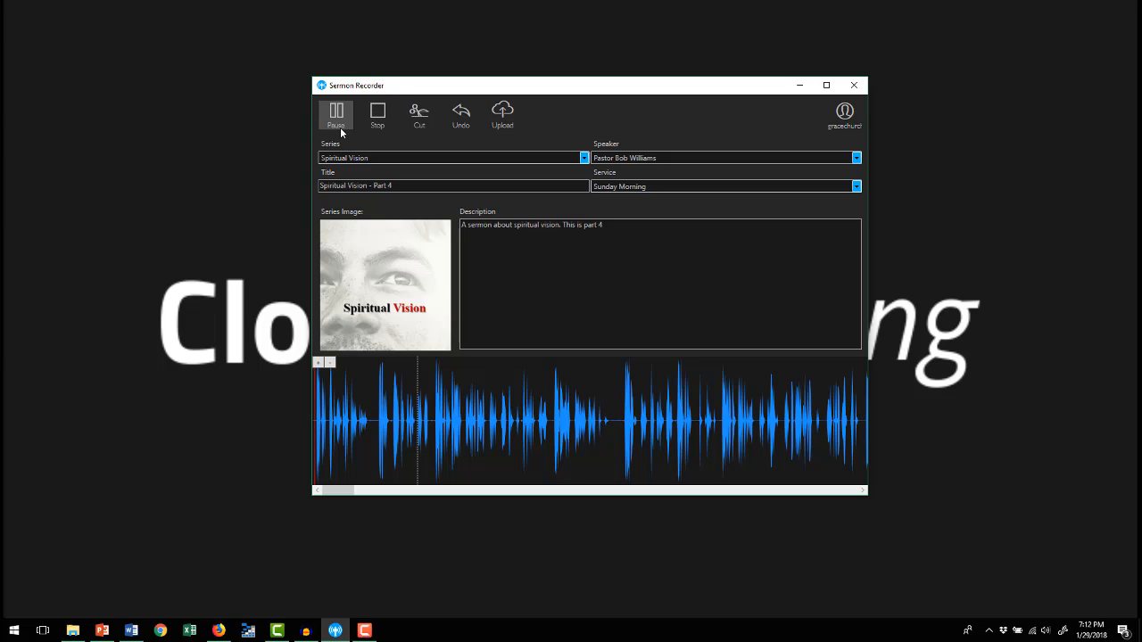
left_click(378, 114)
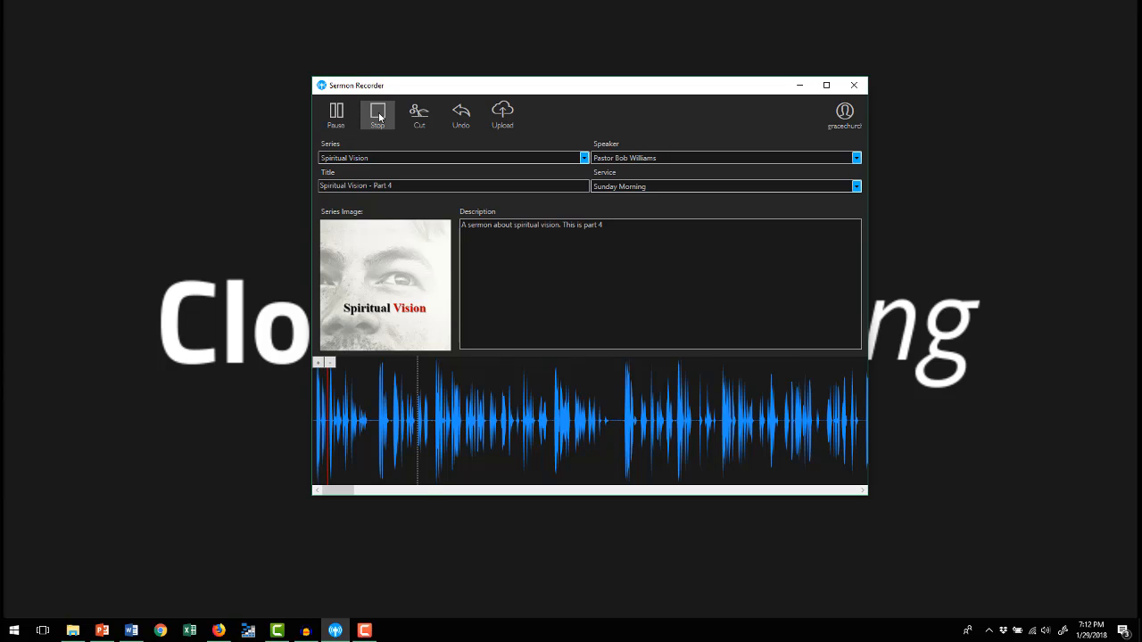
left_click(378, 114)
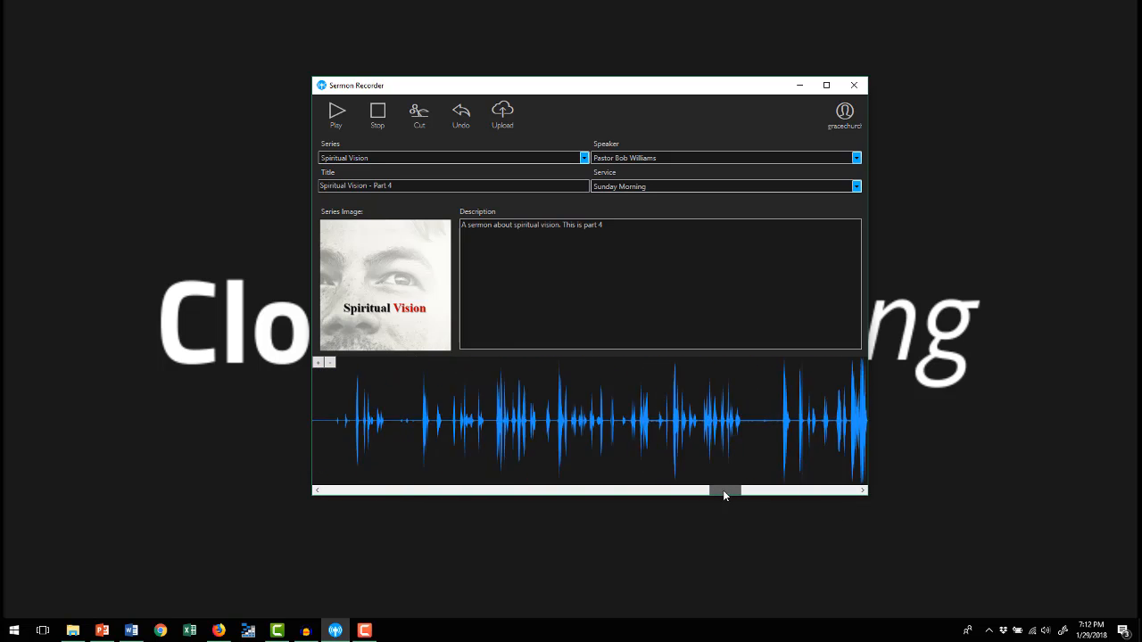
left_click_drag(723, 489, 357, 489)
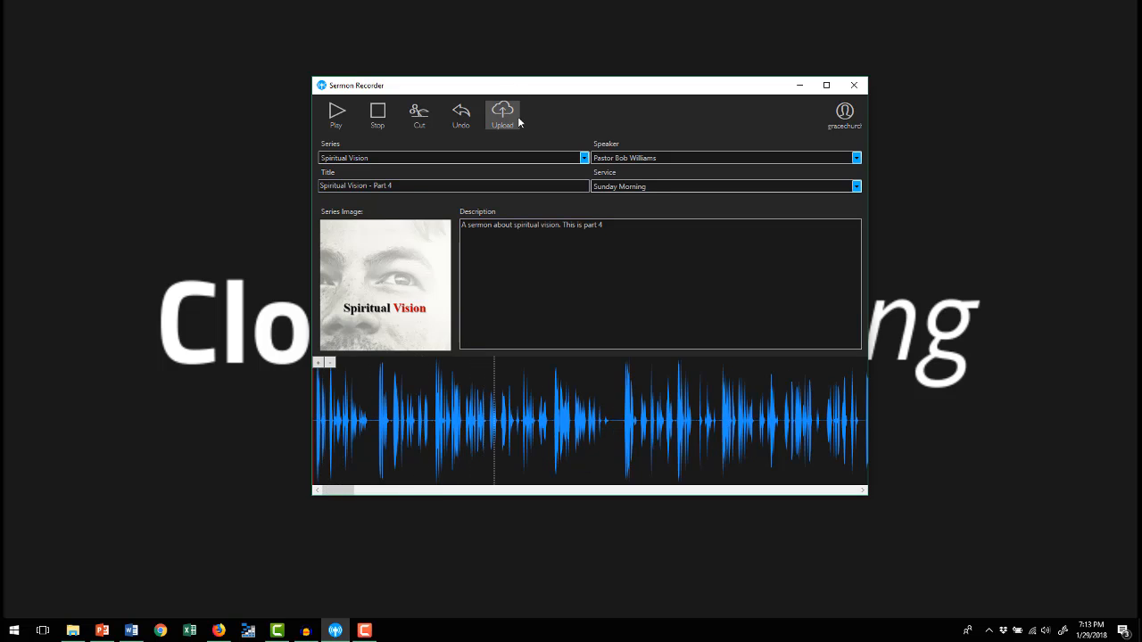
Upload the reviewed sermon recording and wait for the Record screen to return
left_click(504, 114)
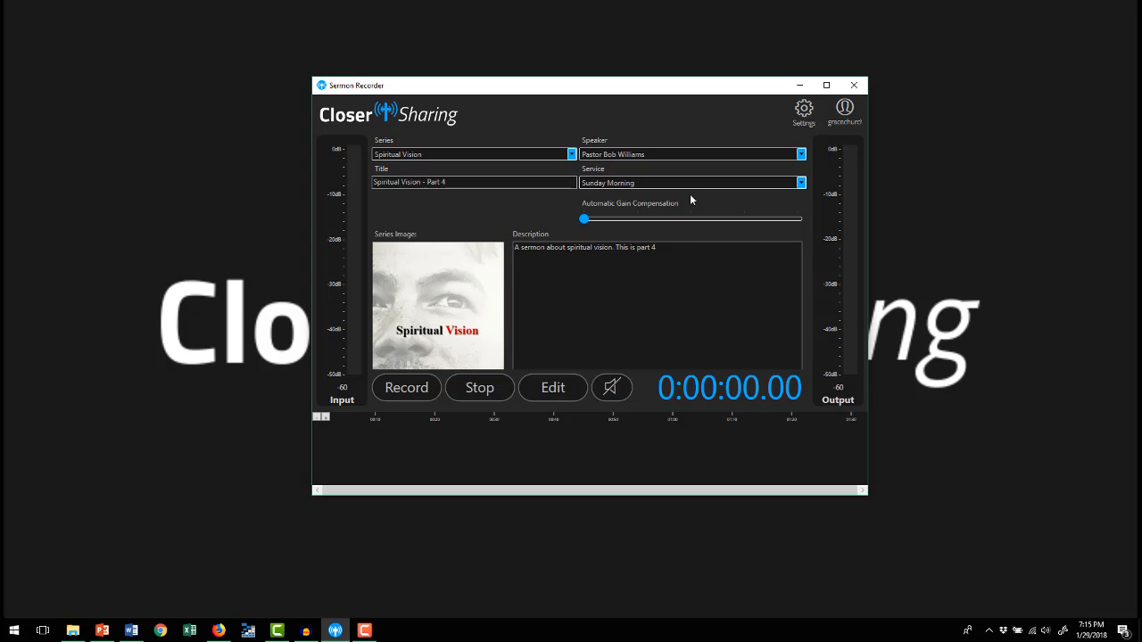
mouse_move(717, 179)
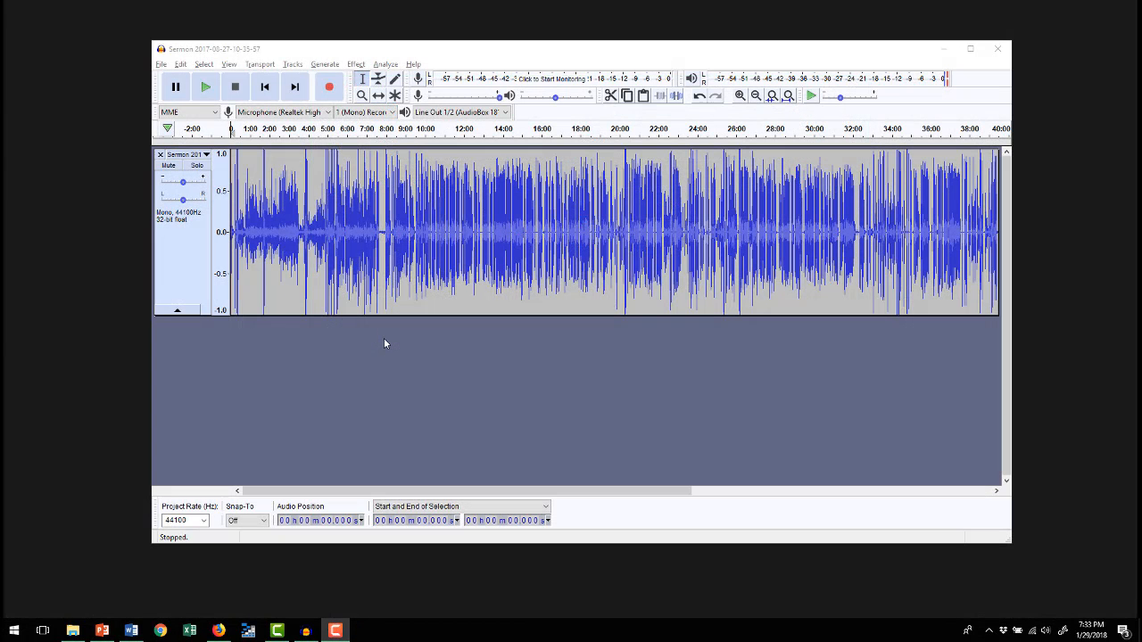
mouse_move(511, 301)
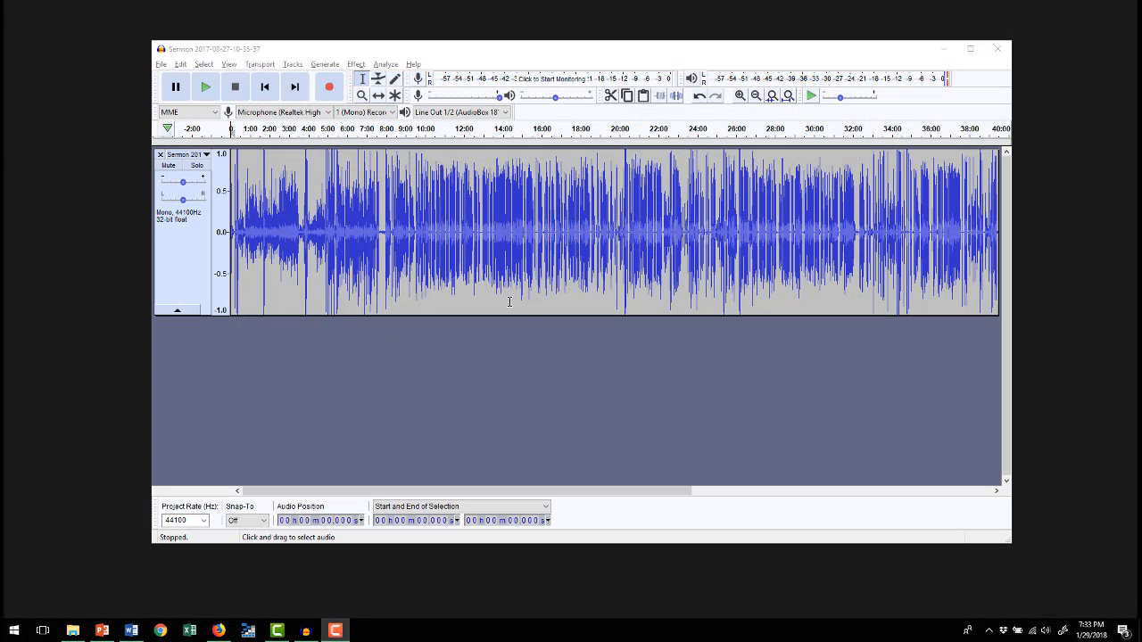
mouse_move(248, 239)
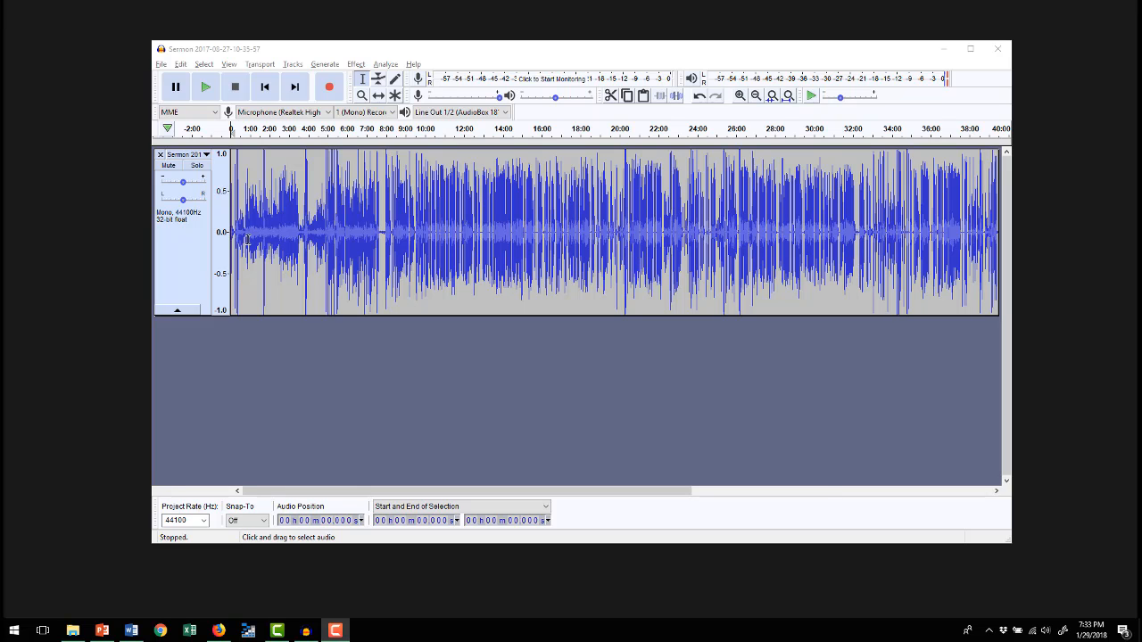
Zoom in on the sermon timeline, play it from the start, and stop around eight minutes
left_click(739, 96)
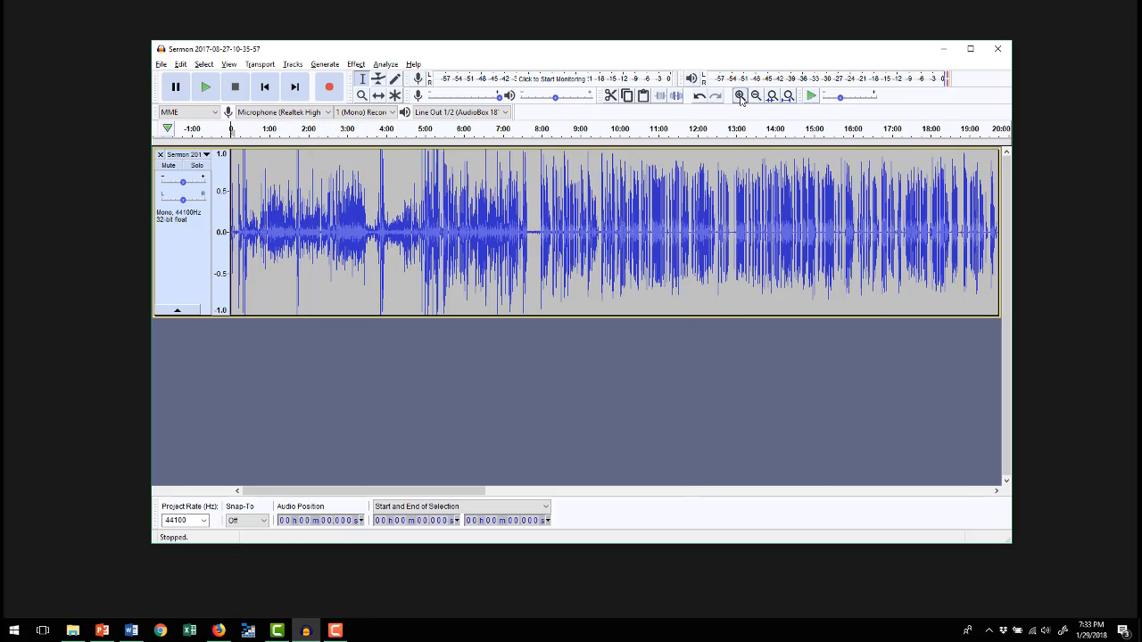
left_click(738, 97)
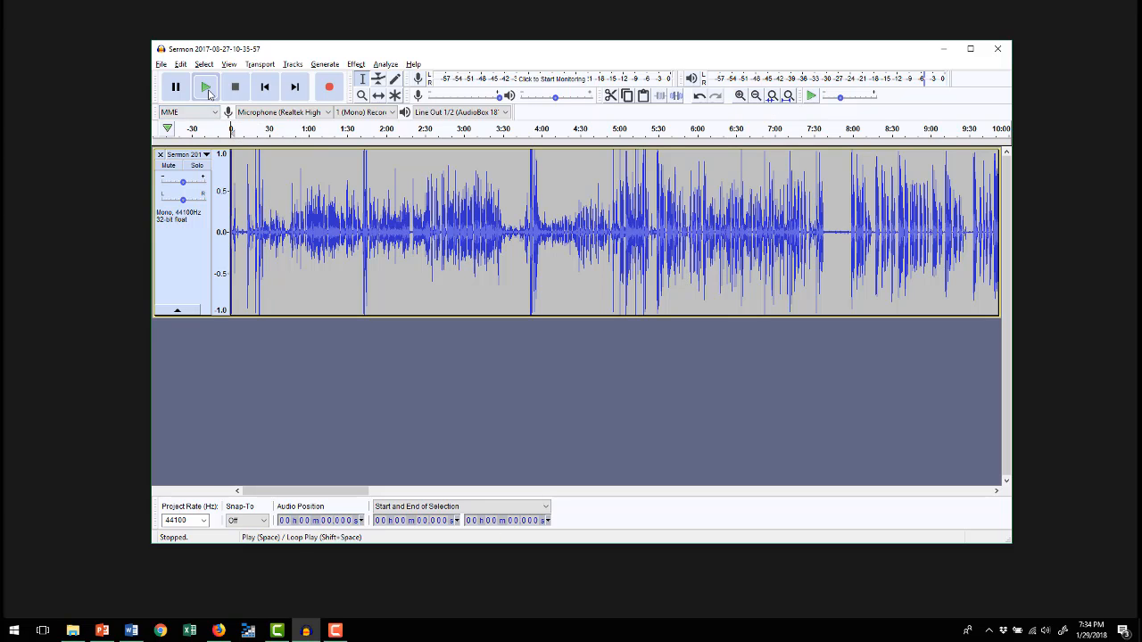
left_click(205, 86)
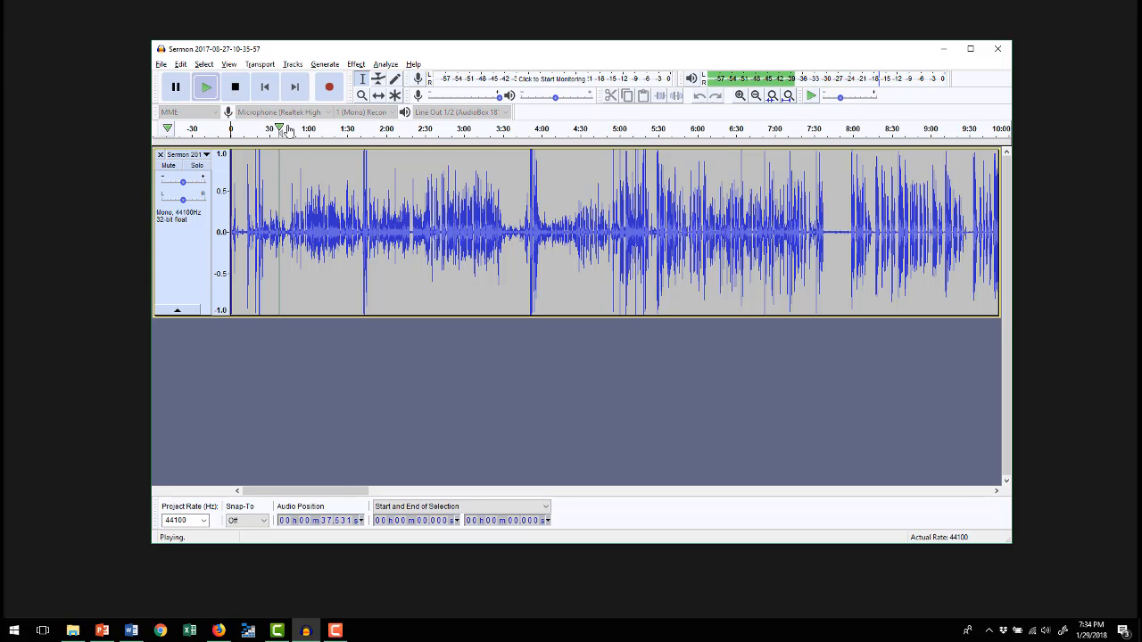
mouse_move(289, 129)
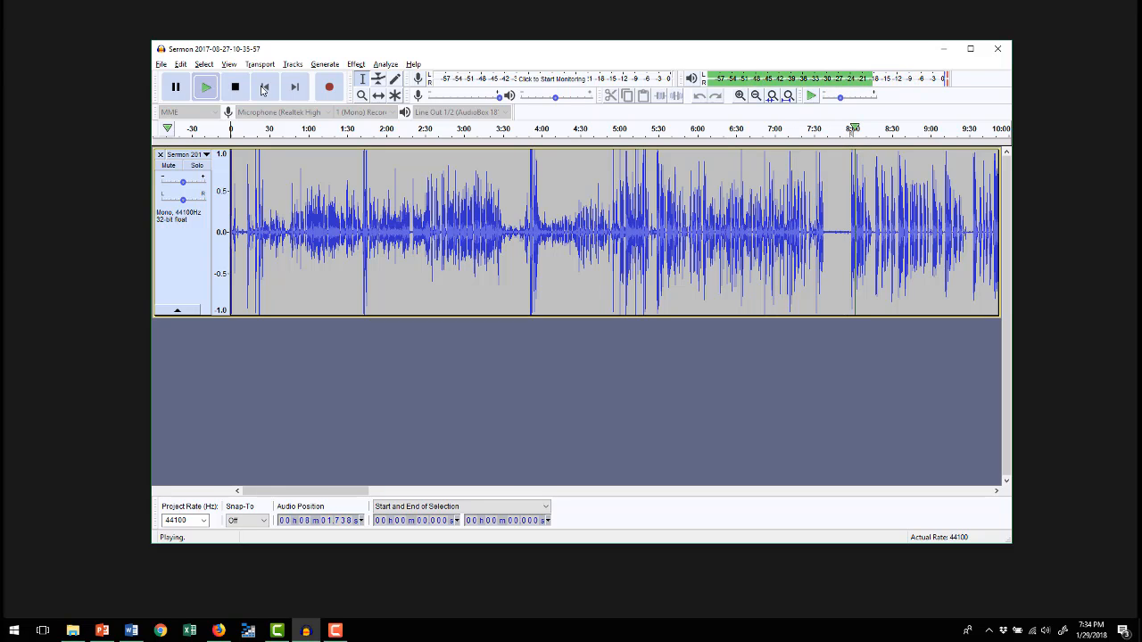
left_click(236, 85)
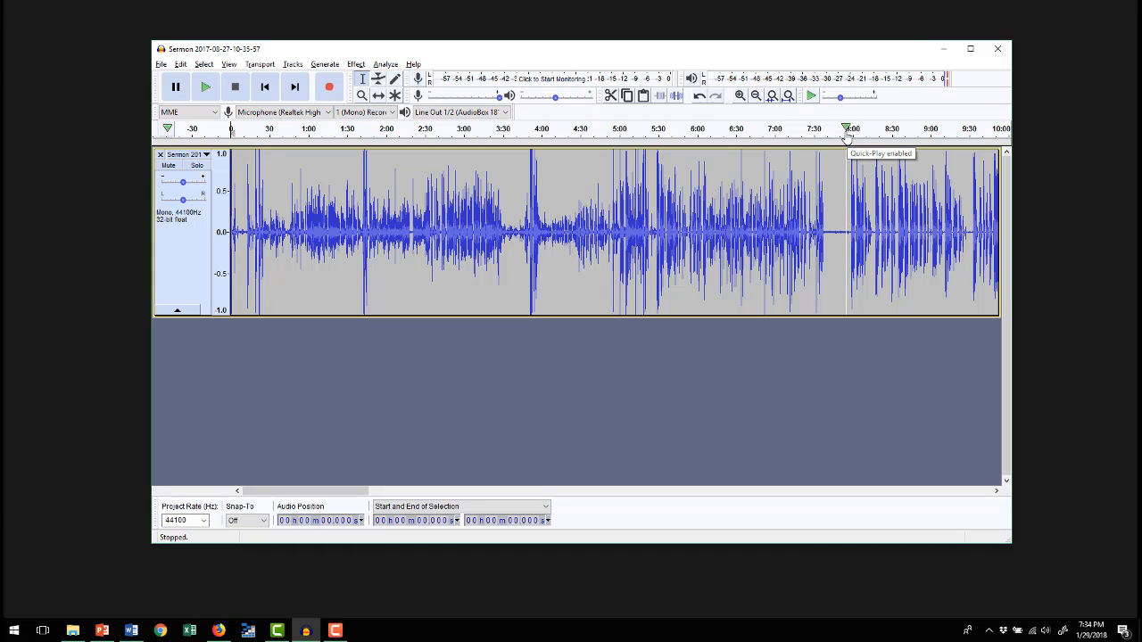
Preview two short stretches of the evened-out sermon, stopping playback after each
left_click(205, 85)
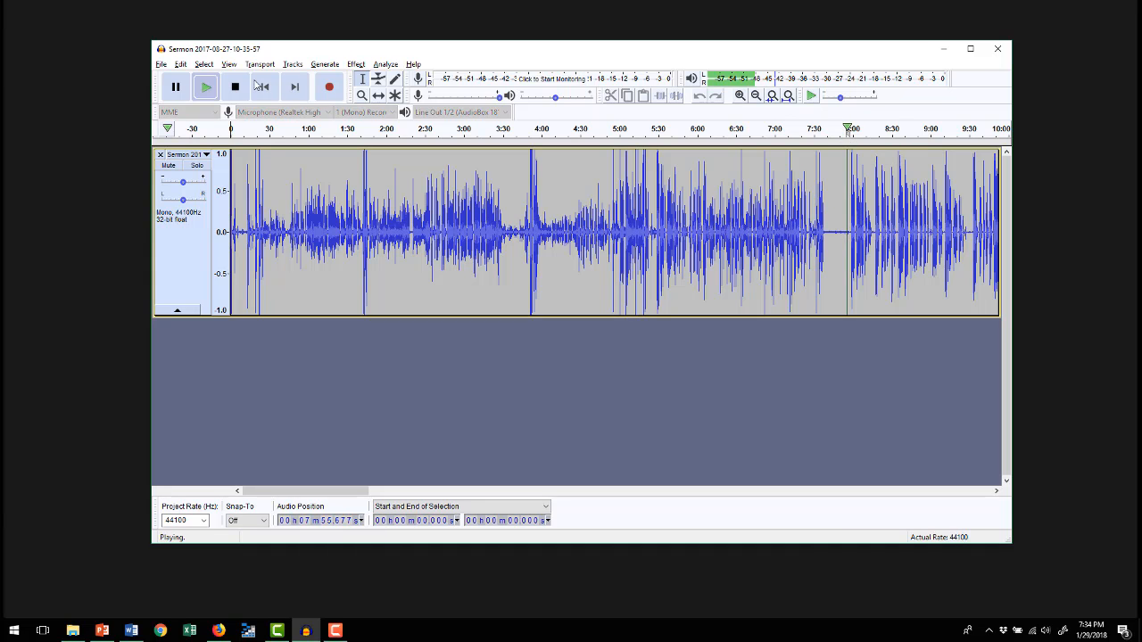
left_click(235, 85)
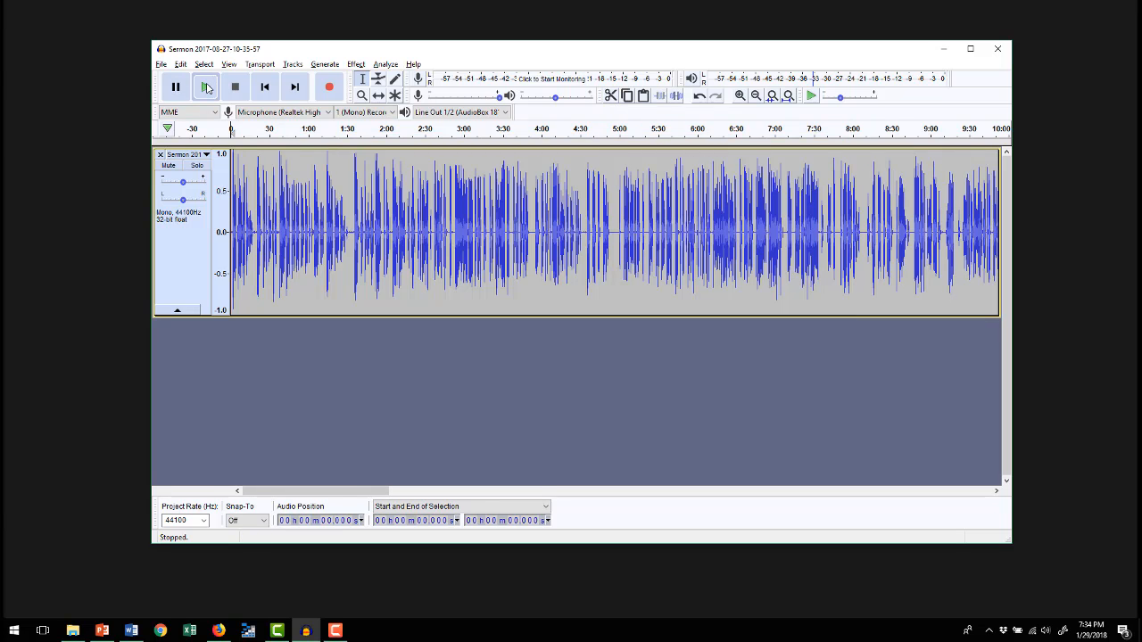
left_click(207, 85)
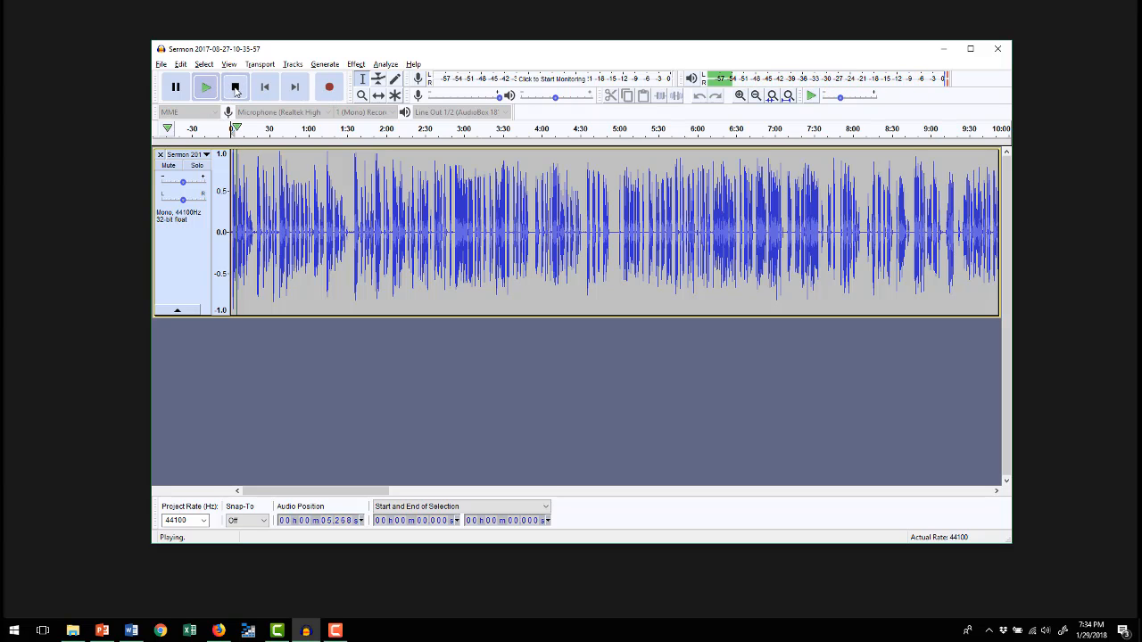
left_click(235, 85)
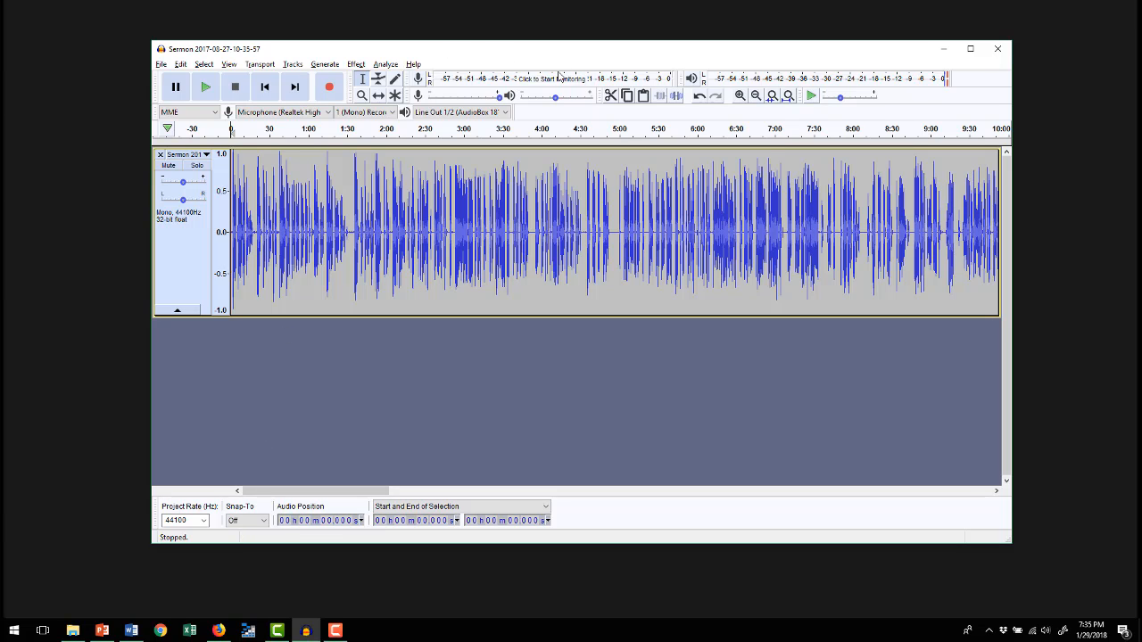
mouse_move(544, 114)
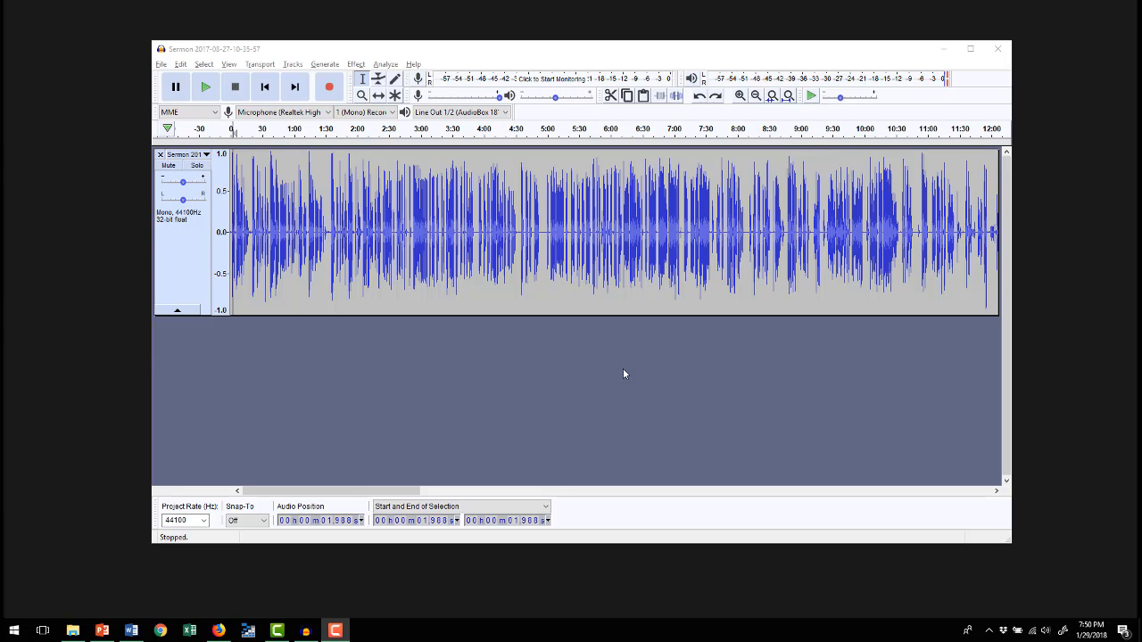
mouse_move(493, 380)
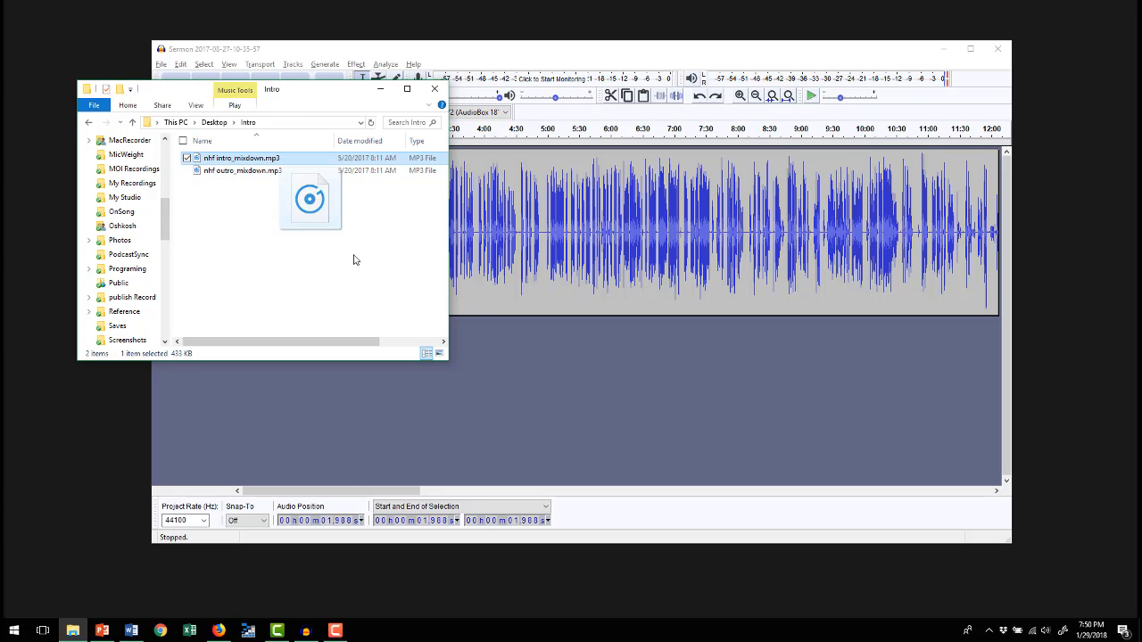
Drag nhf-intro_mixdown.mp3 in as a second track and zoom in to see it
left_click_drag(311, 198, 535, 390)
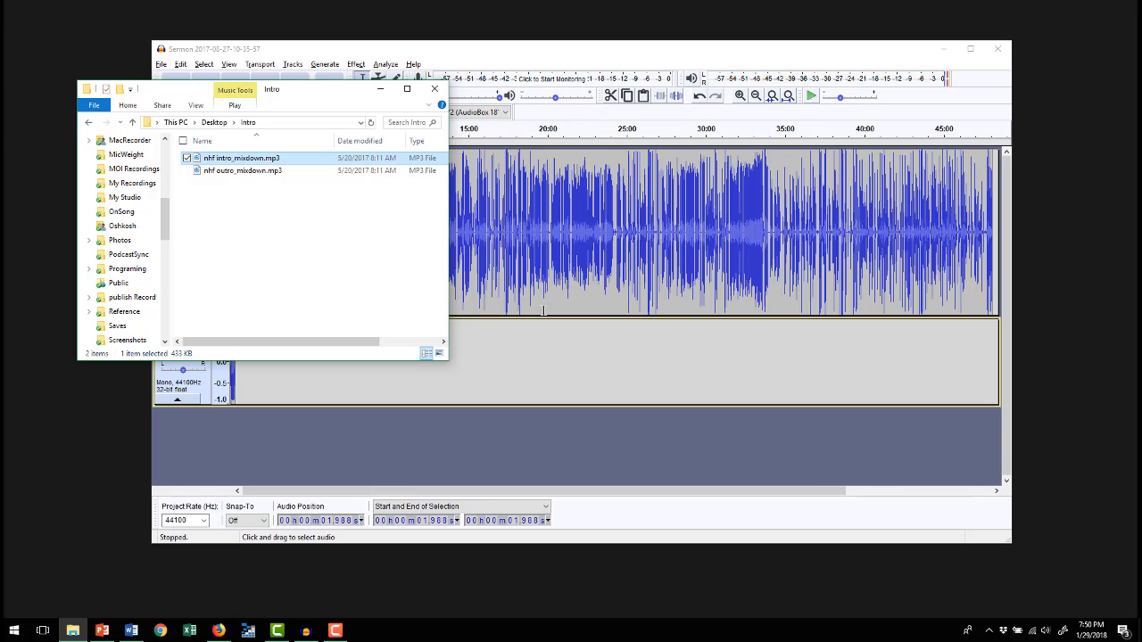
mouse_move(432, 57)
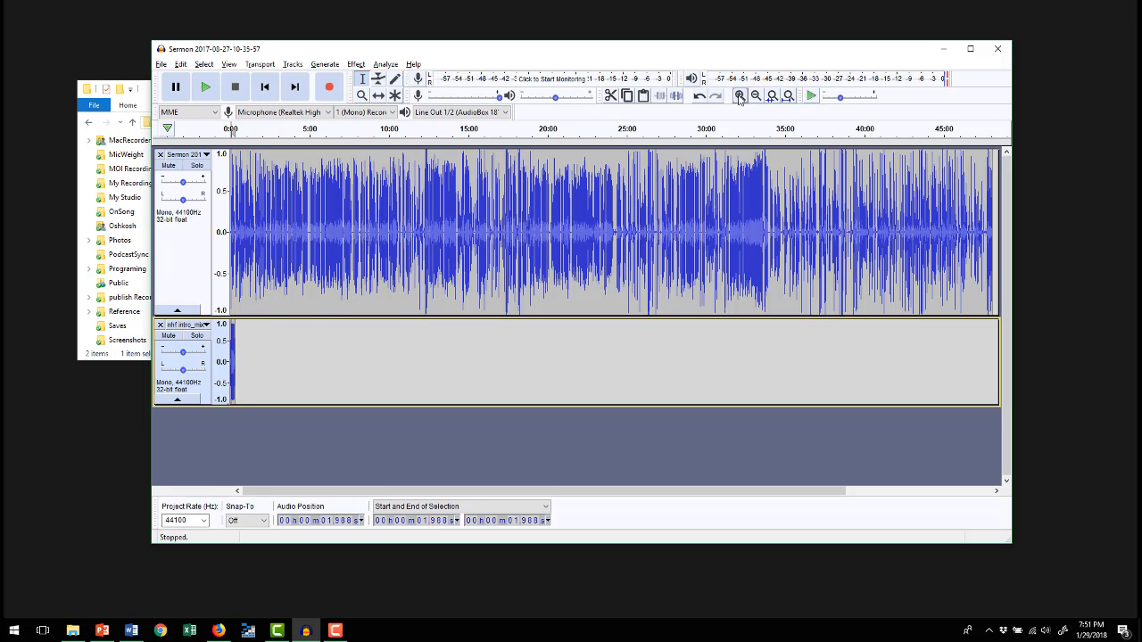
left_click(739, 96)
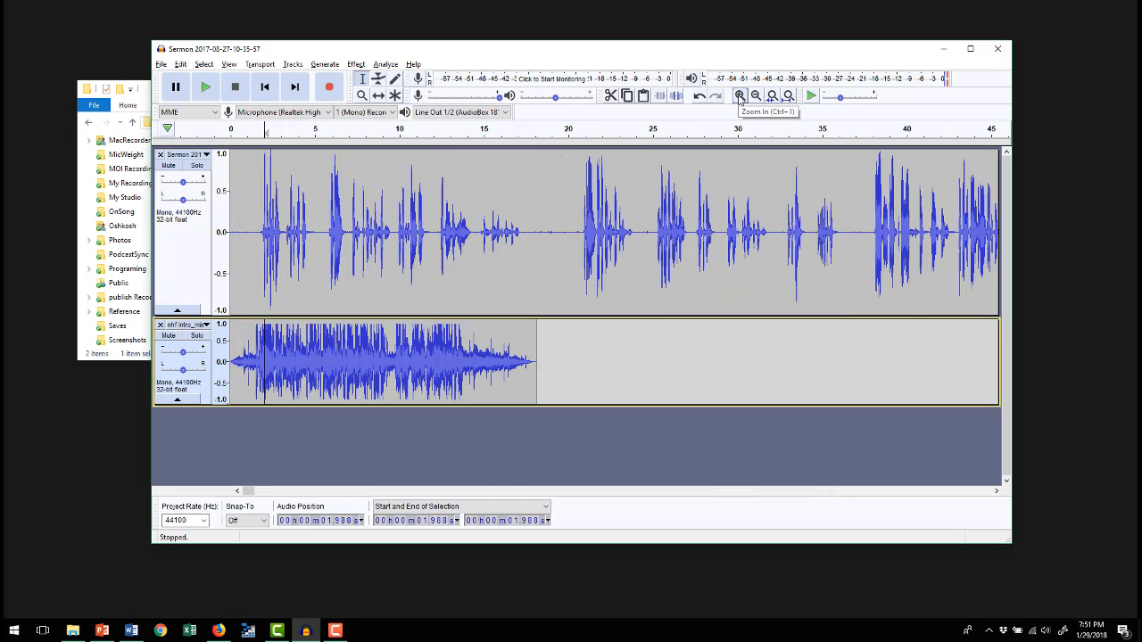
left_click(739, 96)
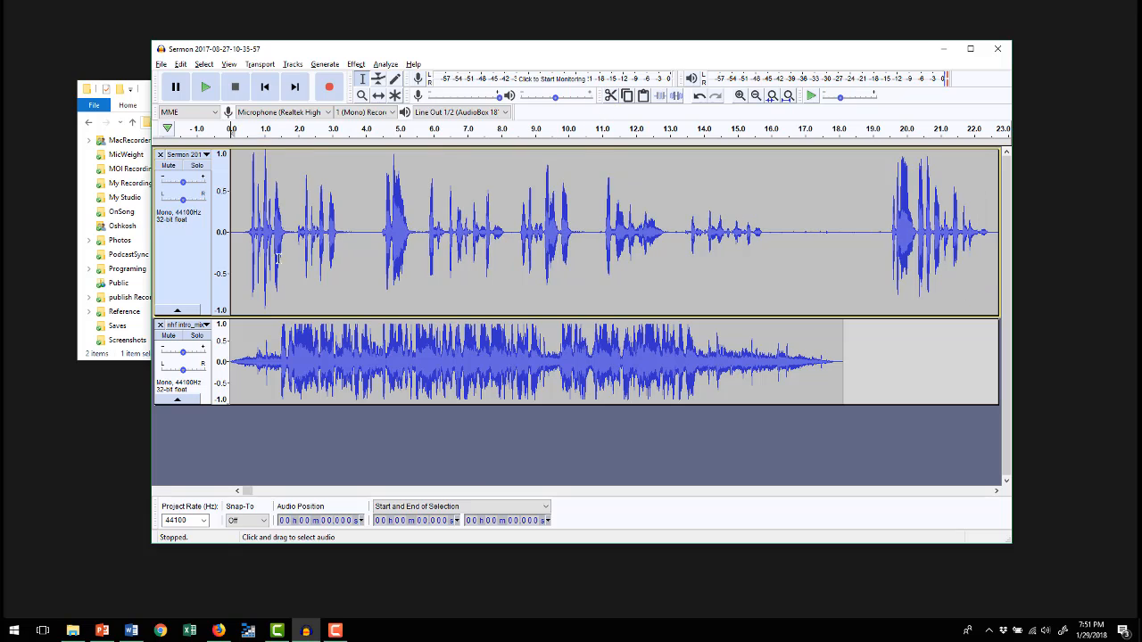
mouse_move(628, 241)
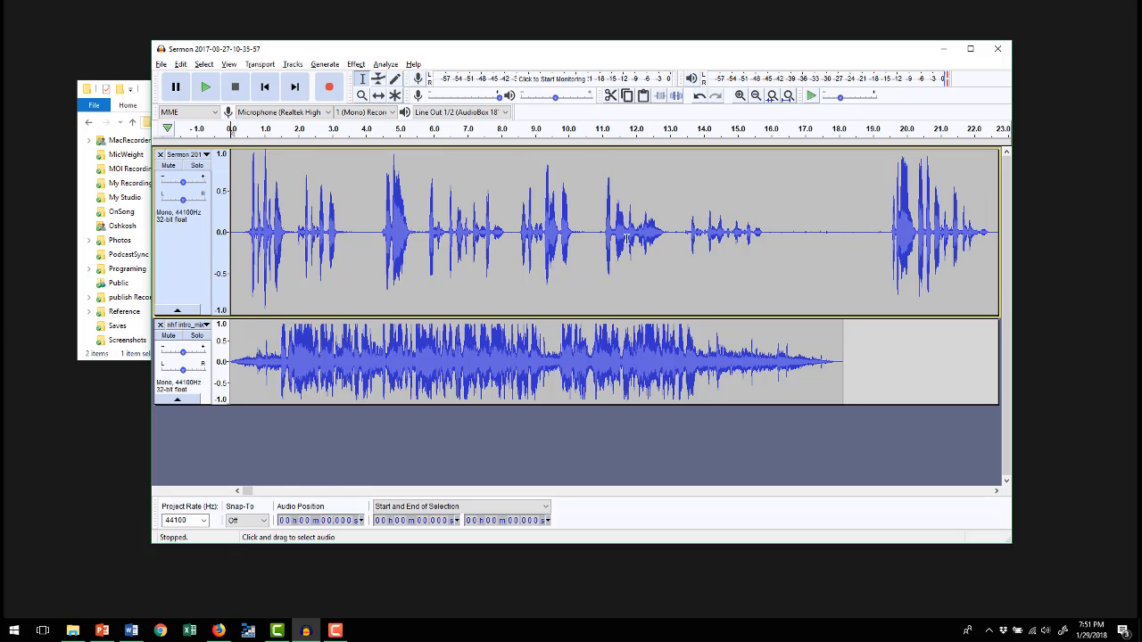
mouse_move(838, 232)
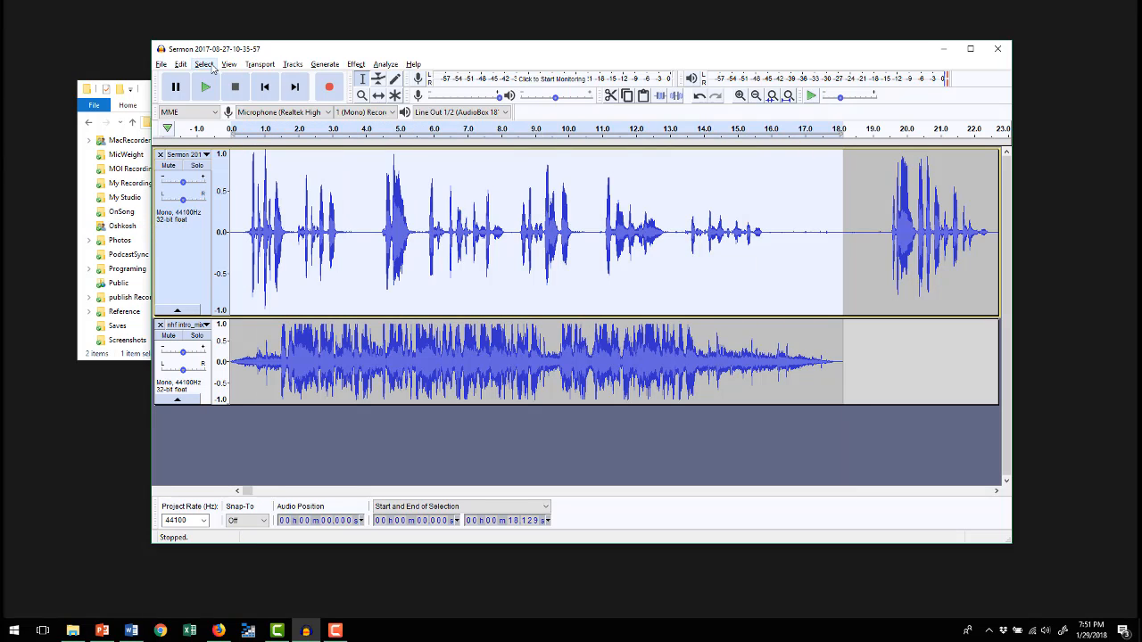
Bring up the Tracks commands to align the sermon after the intro
left_click(293, 64)
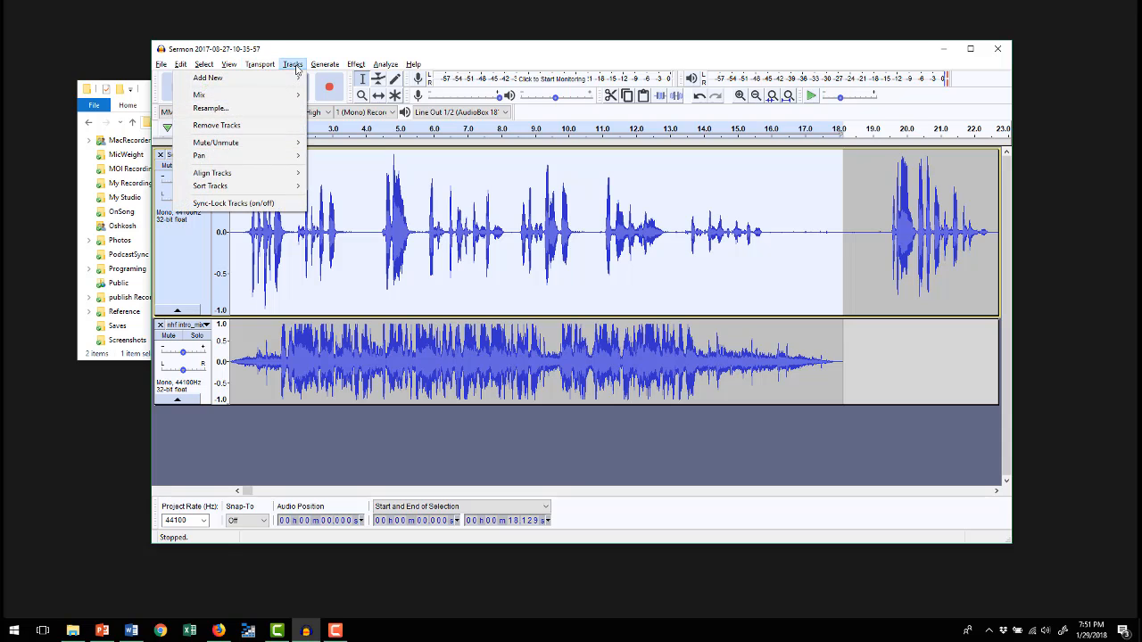
mouse_move(213, 172)
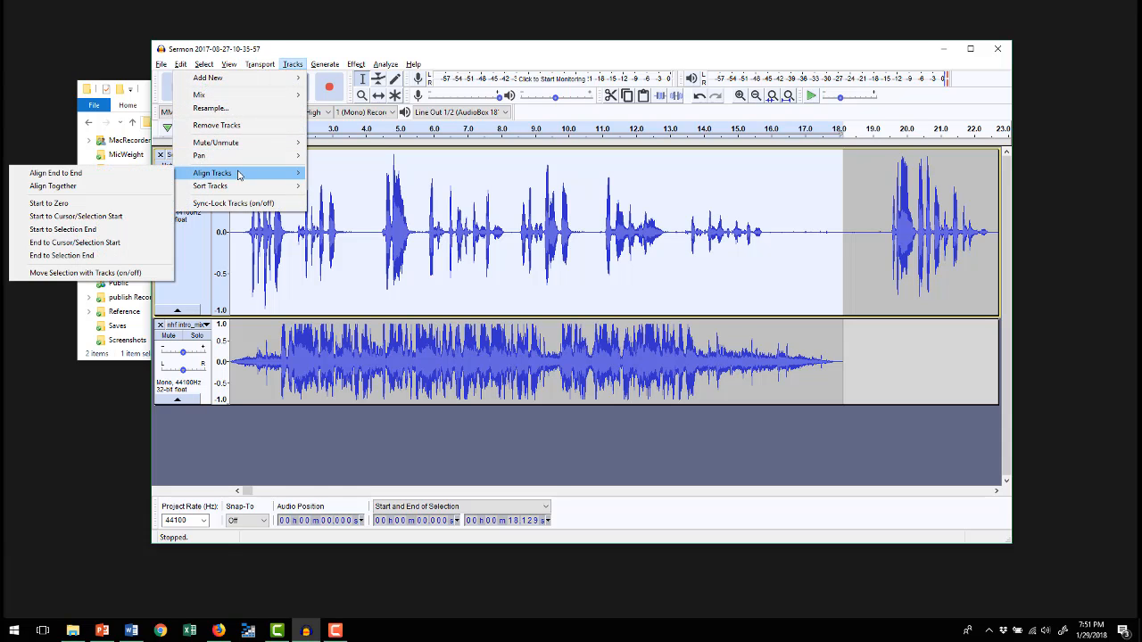
mouse_move(63, 228)
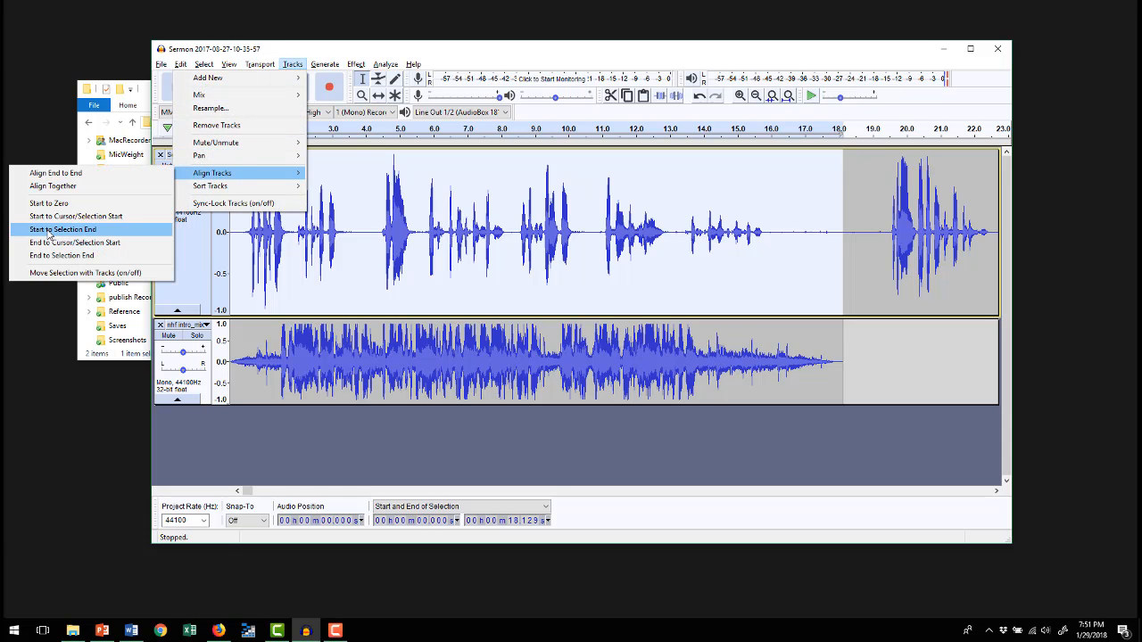
mouse_move(75, 233)
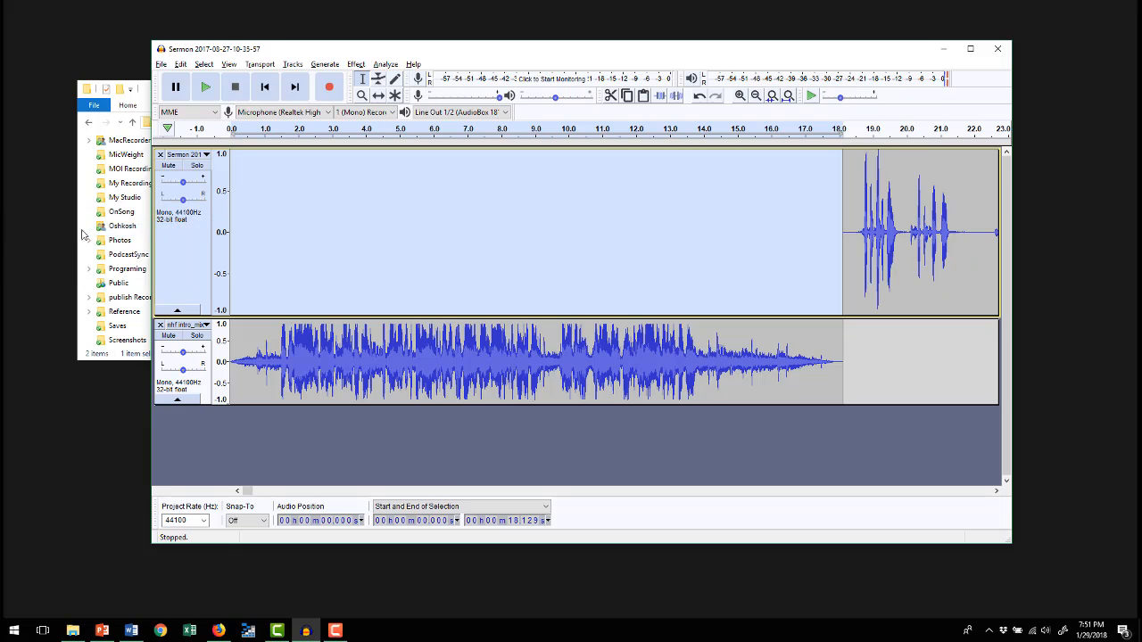
mouse_move(307, 189)
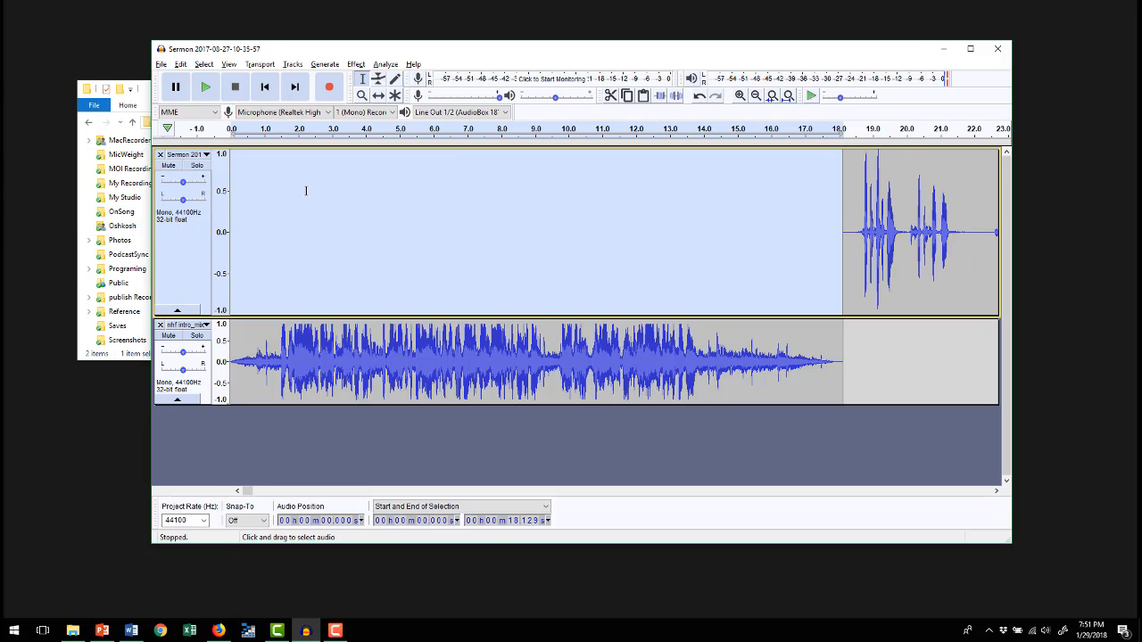
mouse_move(881, 229)
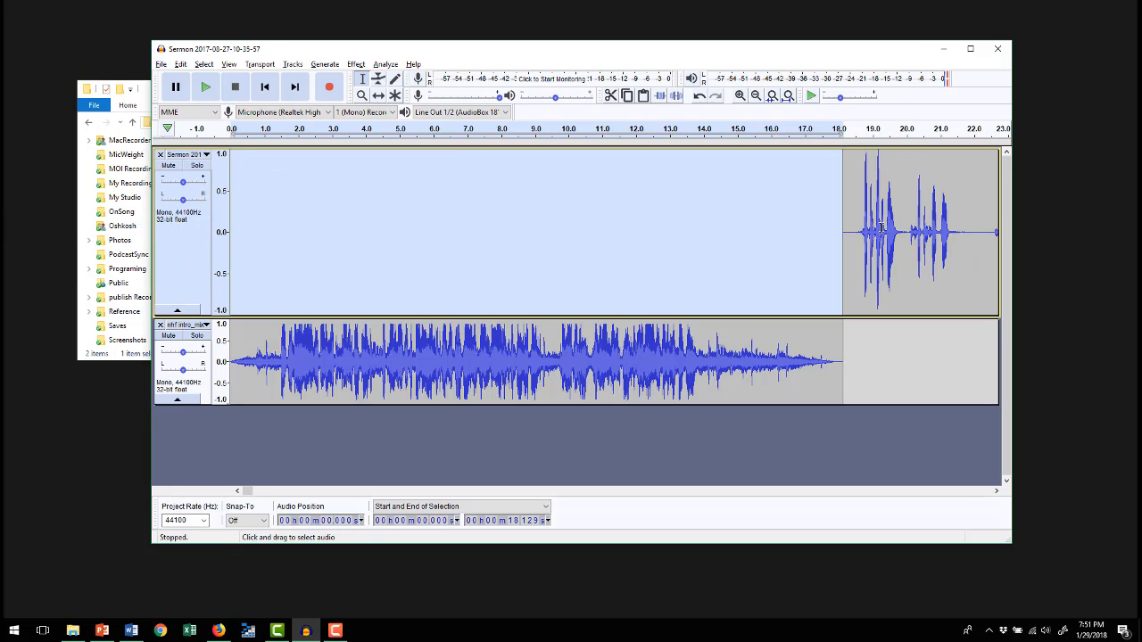
left_click(203, 86)
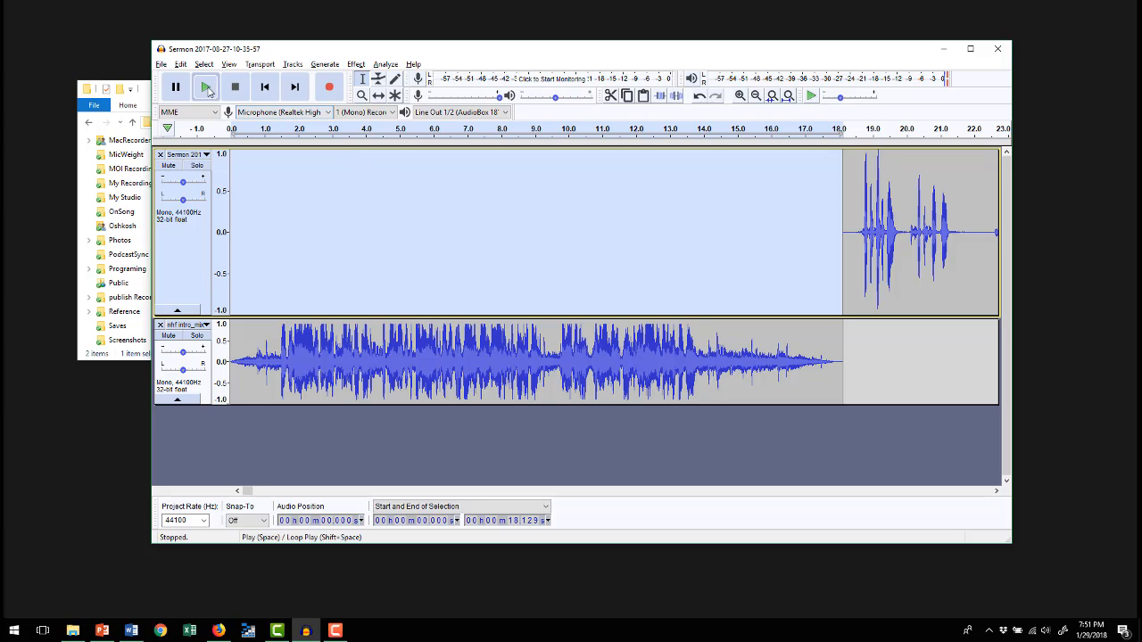
mouse_move(205, 86)
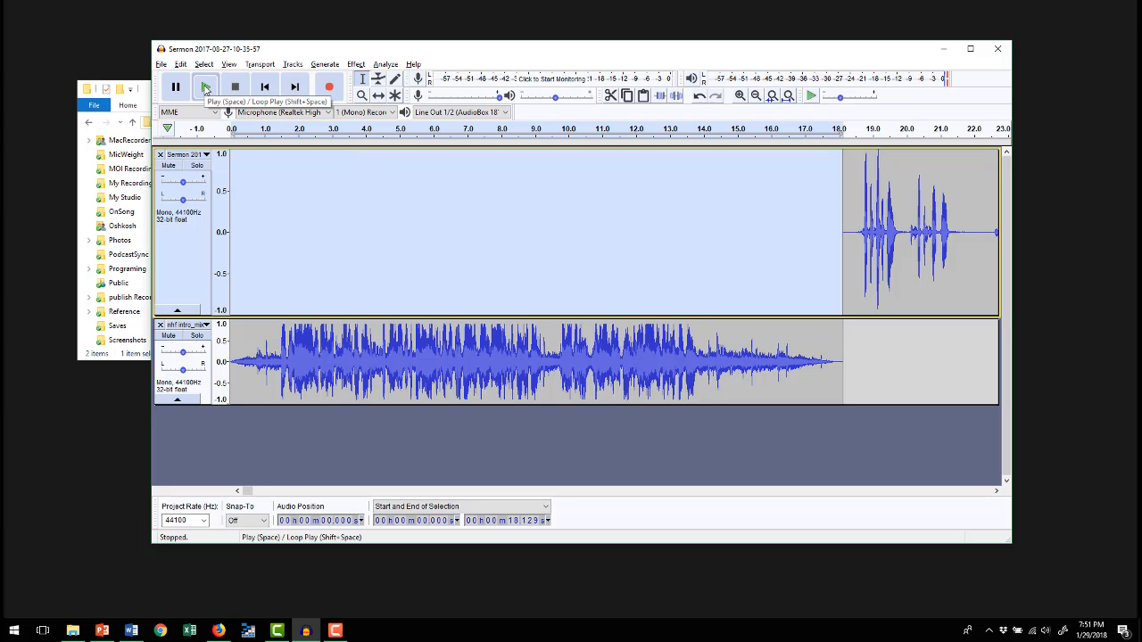
left_click(235, 86)
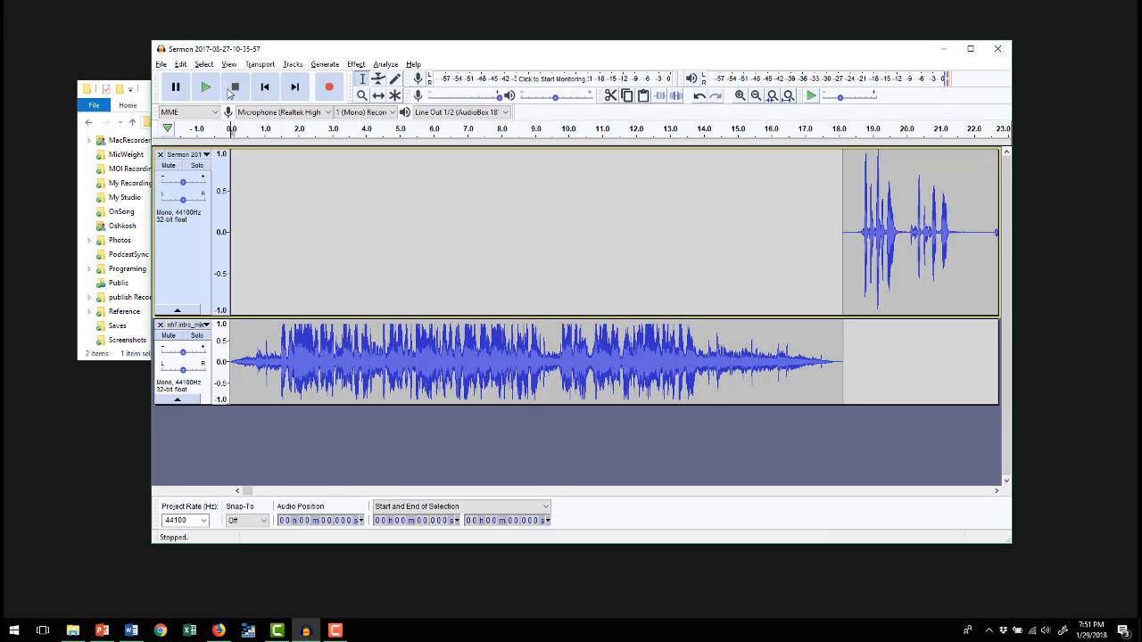
left_click(205, 86)
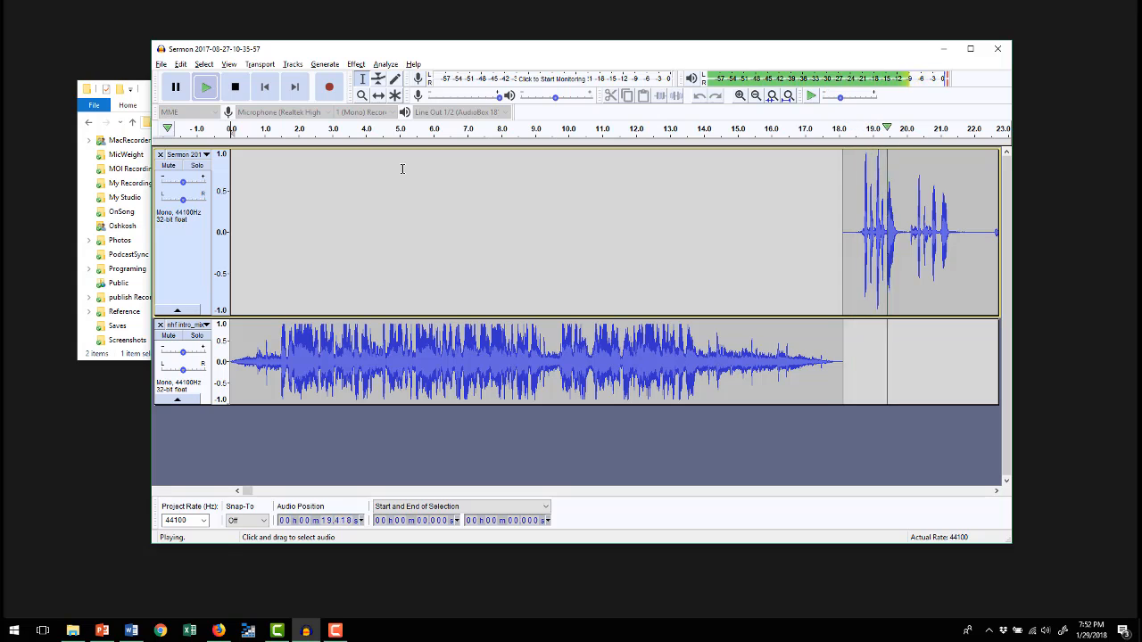
left_click(236, 85)
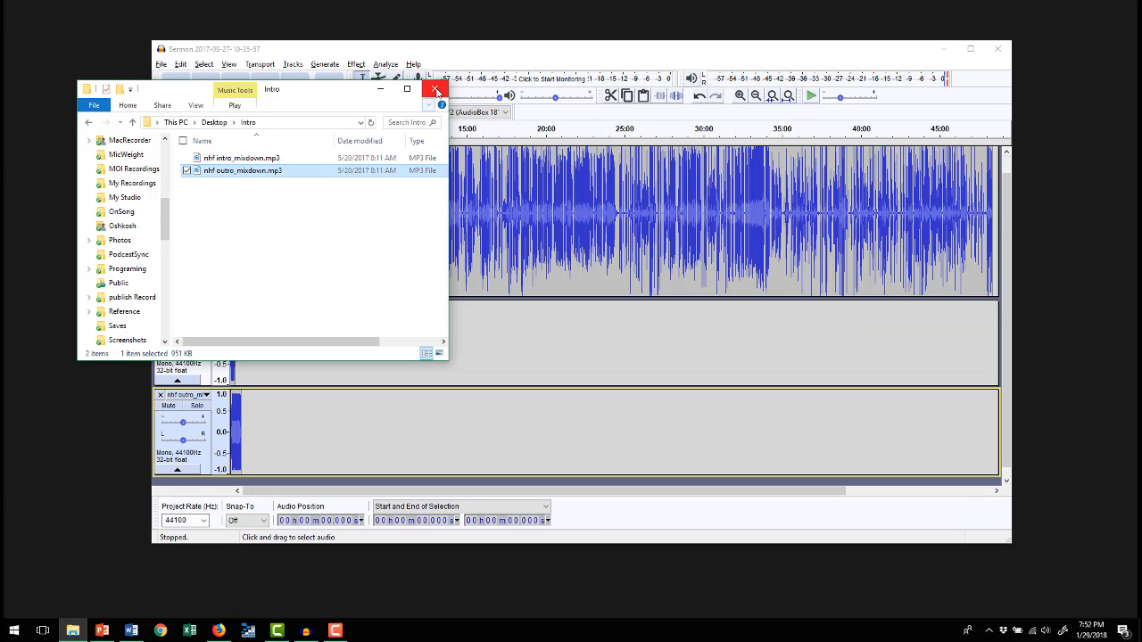
Close the clip folder window, leaving sermon, intro and outro tracks in Audacity
left_click(437, 89)
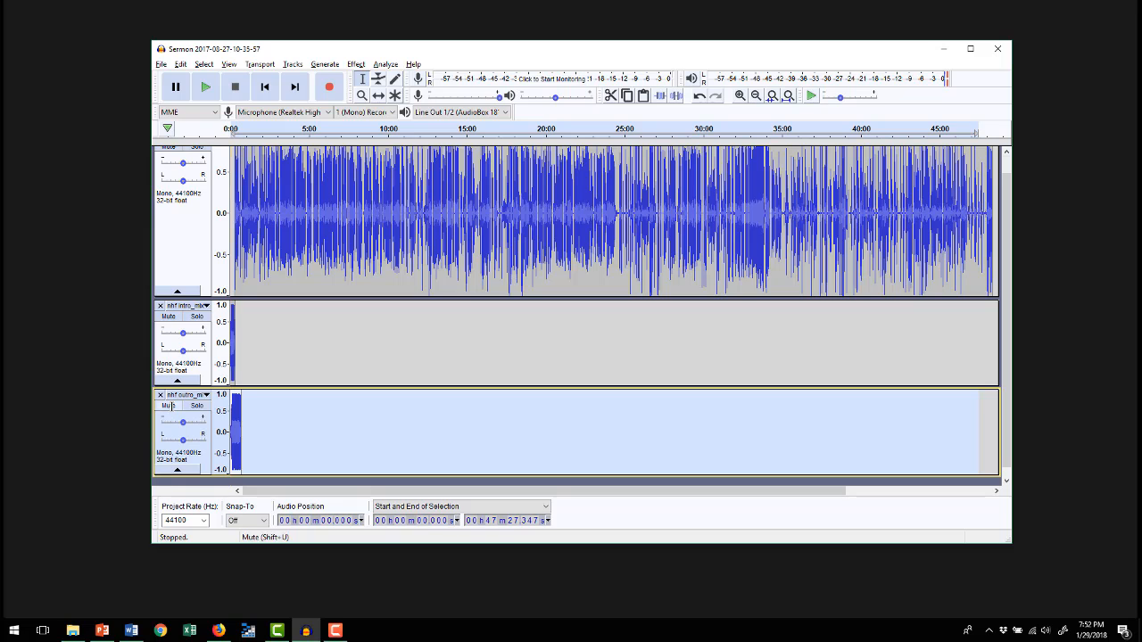
Align the outro track's start to the selection end via Tracks > Align Tracks
left_click(260, 65)
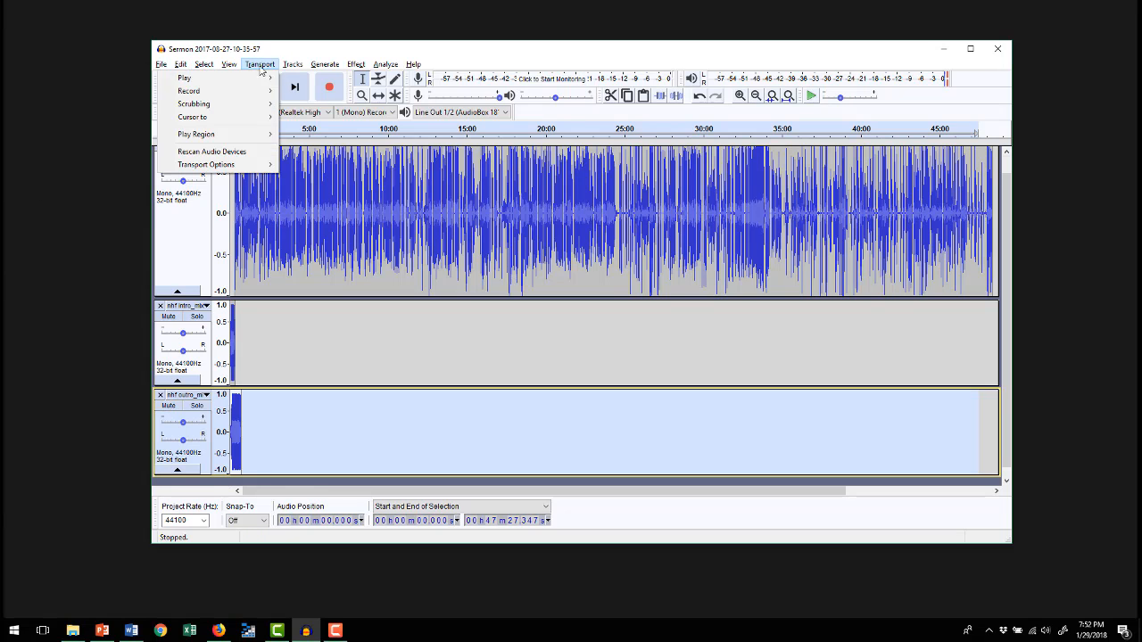
left_click(292, 65)
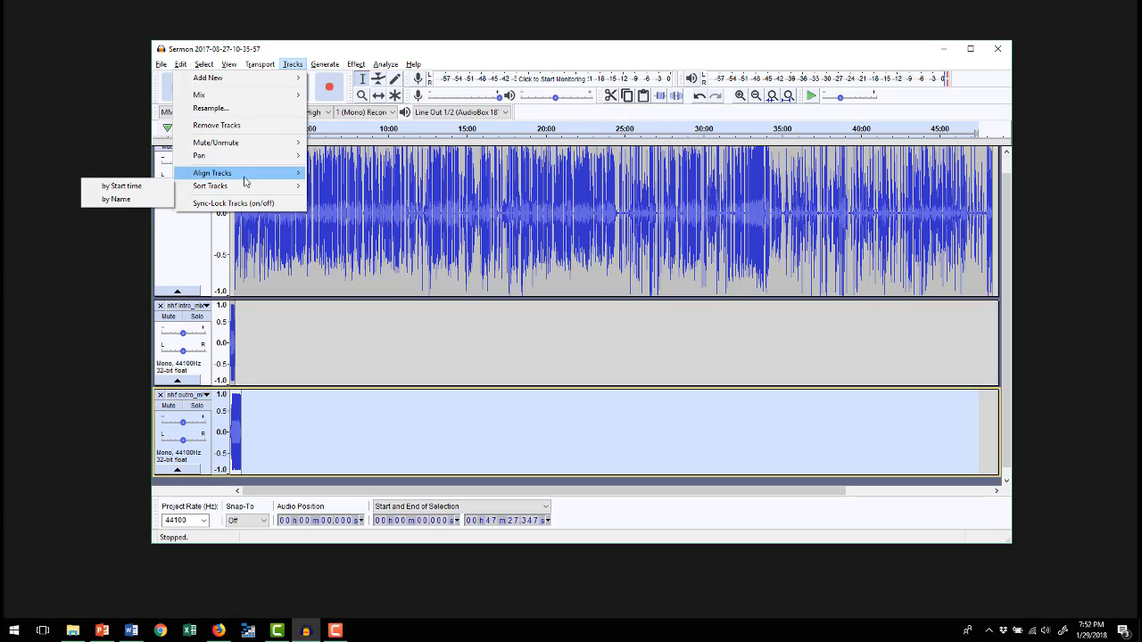
mouse_move(213, 172)
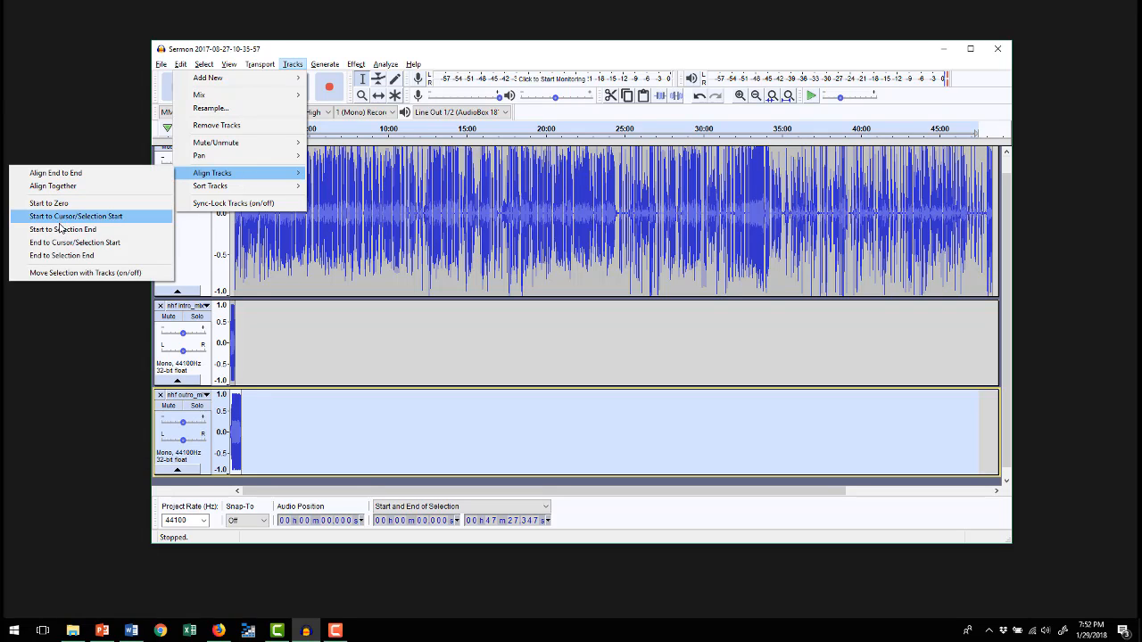
mouse_move(62, 229)
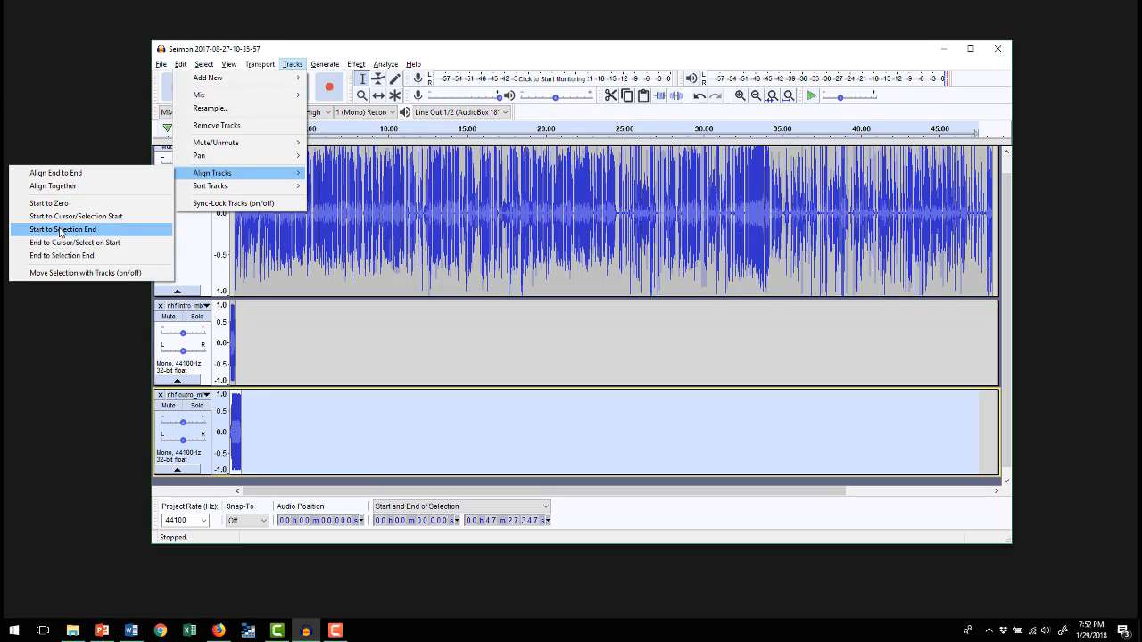
left_click(63, 228)
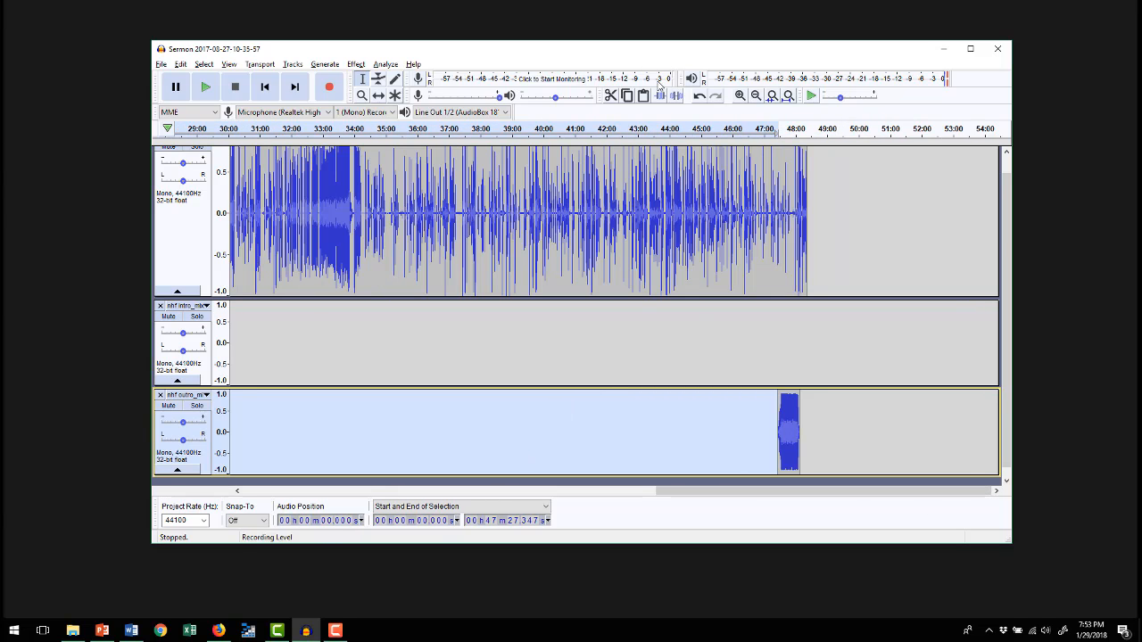
mouse_move(794, 200)
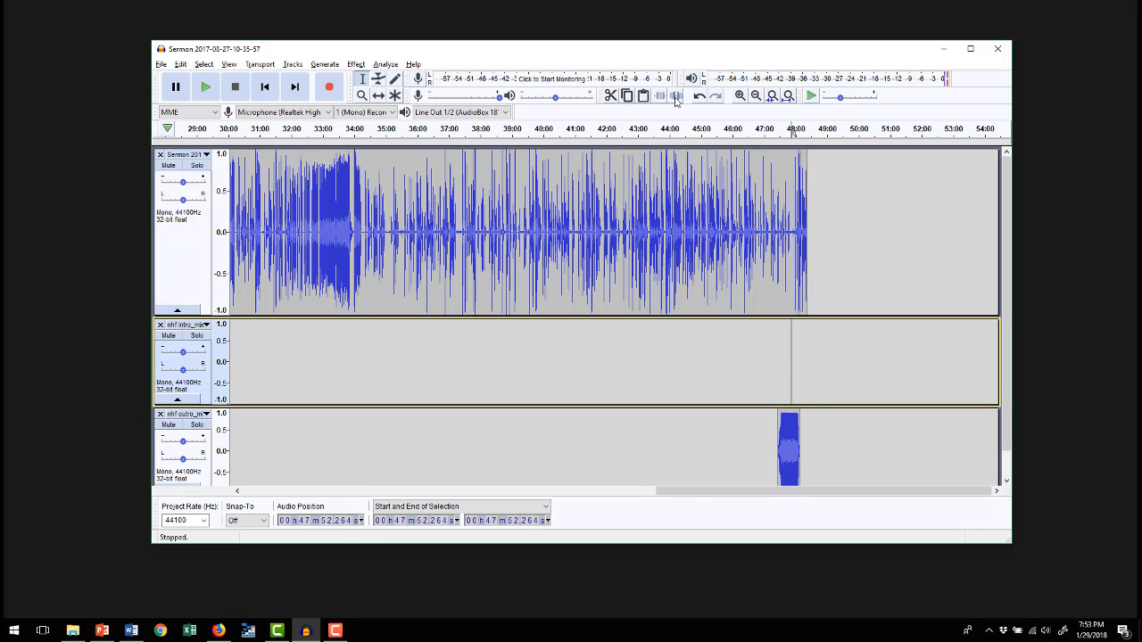
Select the outro up to the sermon's end and align its start there with no overlap
left_click(739, 96)
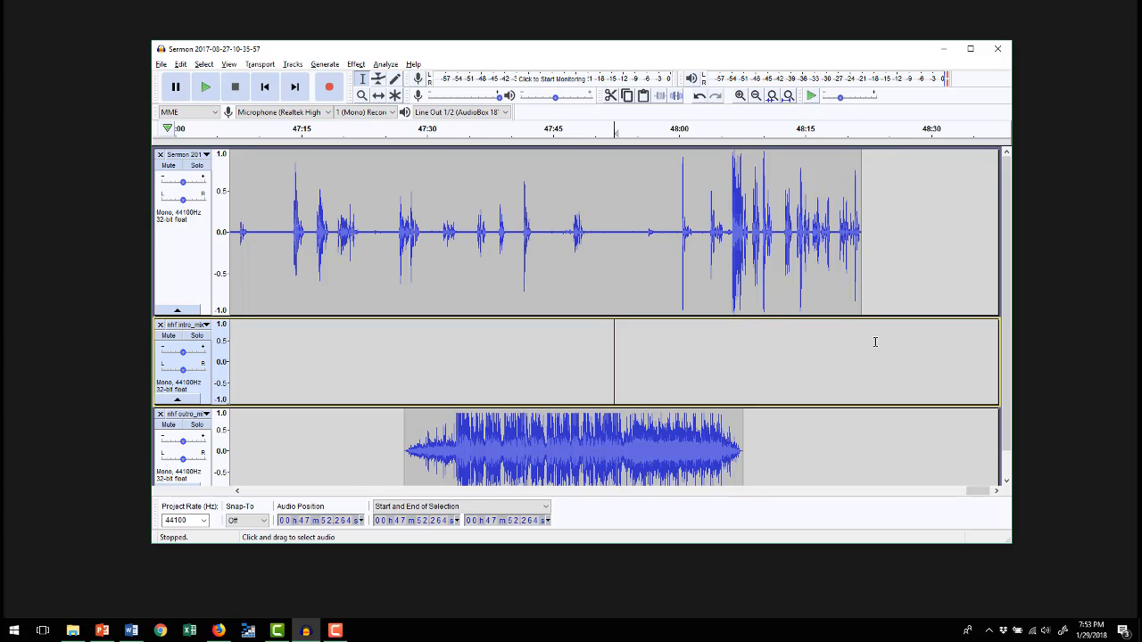
mouse_move(557, 403)
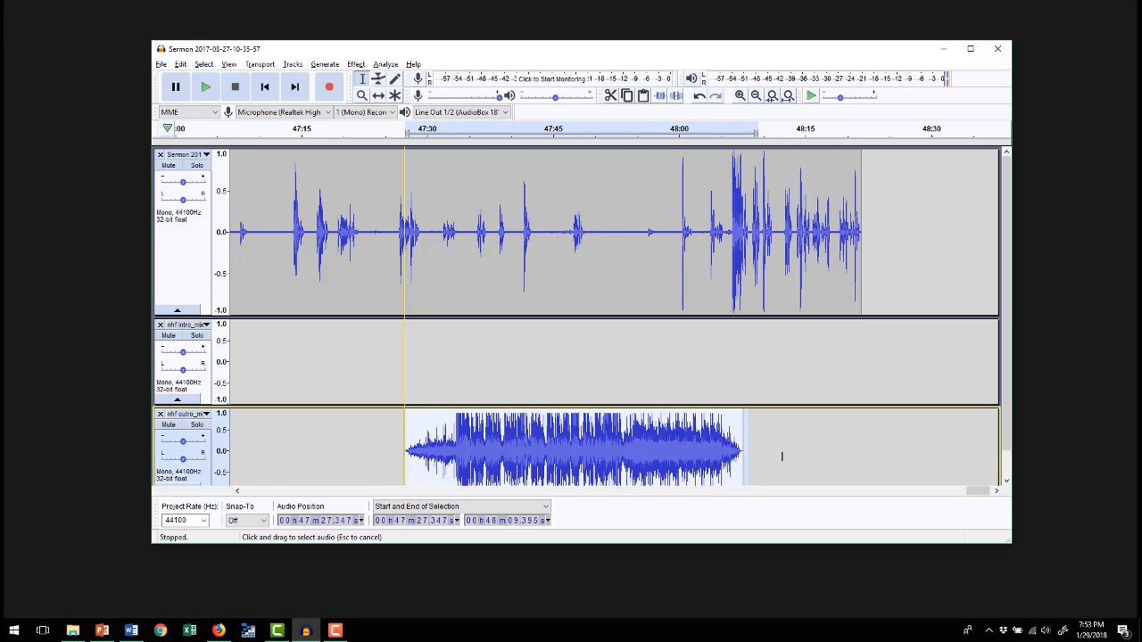
left_click_drag(743, 448, 860, 448)
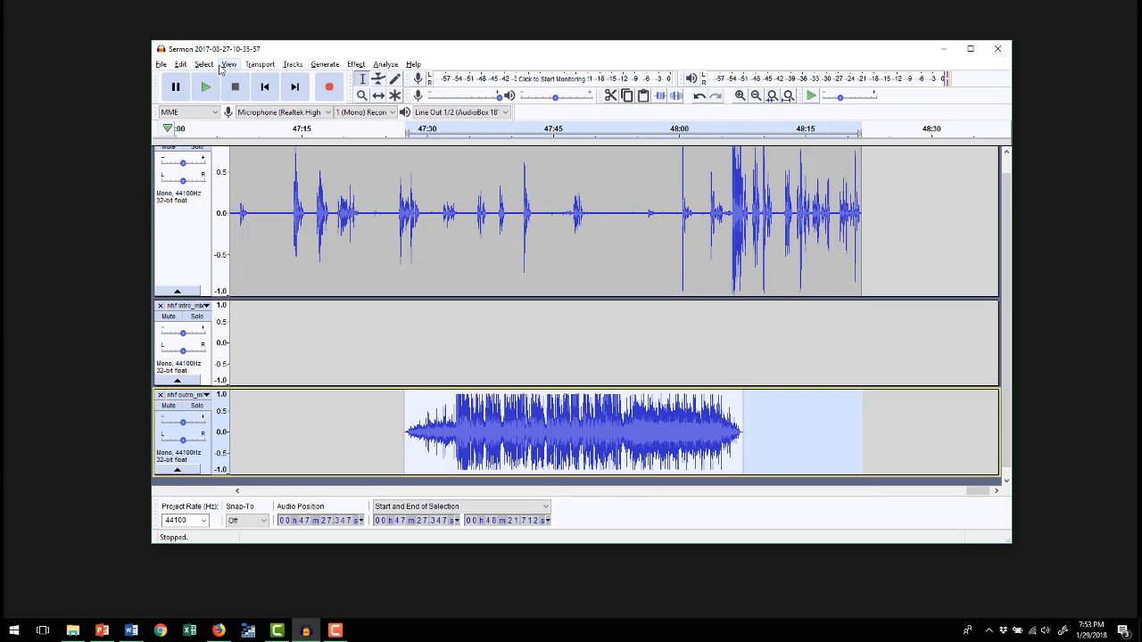
left_click(292, 65)
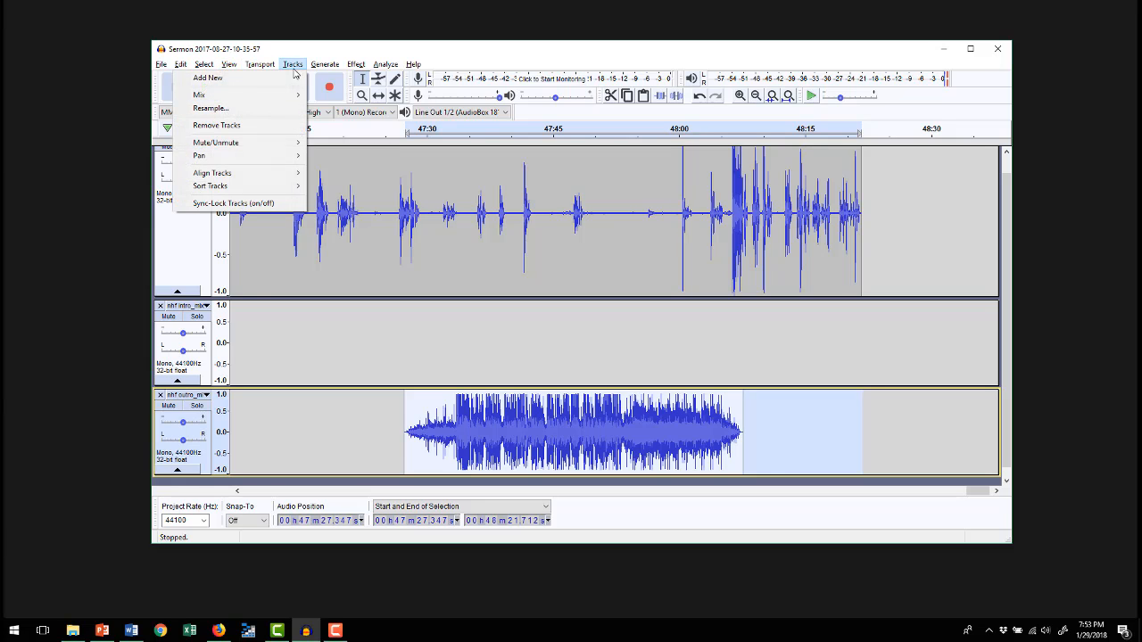
mouse_move(212, 173)
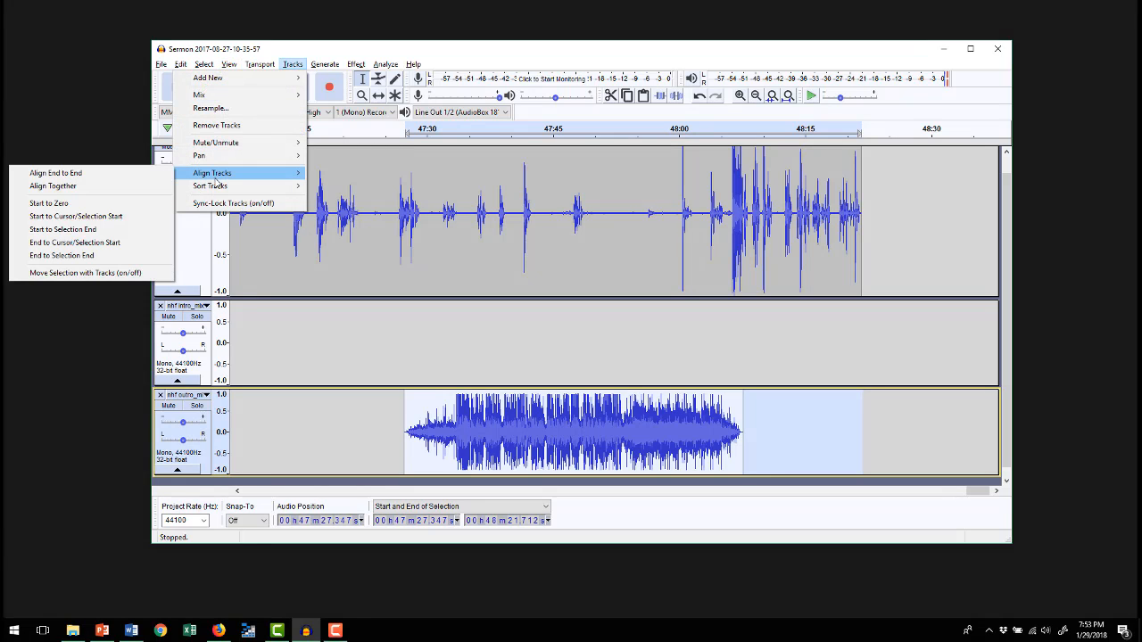
mouse_move(211, 186)
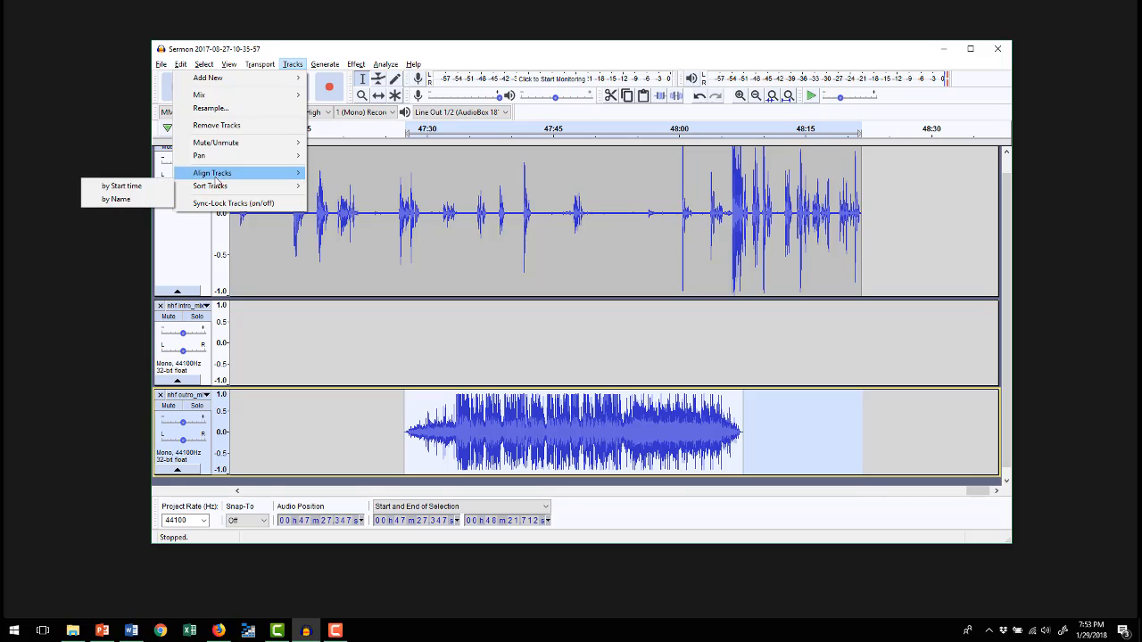
mouse_move(213, 173)
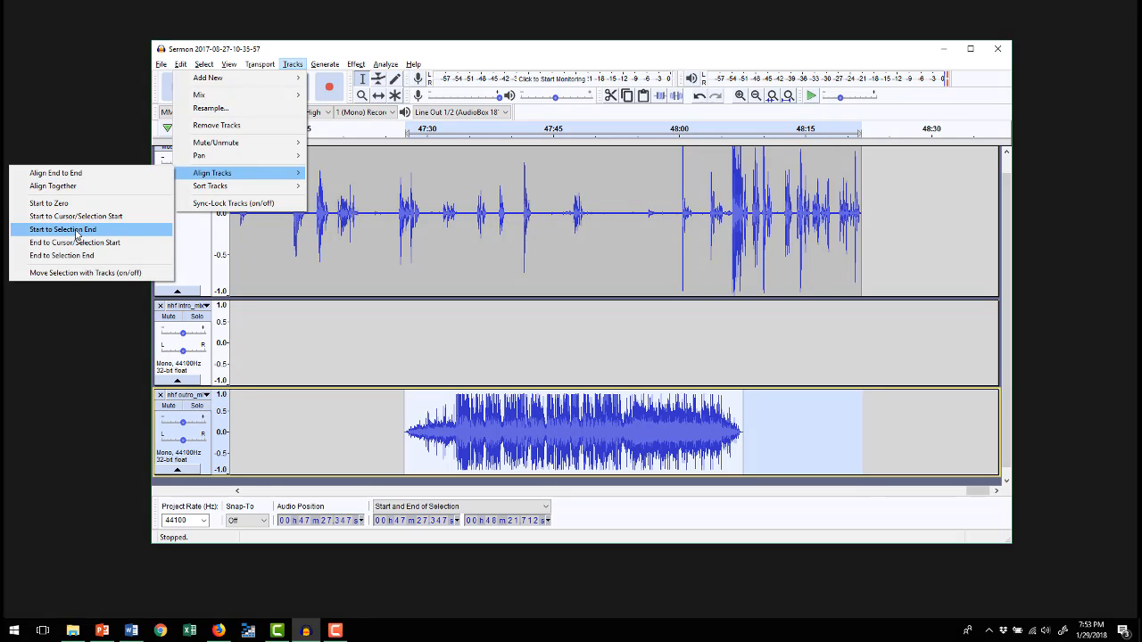
left_click(62, 228)
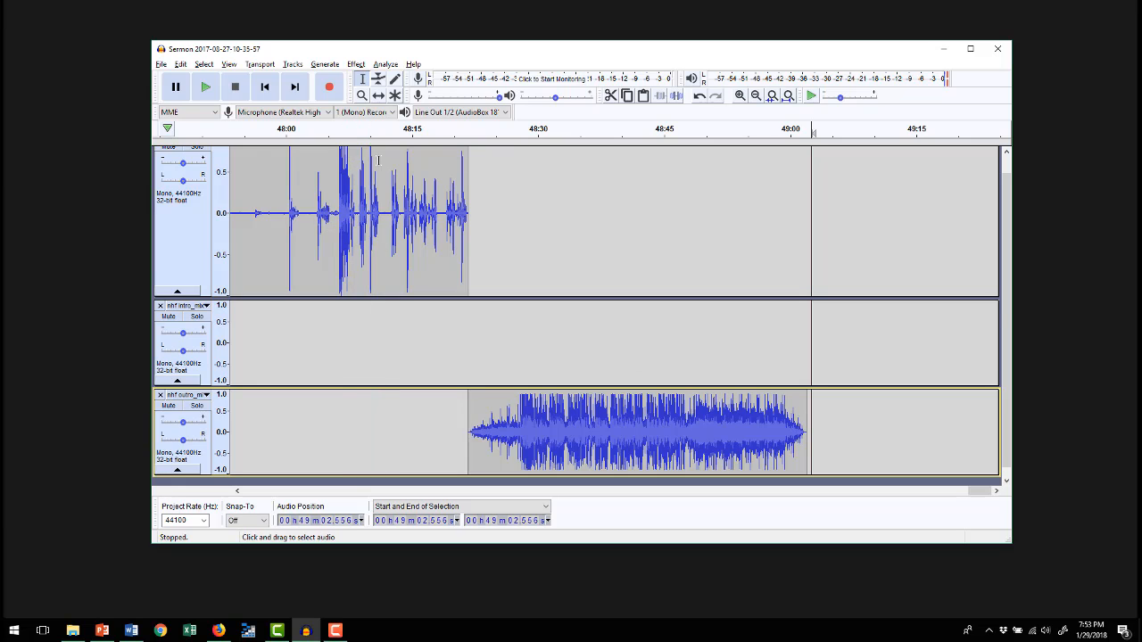
Play the sermon's closing stretch through into the outro, then stop playback
left_click(205, 86)
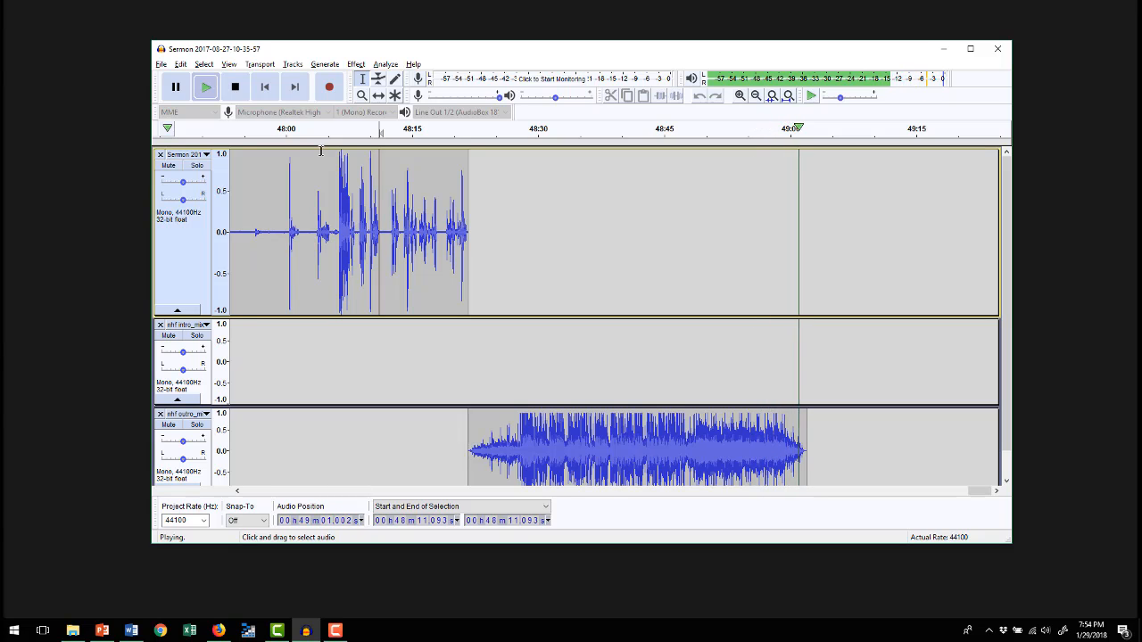
left_click(236, 86)
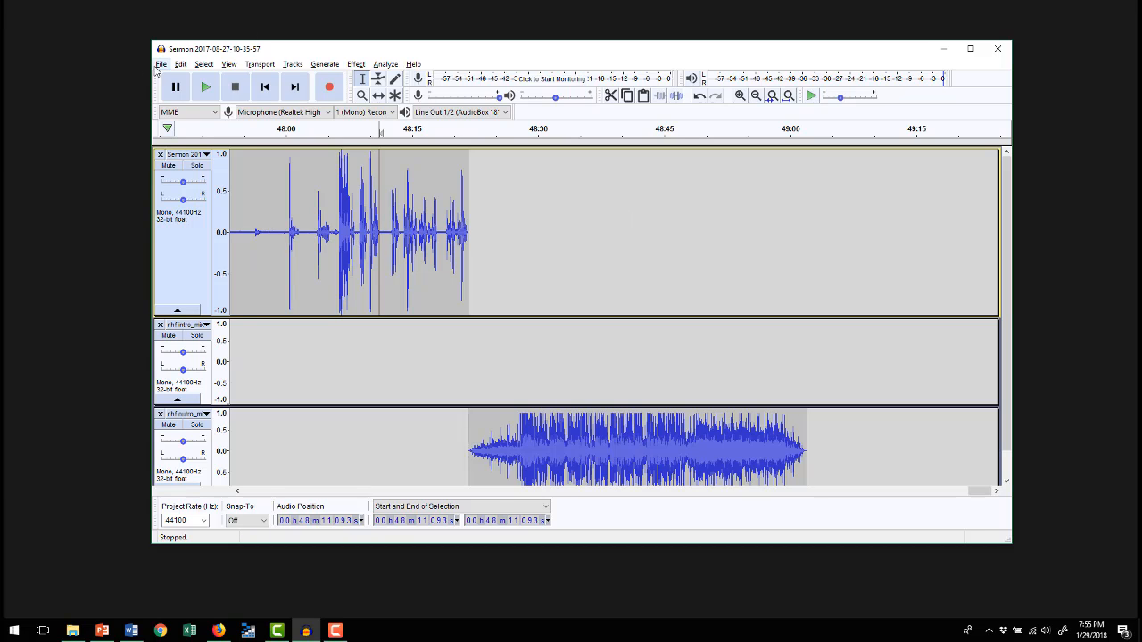
Start an MP3 export of the project via File > Export > Export as MP3
left_click(161, 64)
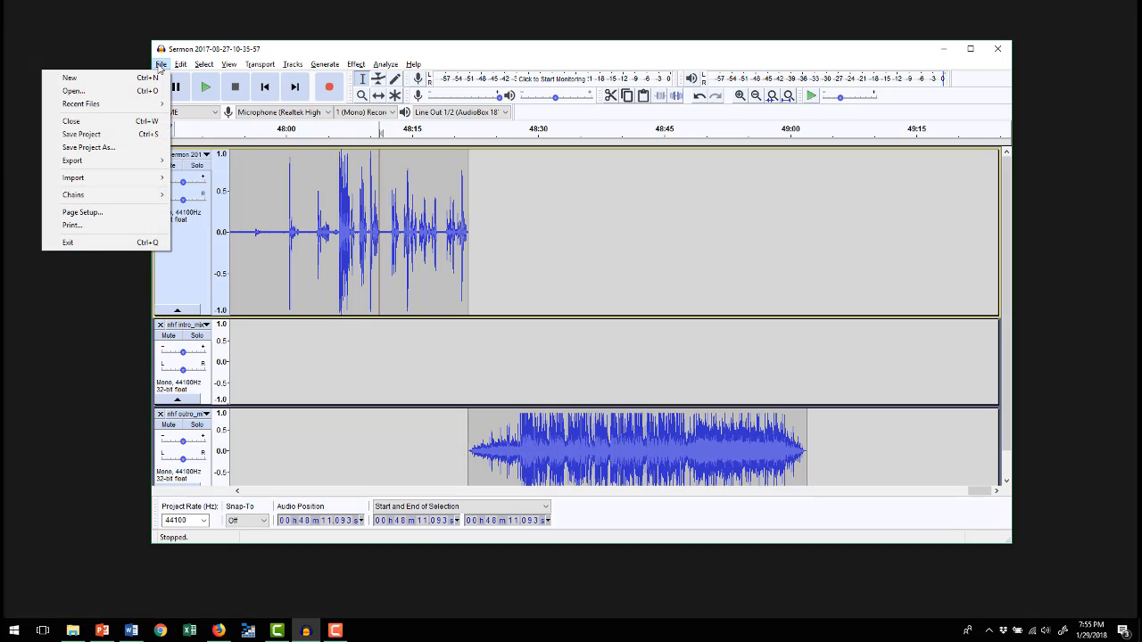
mouse_move(72, 161)
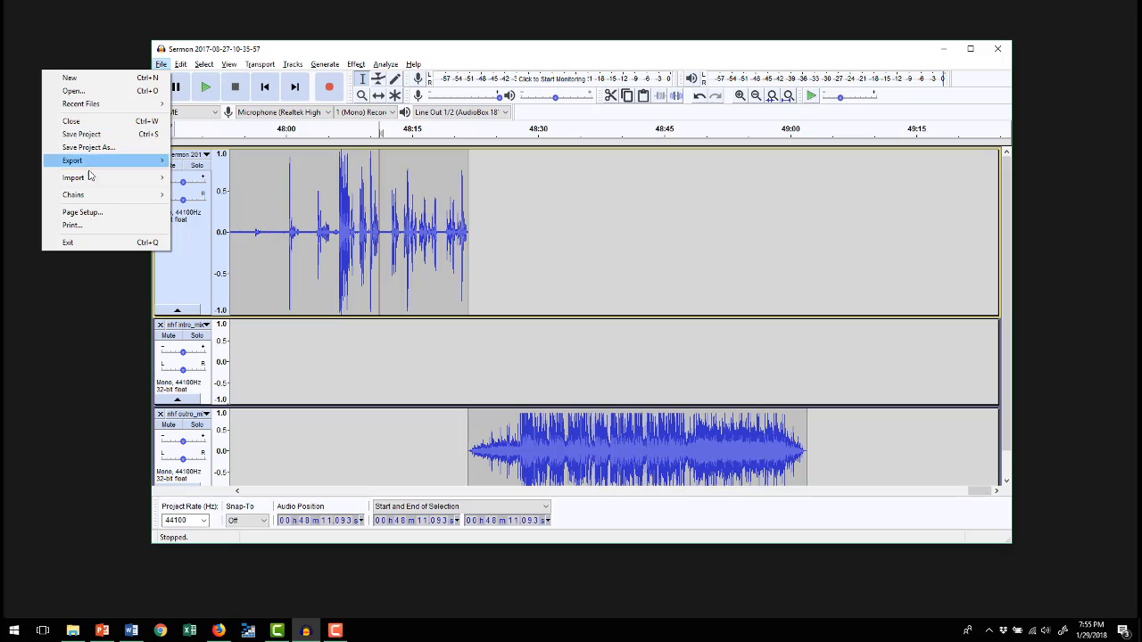
left_click(71, 161)
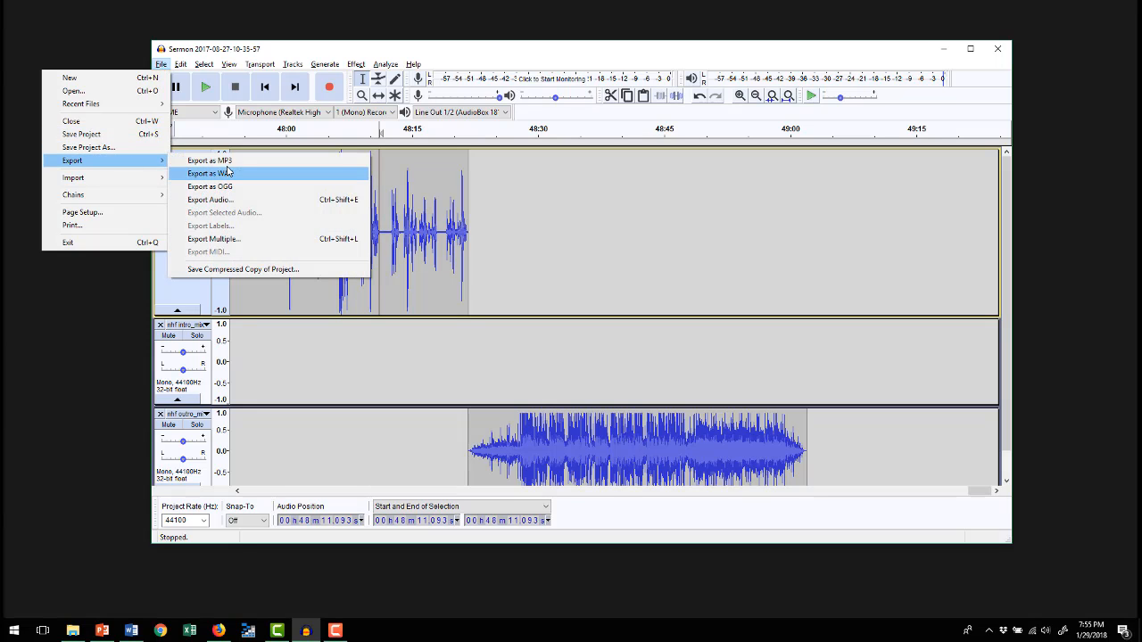
mouse_move(223, 164)
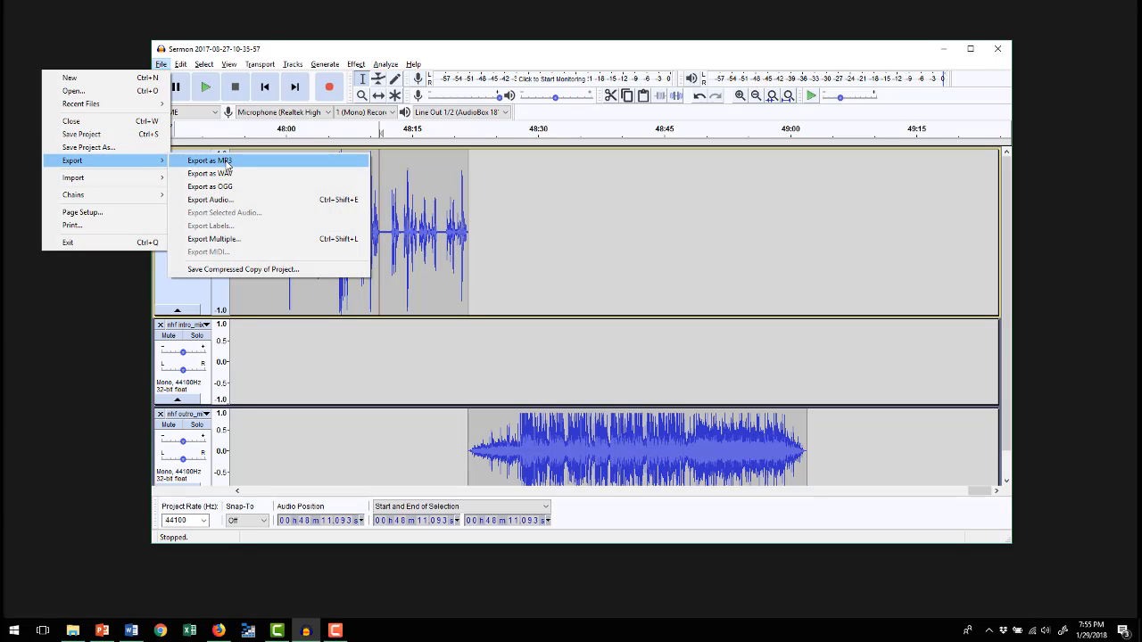
left_click(209, 160)
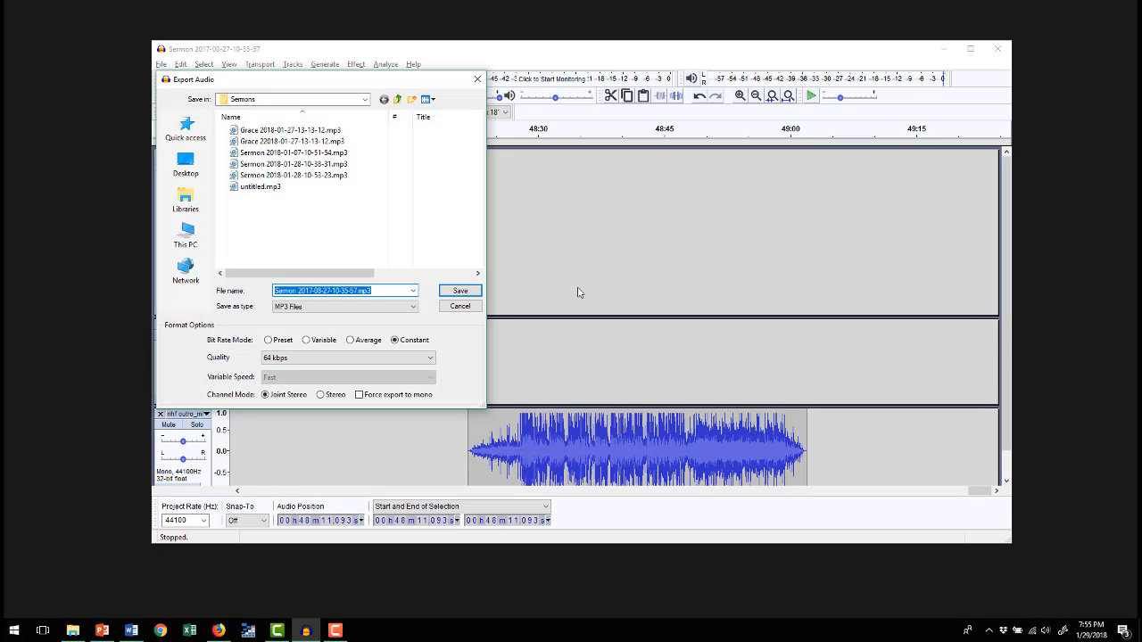
mouse_move(549, 273)
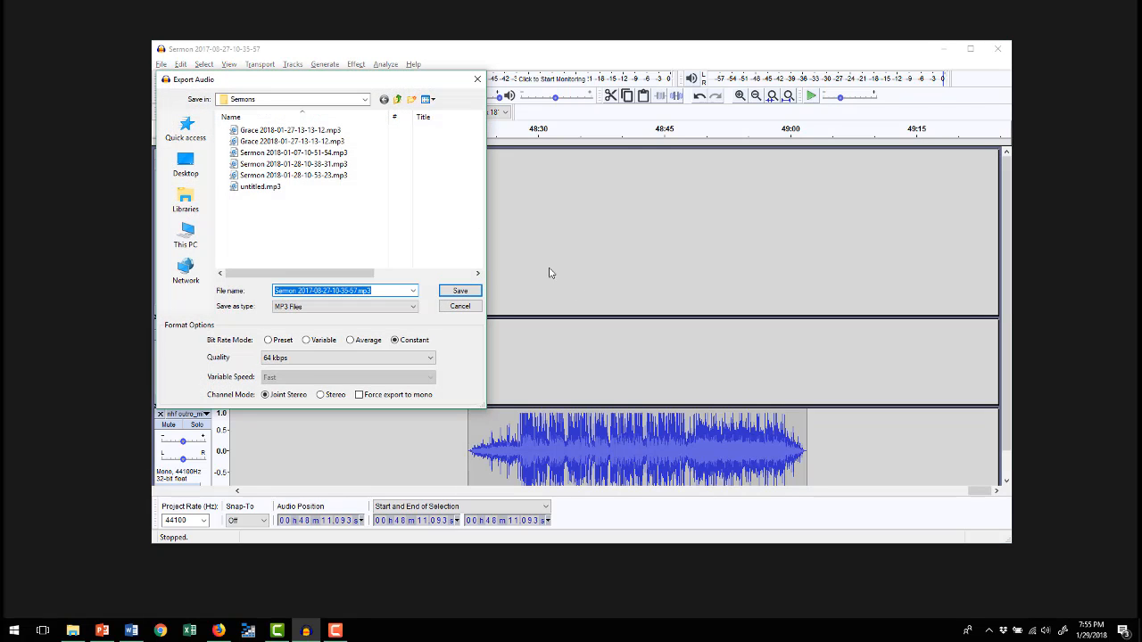
mouse_move(185, 164)
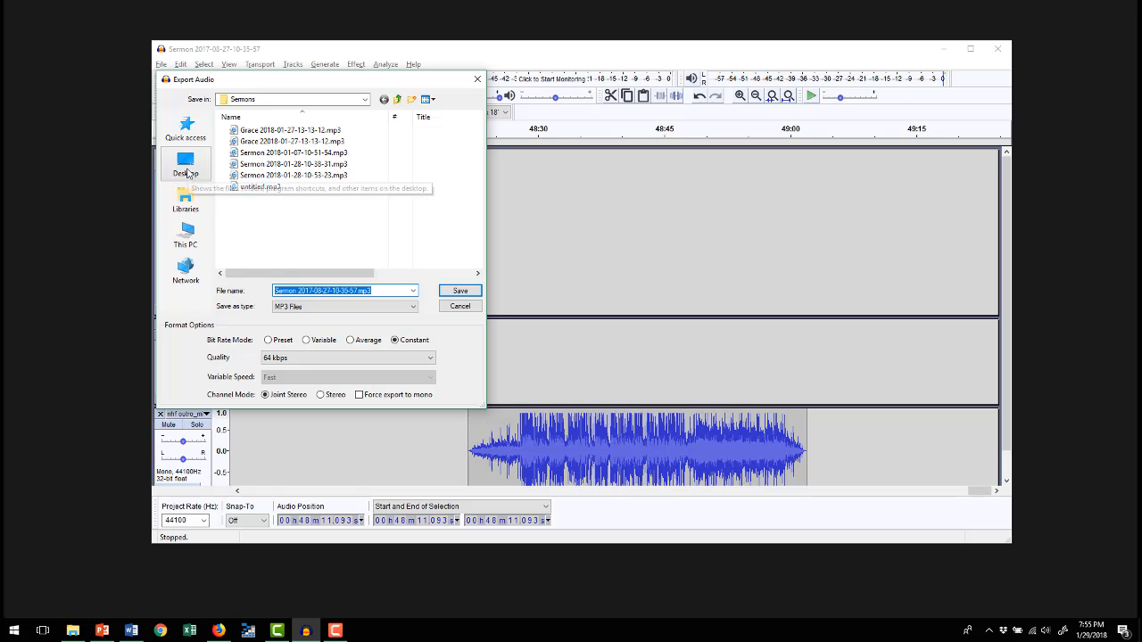
mouse_move(185, 164)
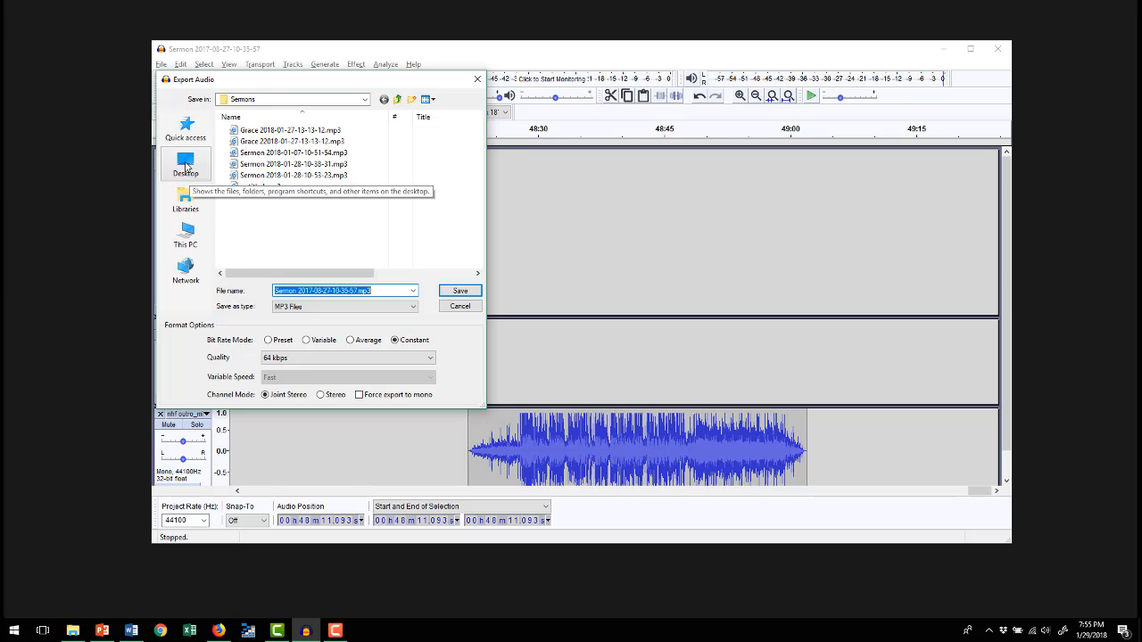
Target the Desktop and rename the export file to Demo Sermon.mp3
left_click(185, 164)
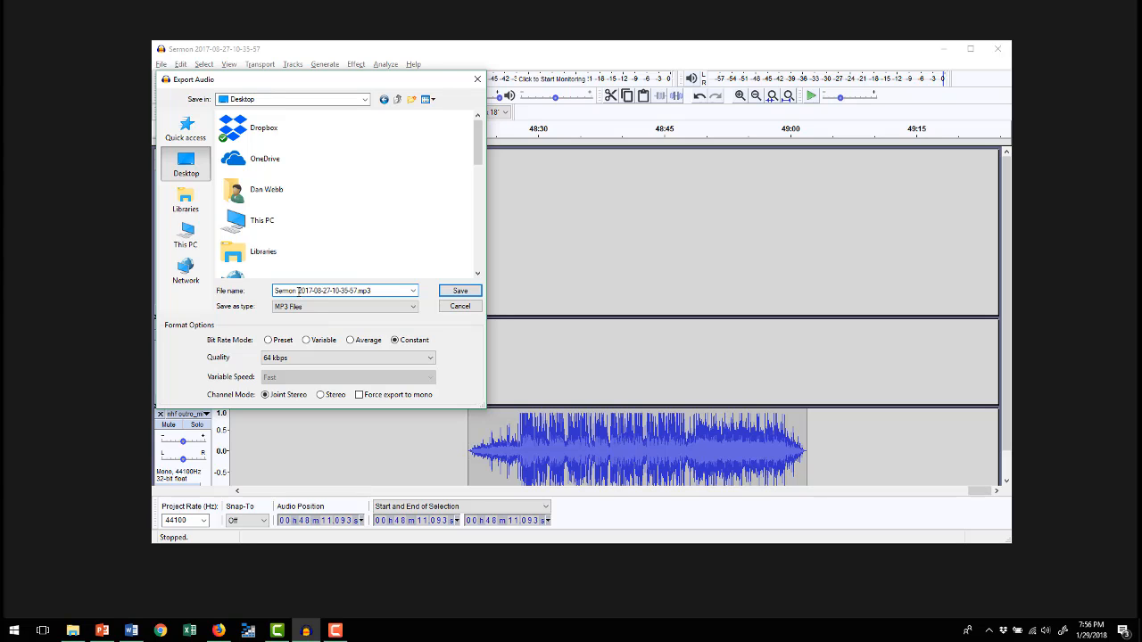
left_click(328, 289)
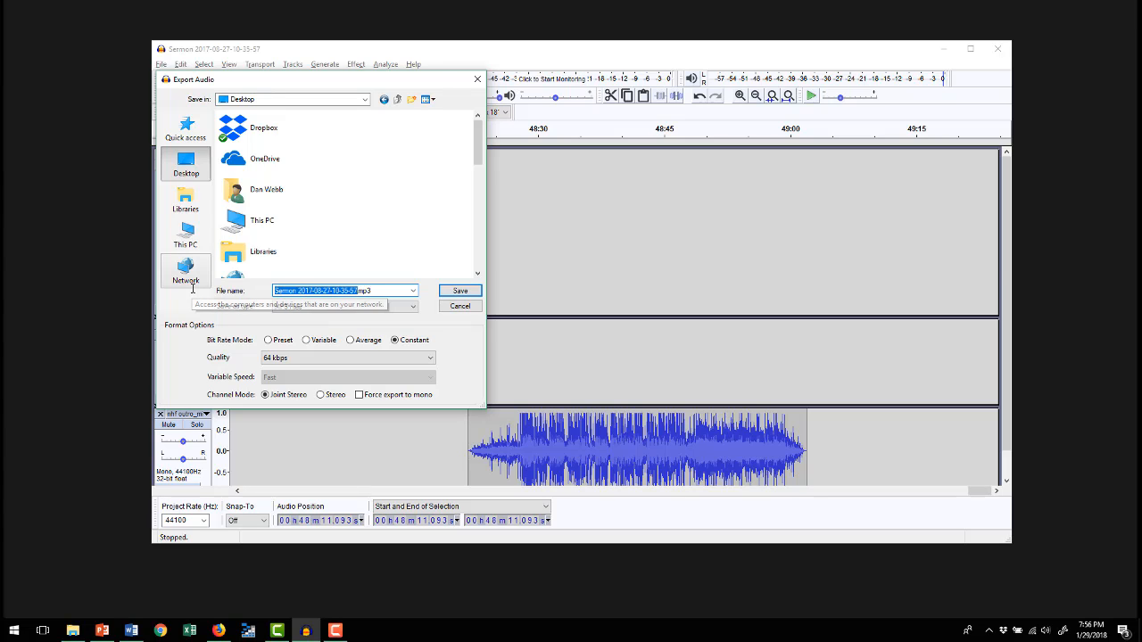
type("Demo Sermon.mp3")
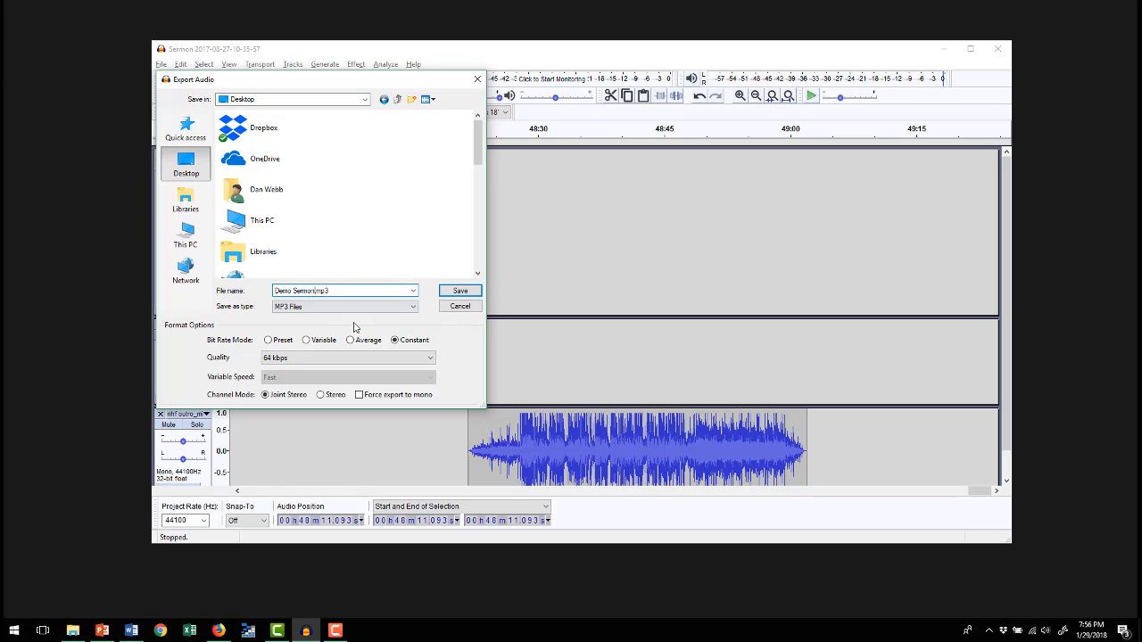
Keep the MP3 at constant bitrate, 64 kbps quality, and save the export
left_click(268, 339)
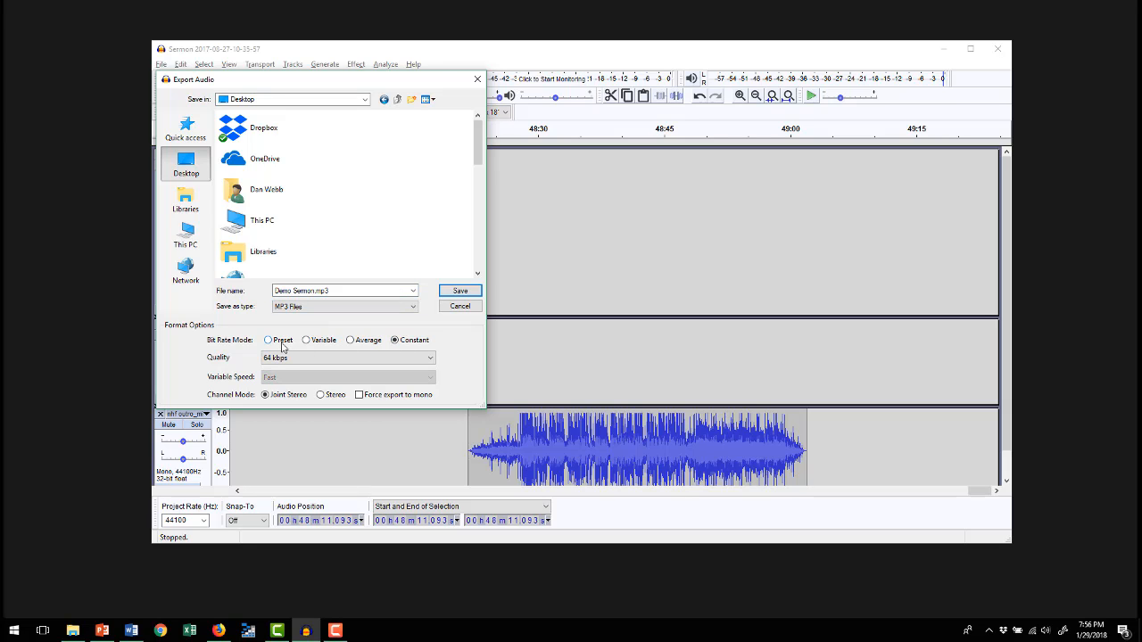
left_click(268, 339)
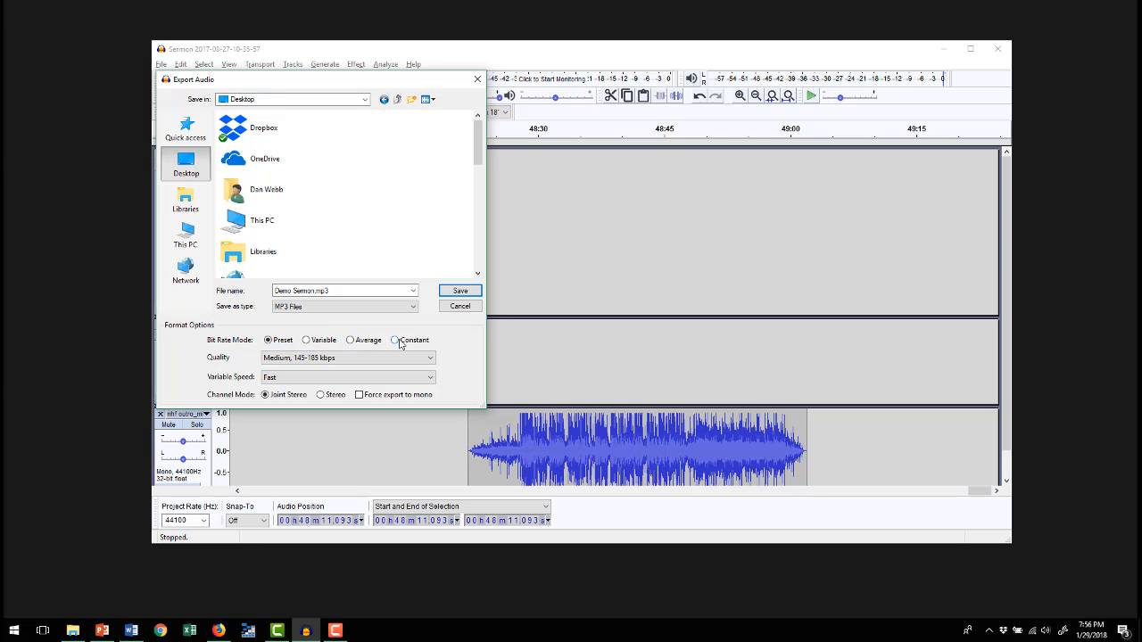
left_click(396, 339)
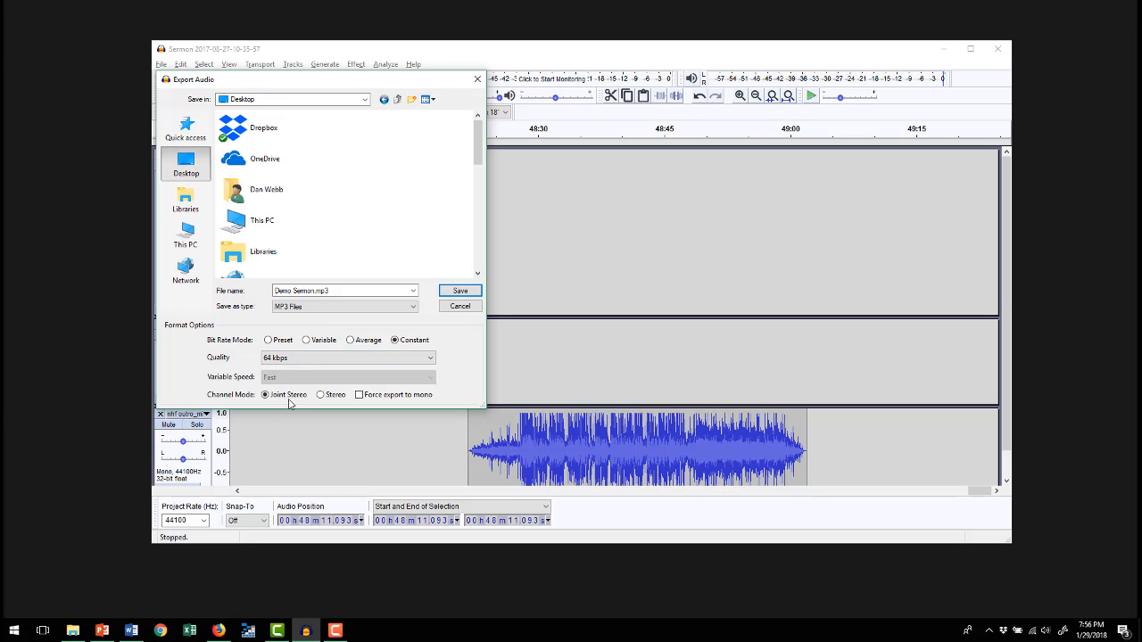
mouse_move(442, 351)
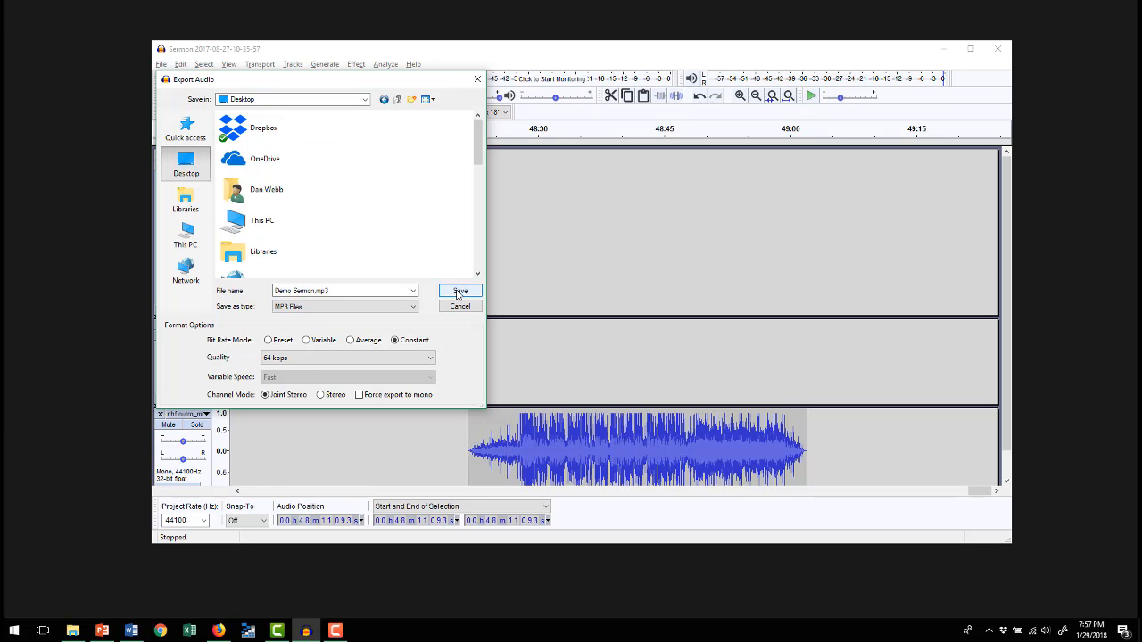
left_click(461, 290)
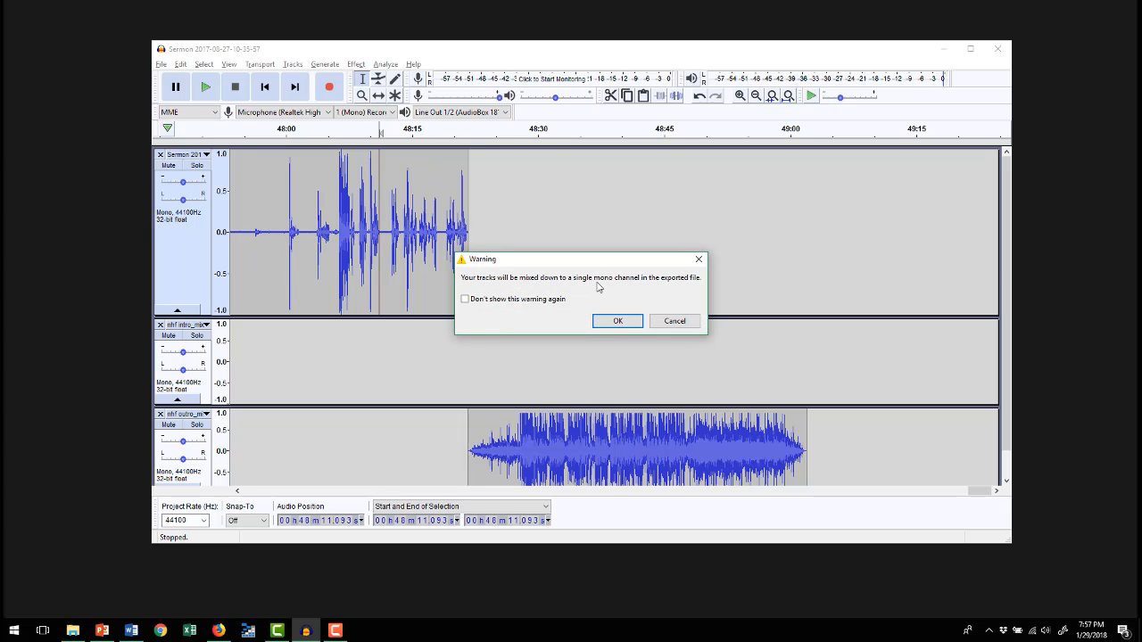
mouse_move(700, 289)
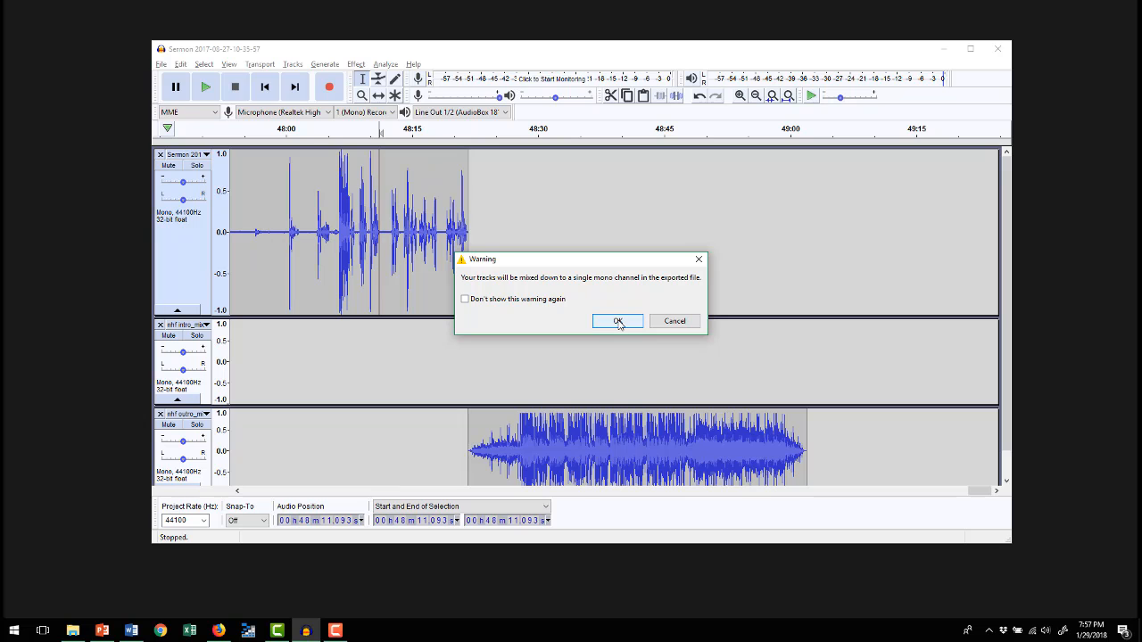
Accept the mono mix-down warning so the Edit Metadata Tags window appears
left_click(618, 321)
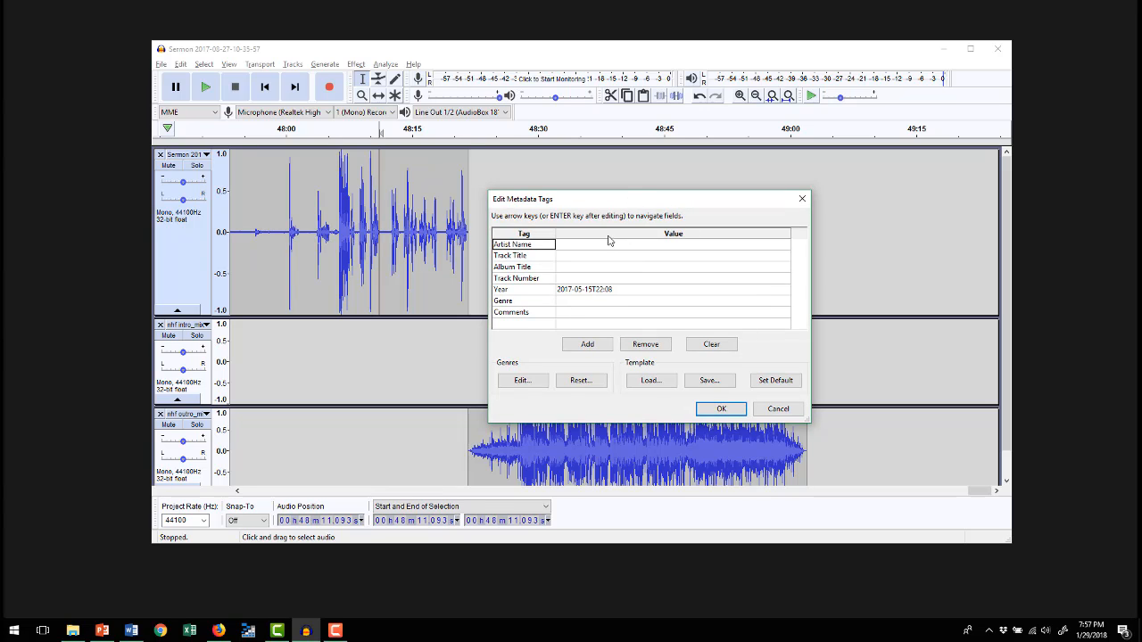
Tag the artist as Pastor Smith and the track title as Demo Sermon
left_click(671, 243)
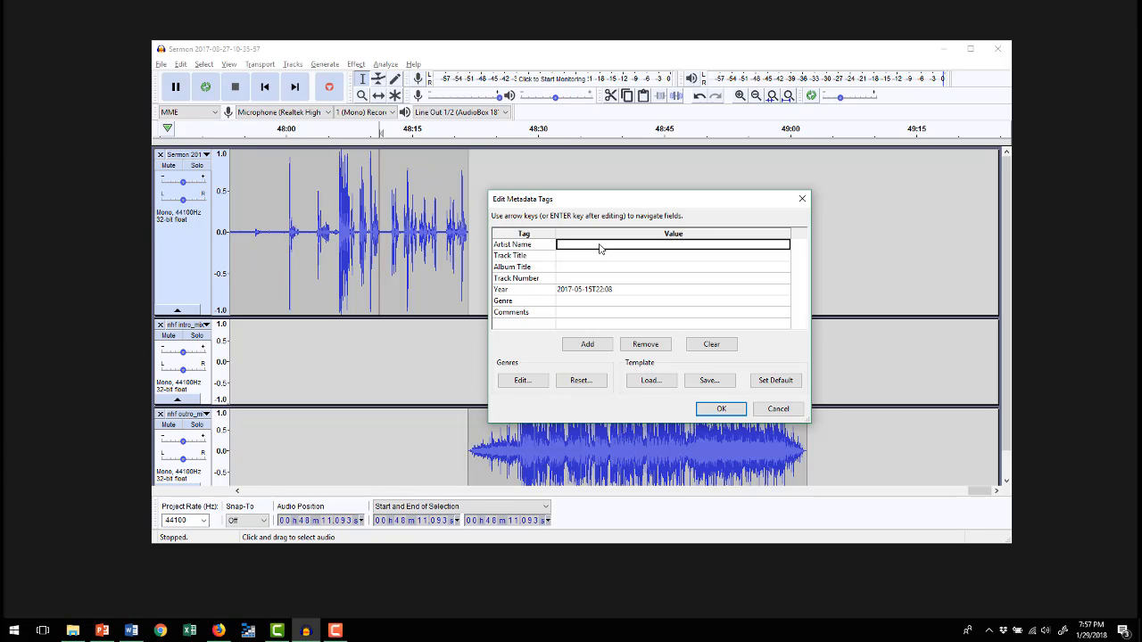
type("Pastor Smith")
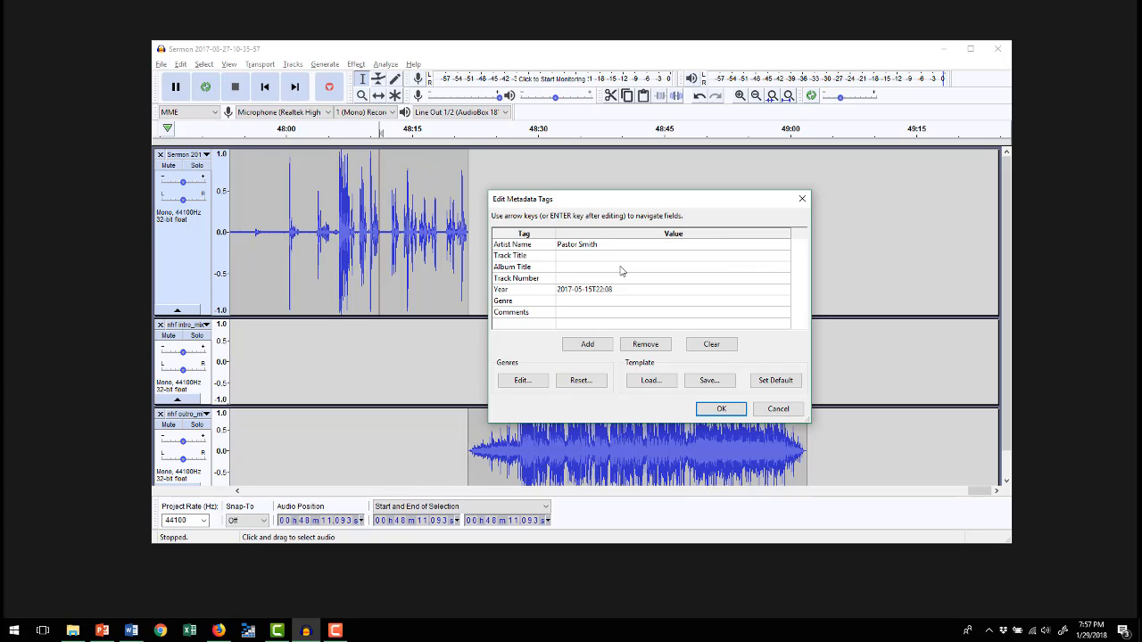
type("Demo Sermon")
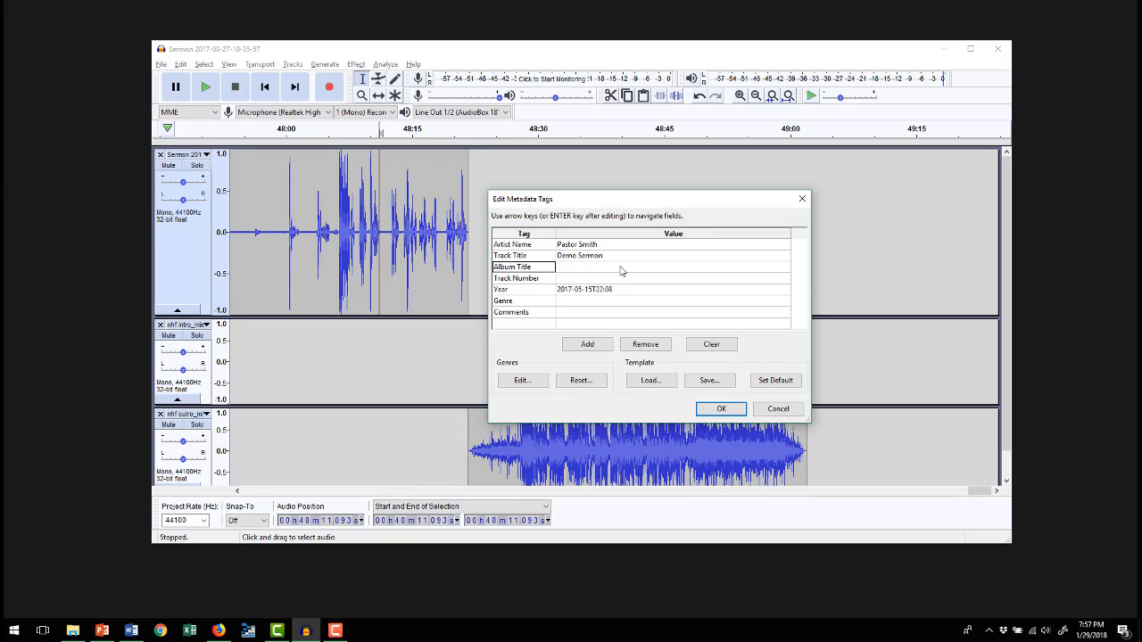
Tag the album title as Grace Church
left_click(671, 268)
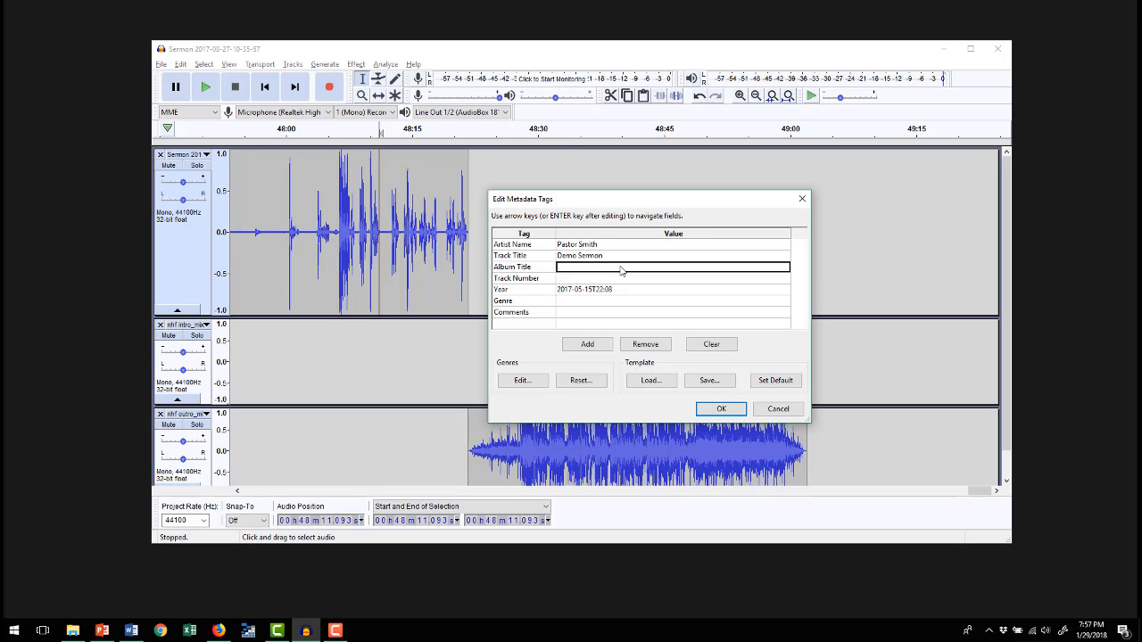
type("G")
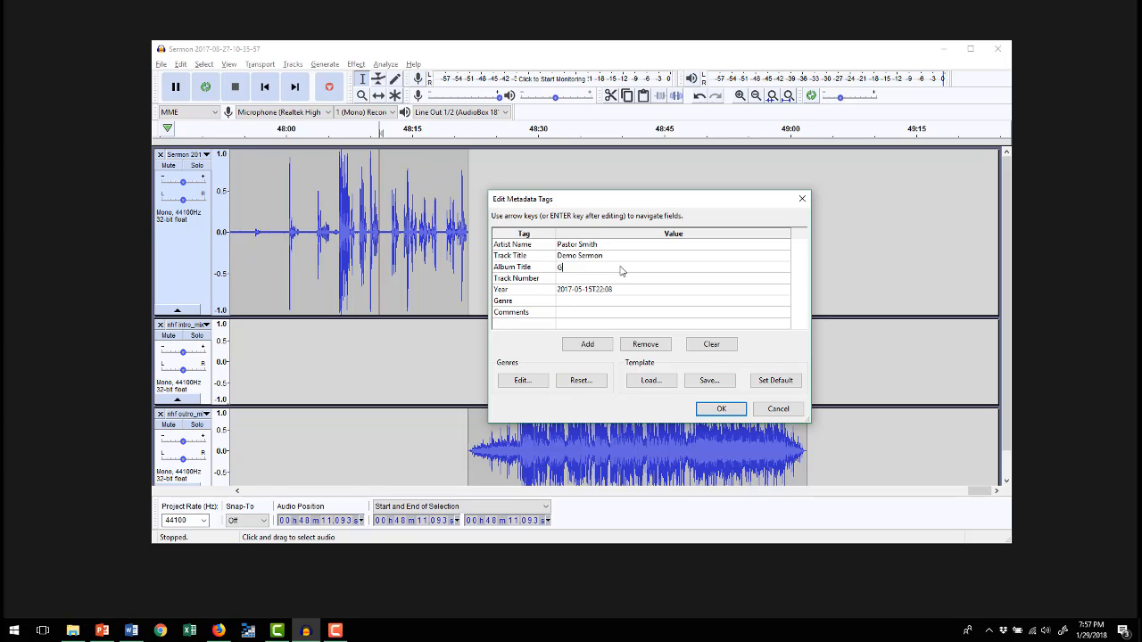
type("race")
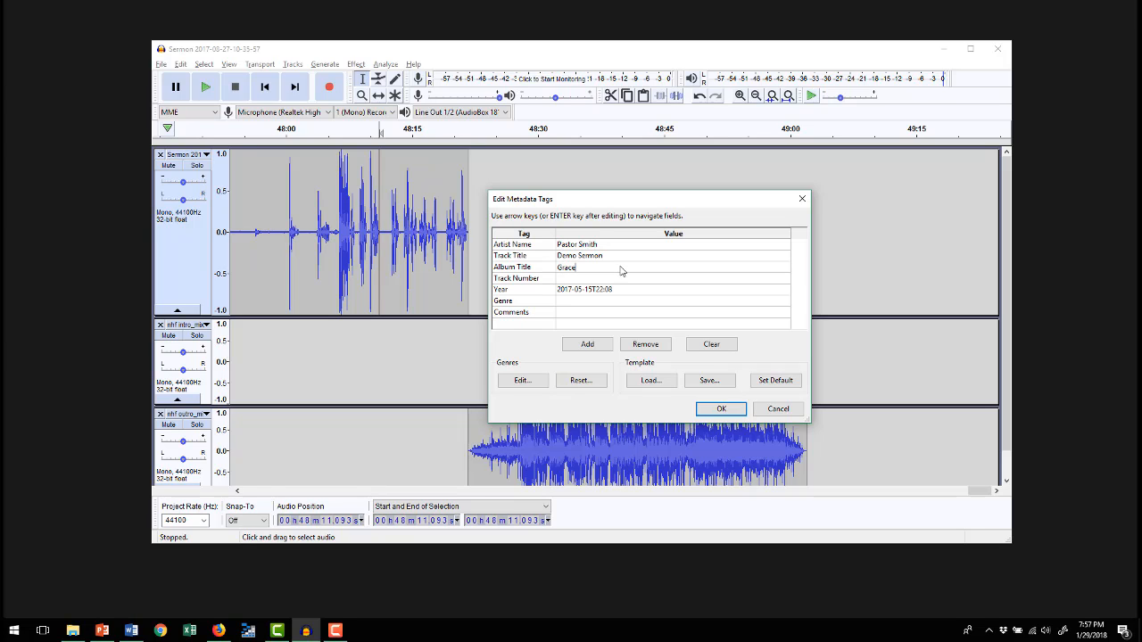
type("Church")
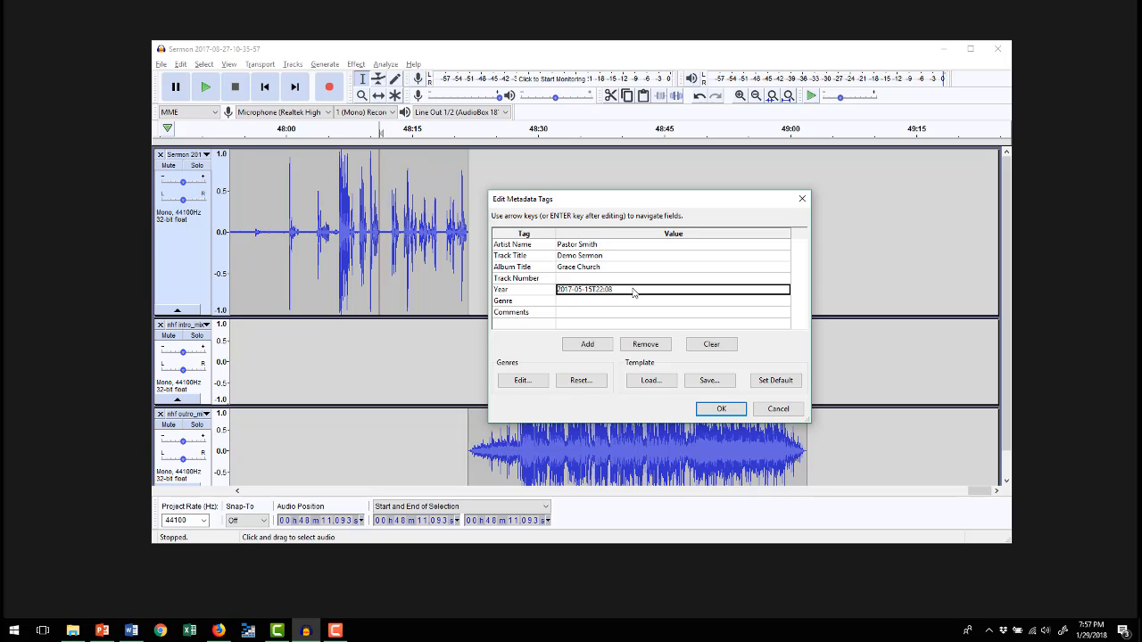
mouse_move(600, 310)
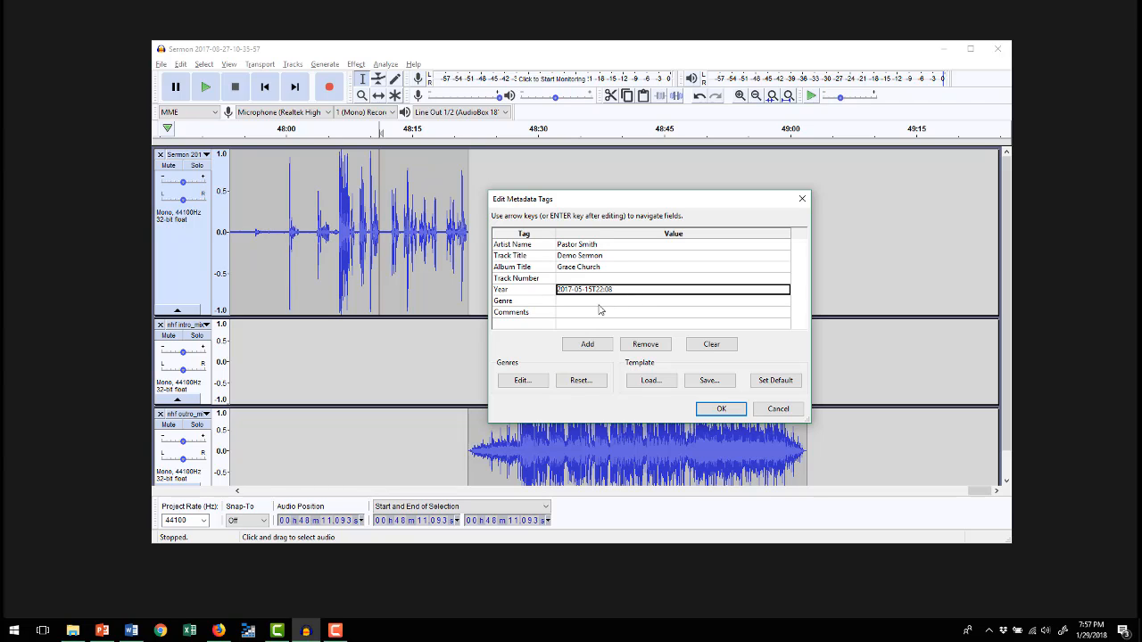
Tag the genre as Sermon and confirm the metadata to continue the export
left_click(670, 300)
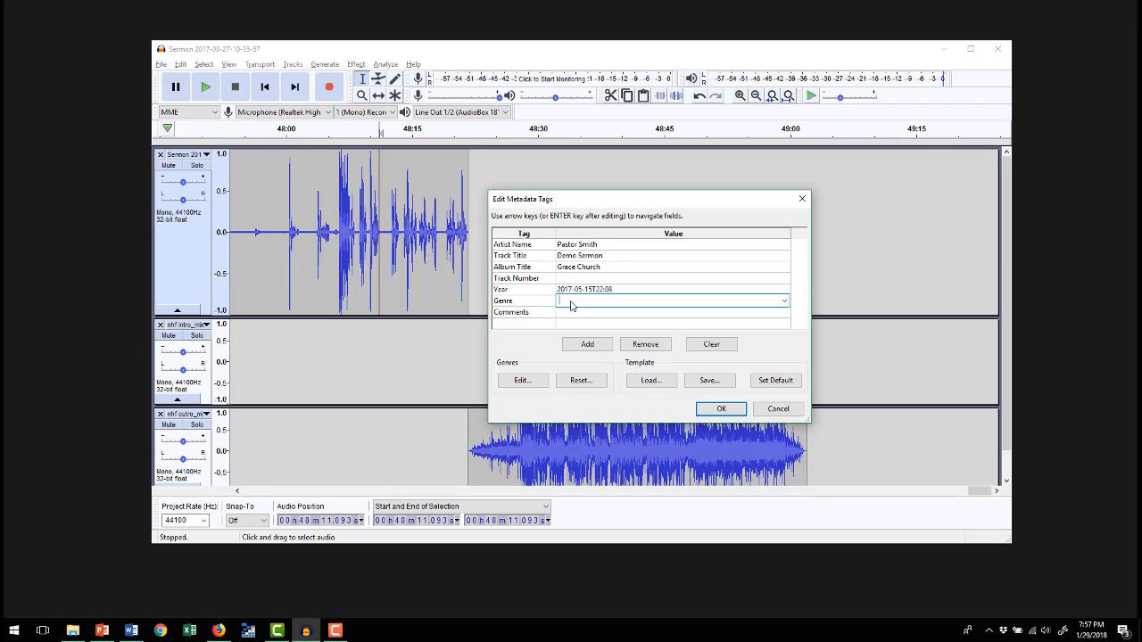
type("Sermo")
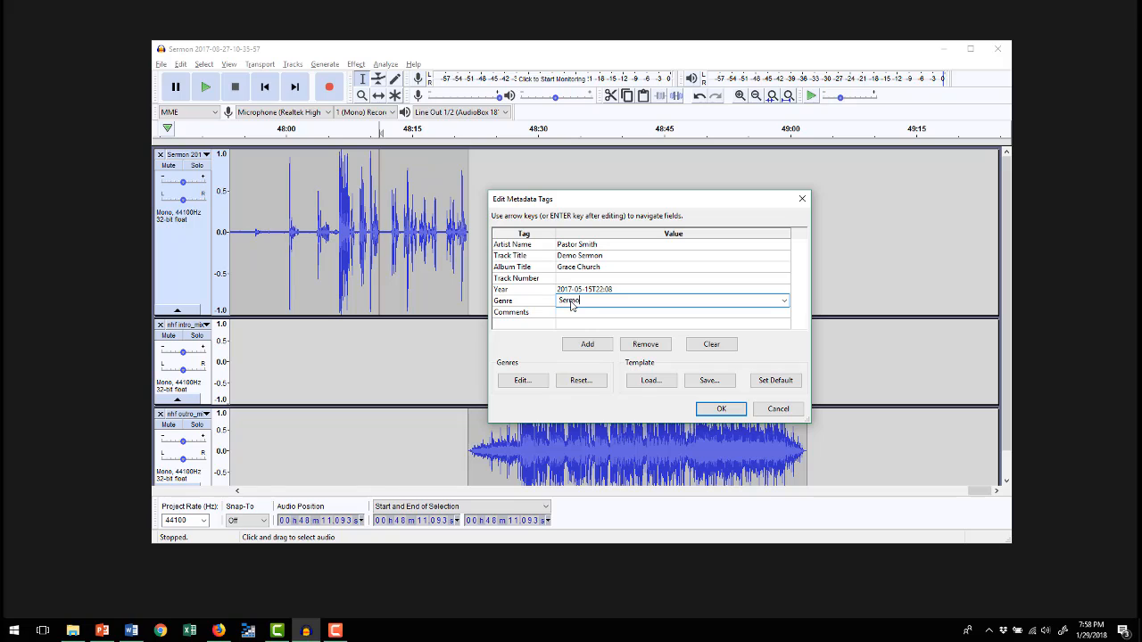
left_click(672, 313)
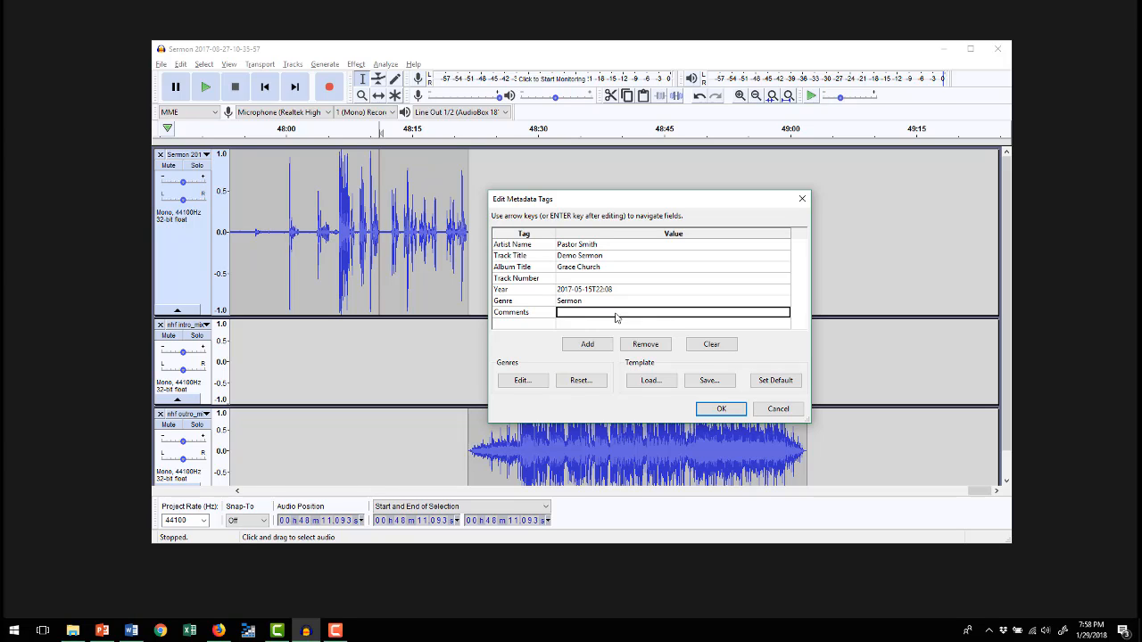
mouse_move(664, 314)
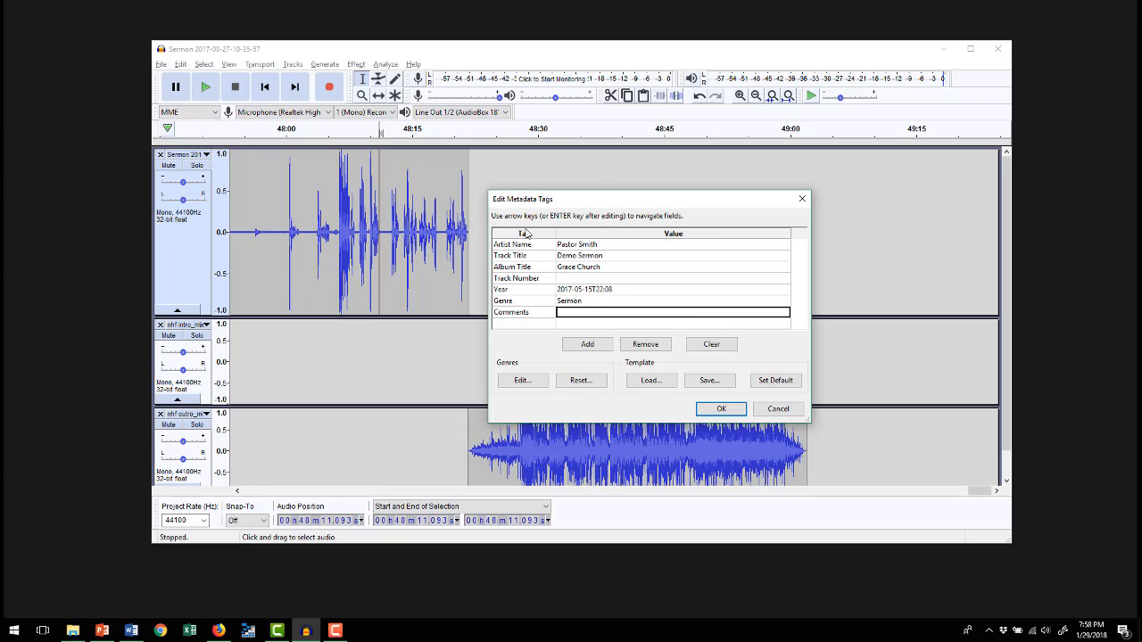
mouse_move(646, 345)
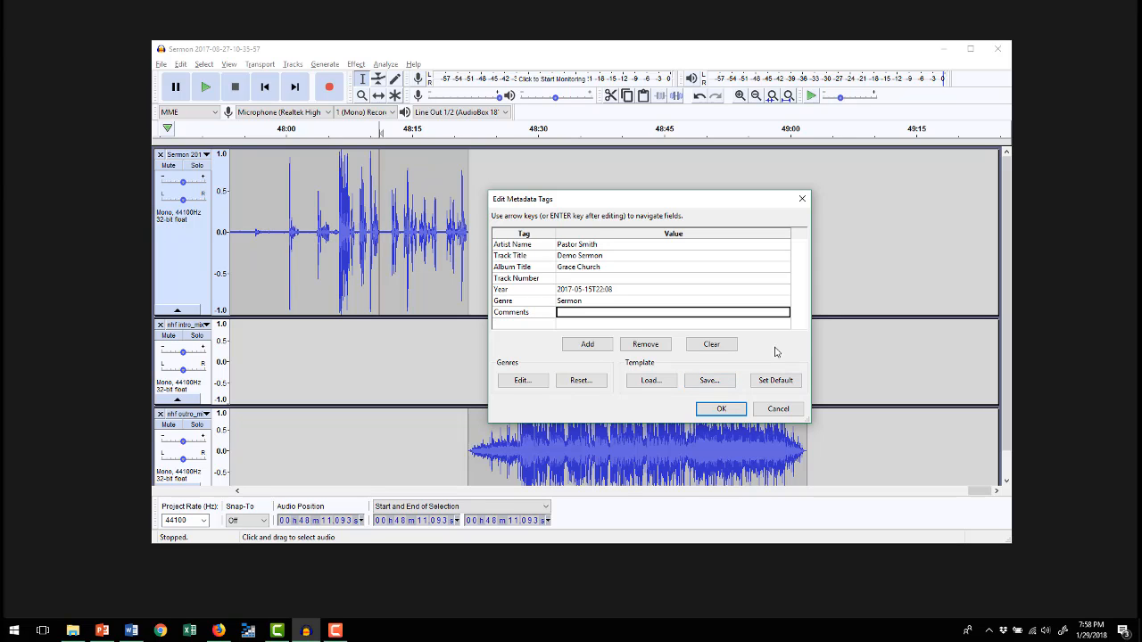
left_click(721, 409)
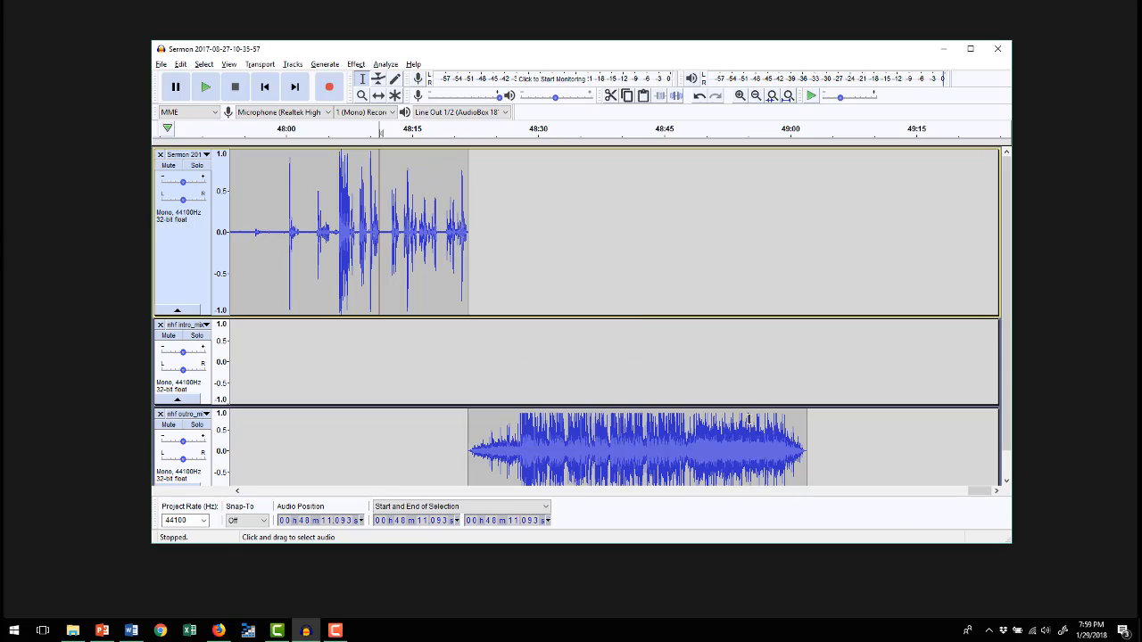
mouse_move(793, 379)
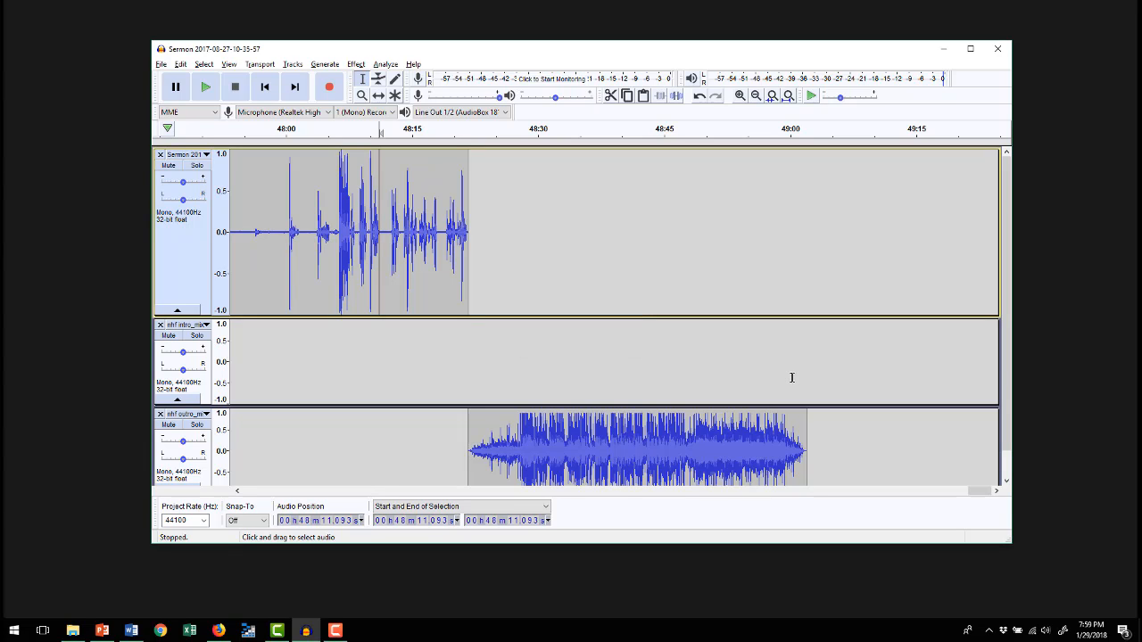